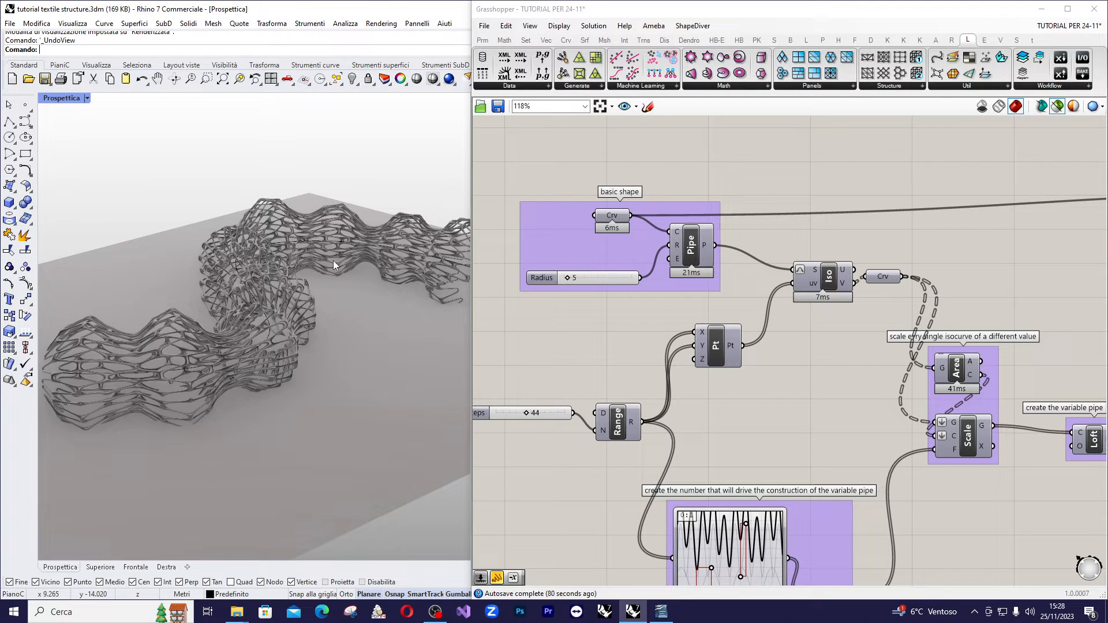
mouse_move(382, 206)
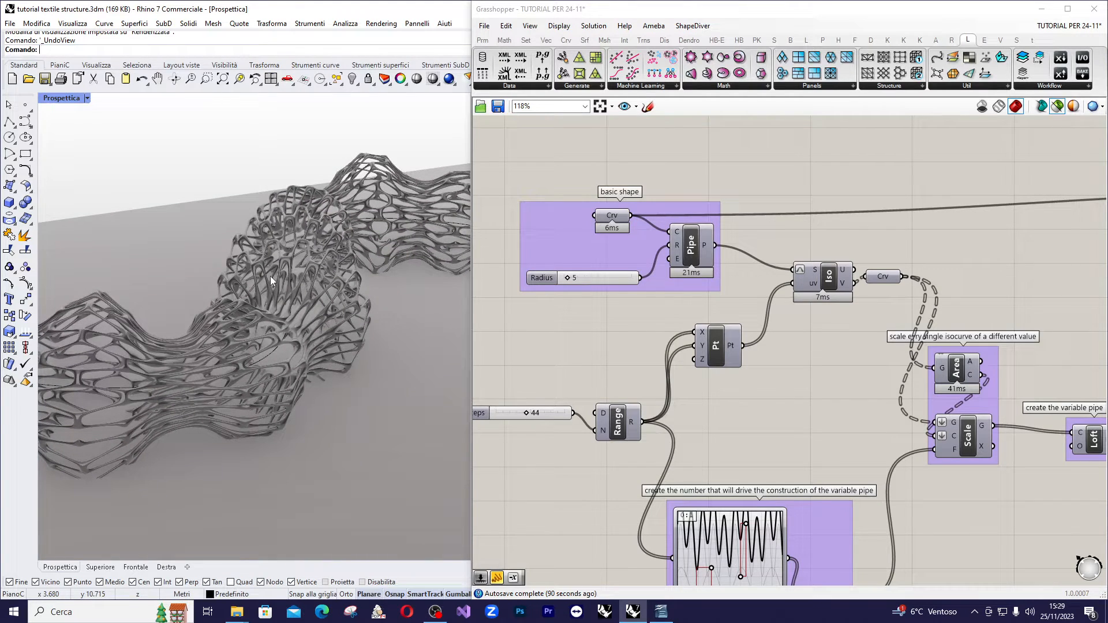
mouse_move(242, 316)
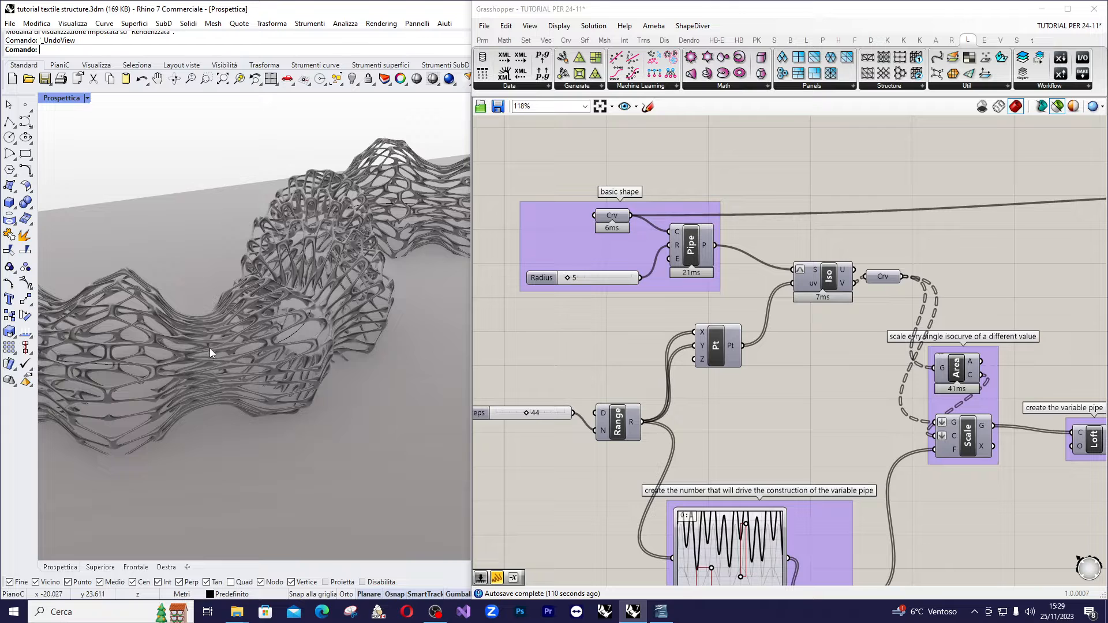
mouse_move(219, 351)
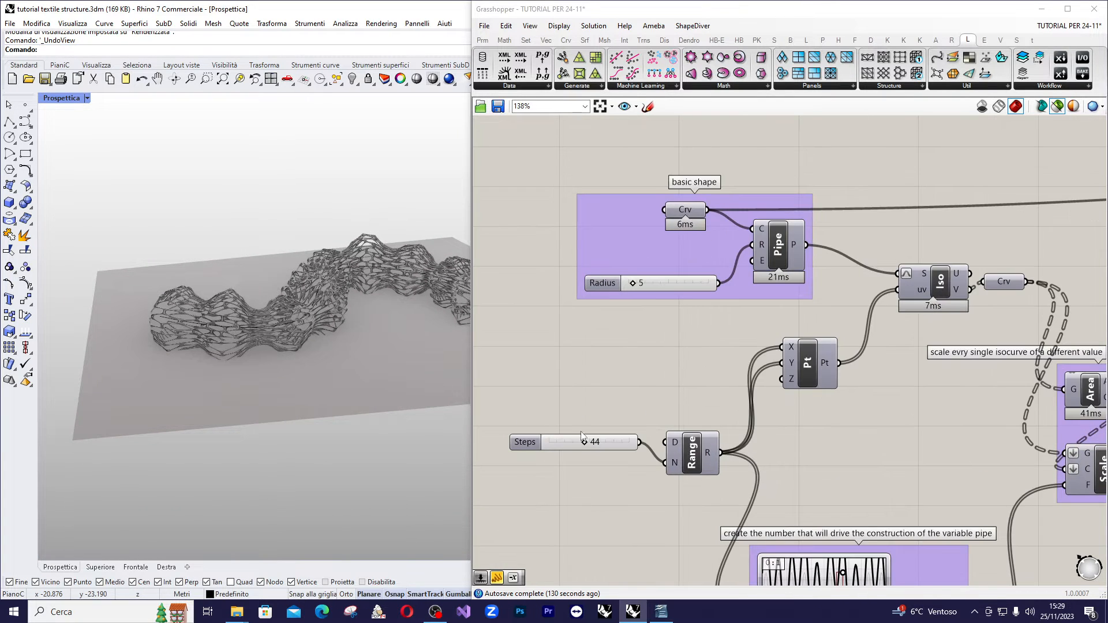
- Change the U Divisions slider value from 44 to 30 and commit it for a sparser hexagonal lattice
scroll("up", 3)
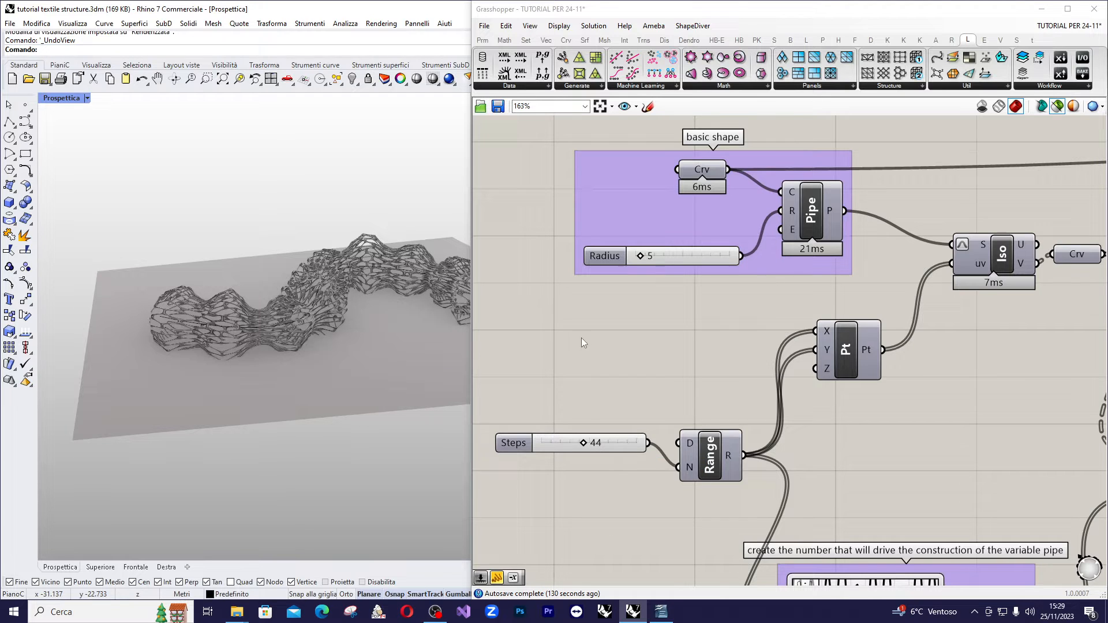
scroll("down", 3)
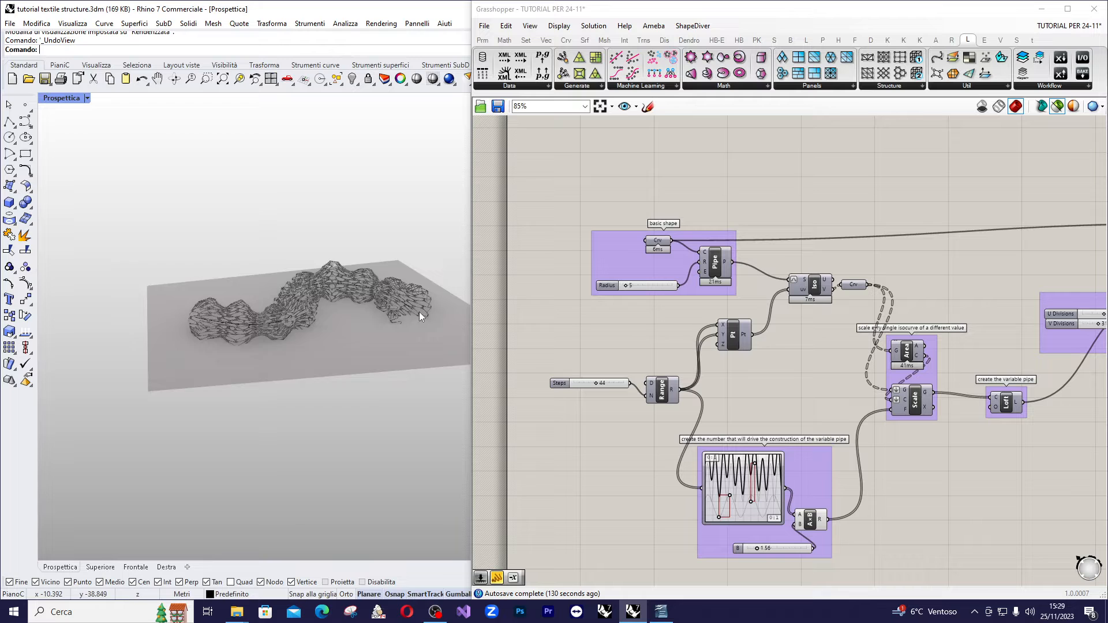
scroll("down", 3)
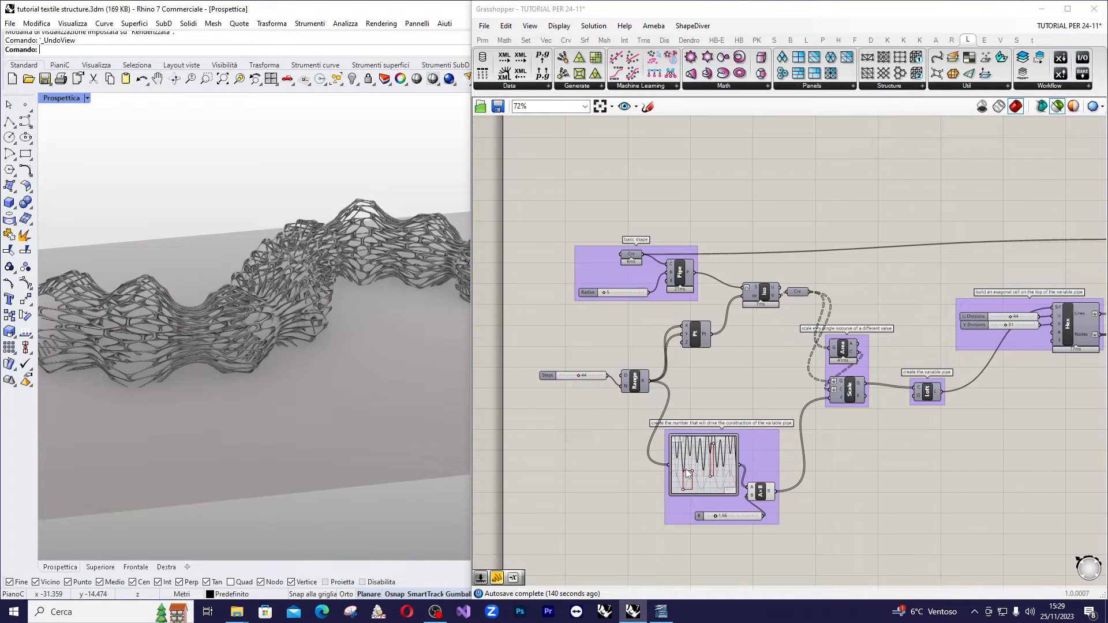
scroll("up", 3)
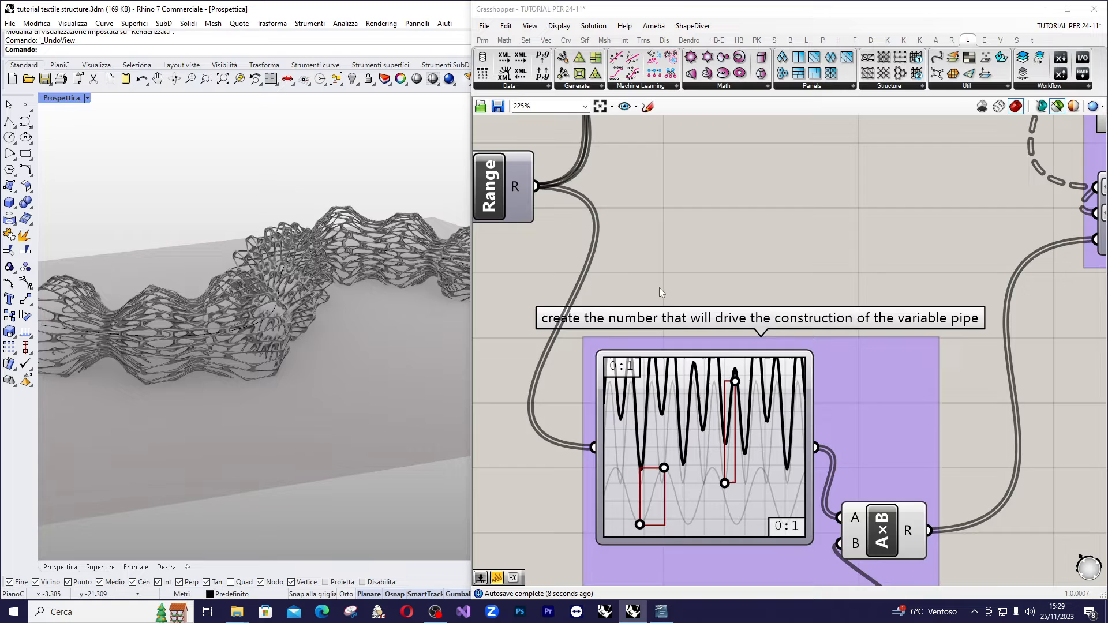
scroll("down", 3)
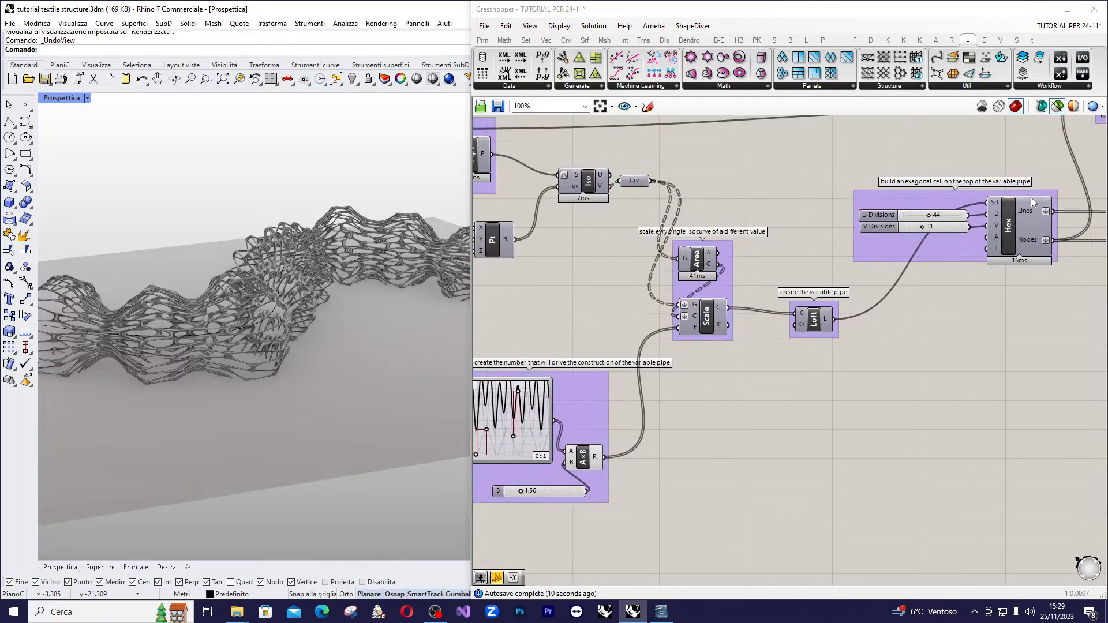
scroll("up", 3)
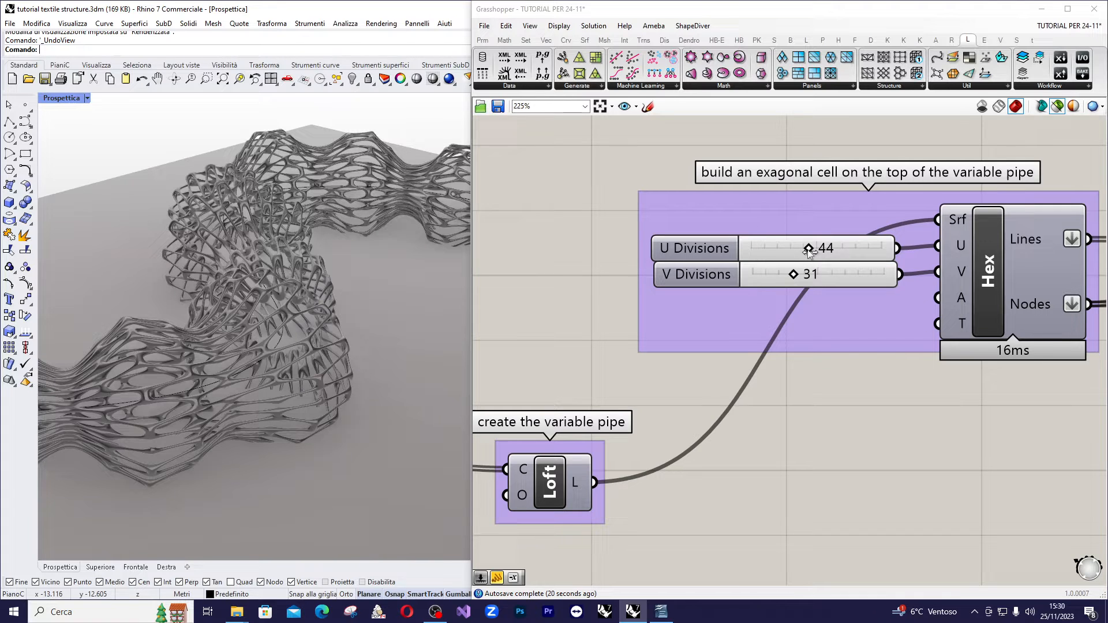
right_click(818, 248)
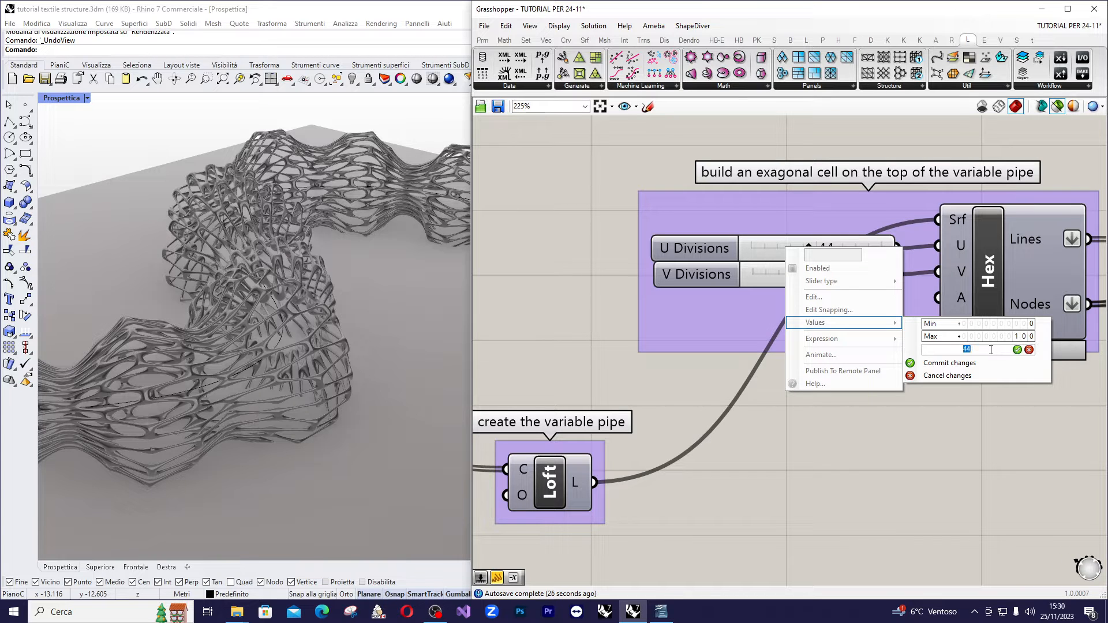
type("30")
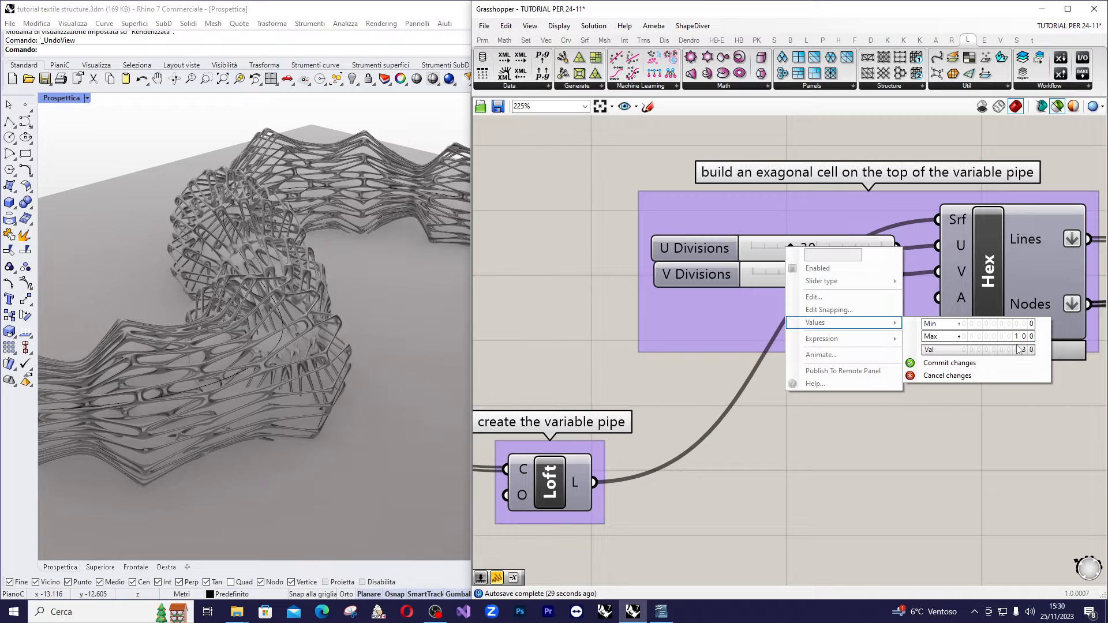
left_click(949, 362)
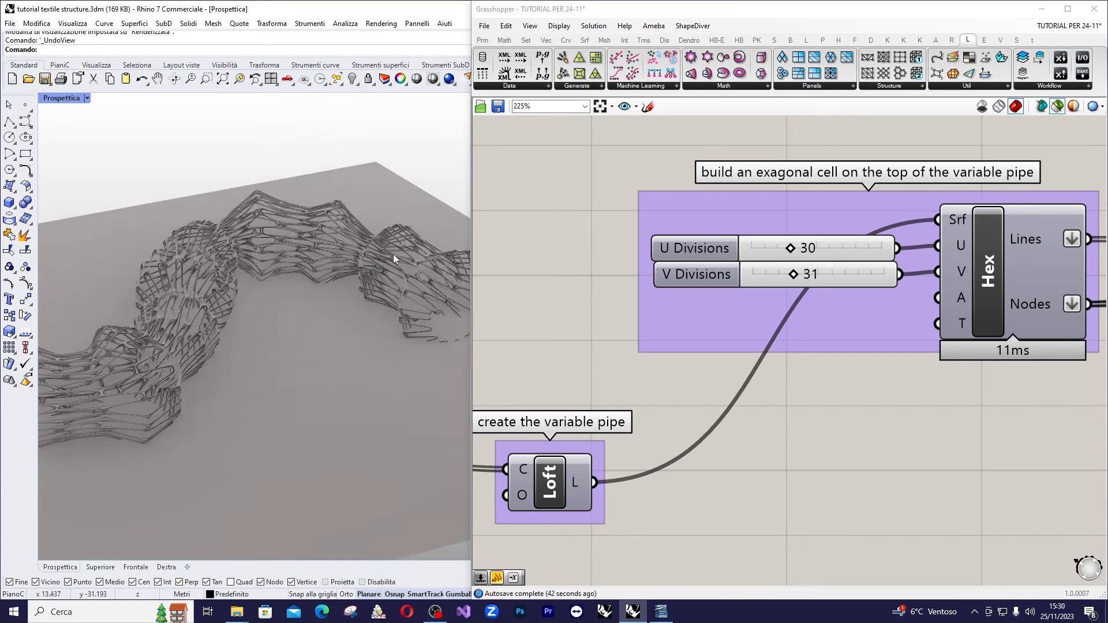
scroll("down", 3)
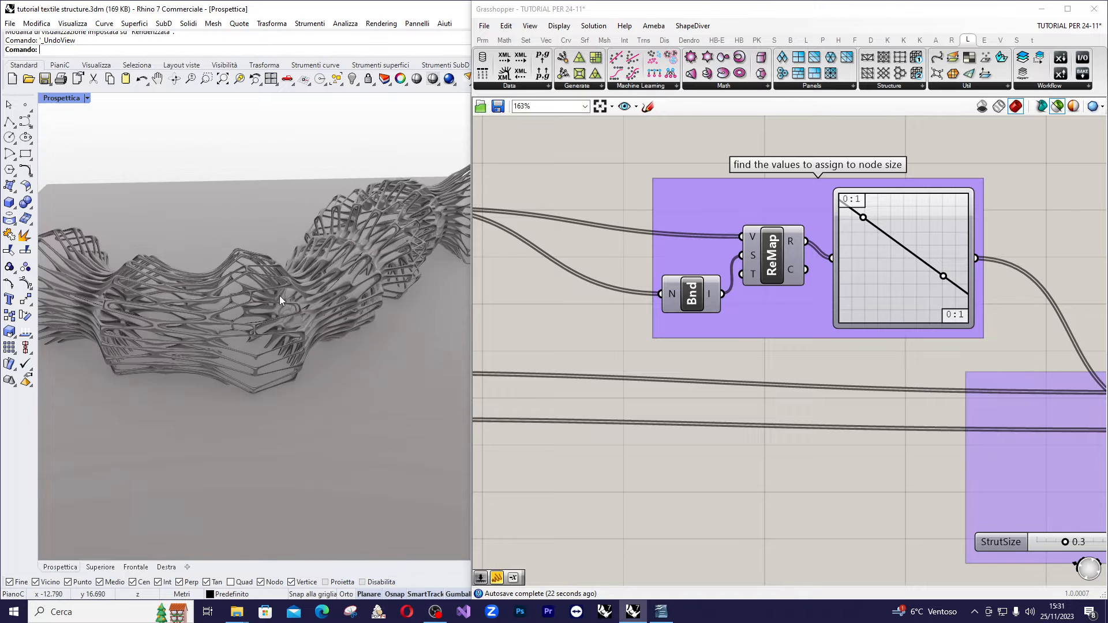
mouse_move(942, 276)
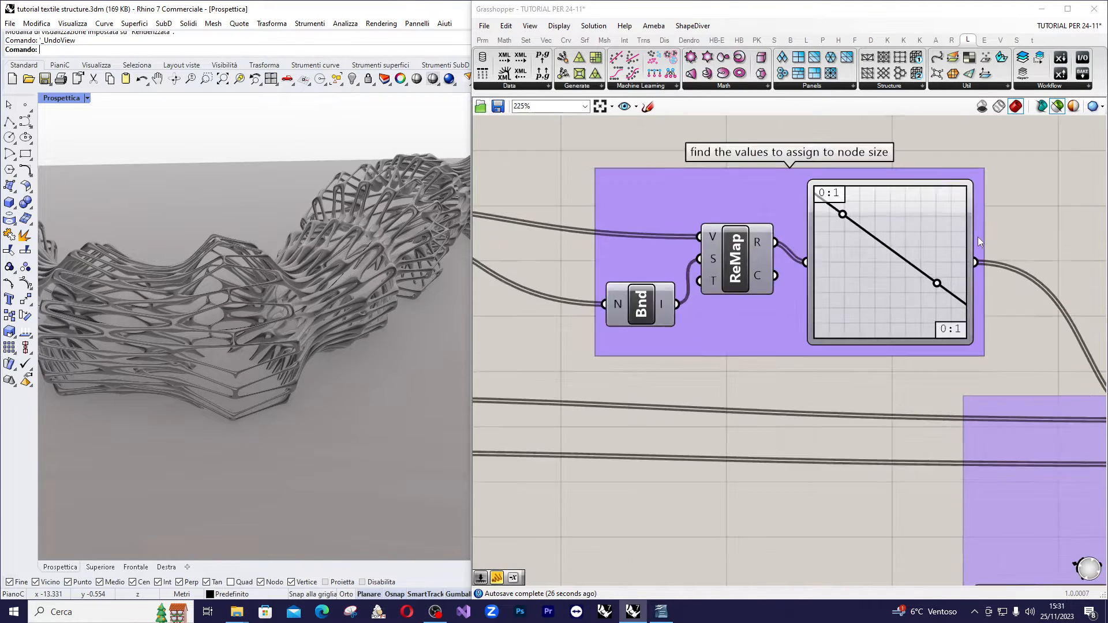
scroll("up", 3)
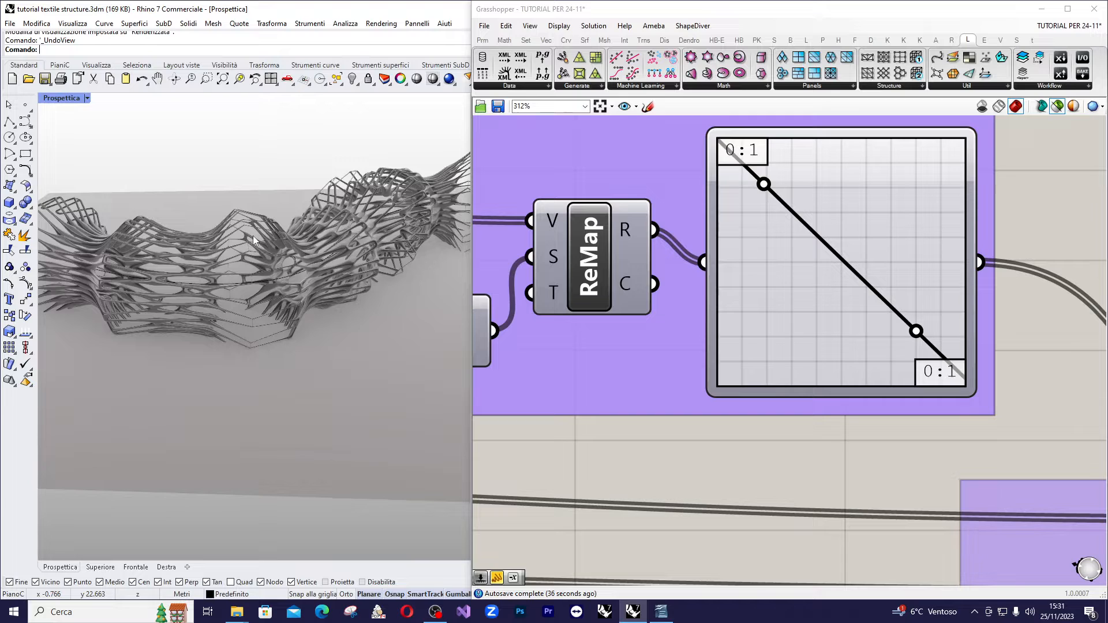
mouse_move(276, 267)
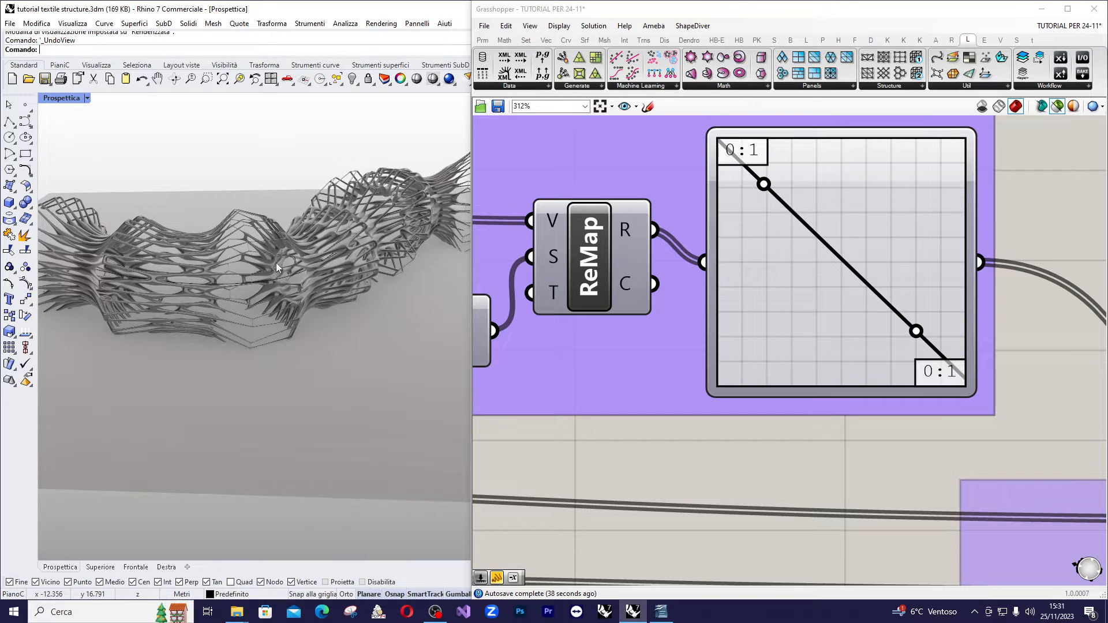
mouse_move(278, 266)
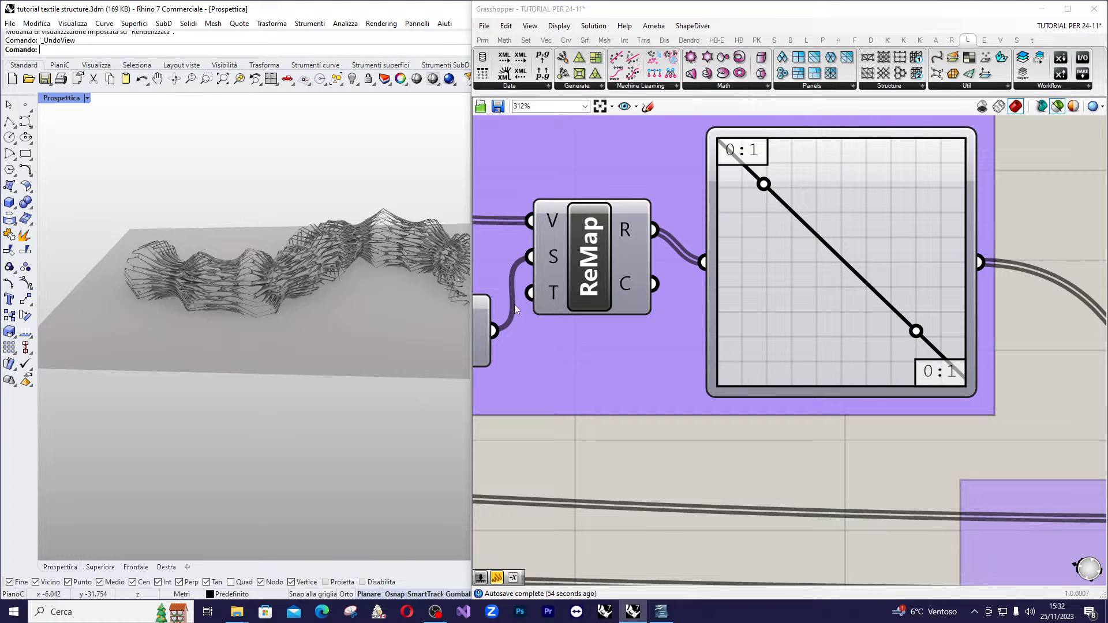
- Show the viewport shaded, select the base curve on the plane and locate the basic pipe group
left_click(77, 154)
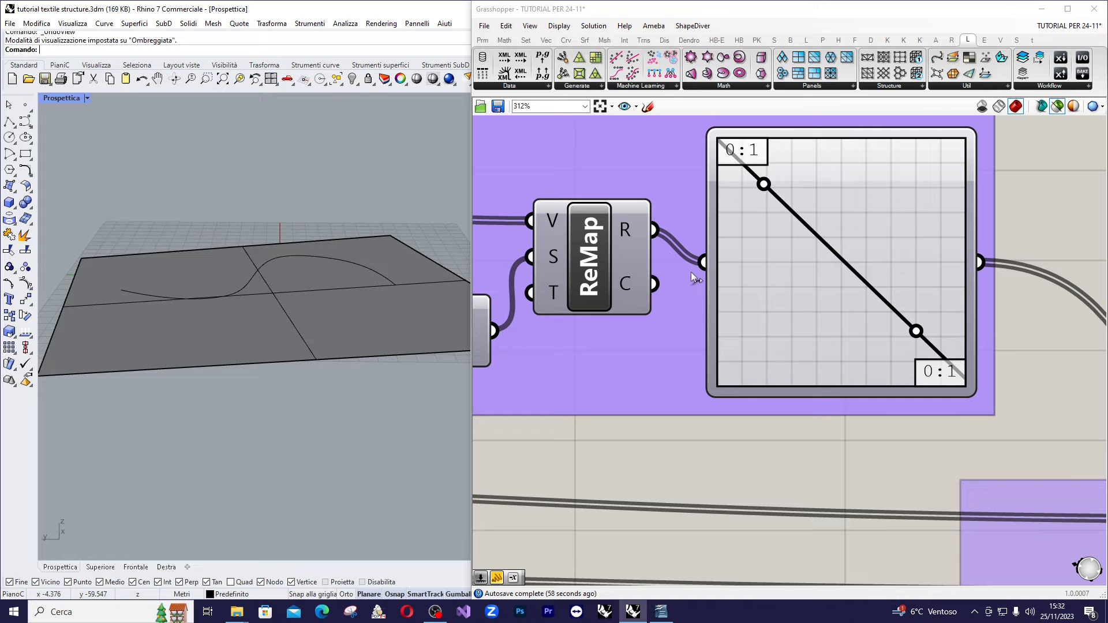
mouse_move(327, 257)
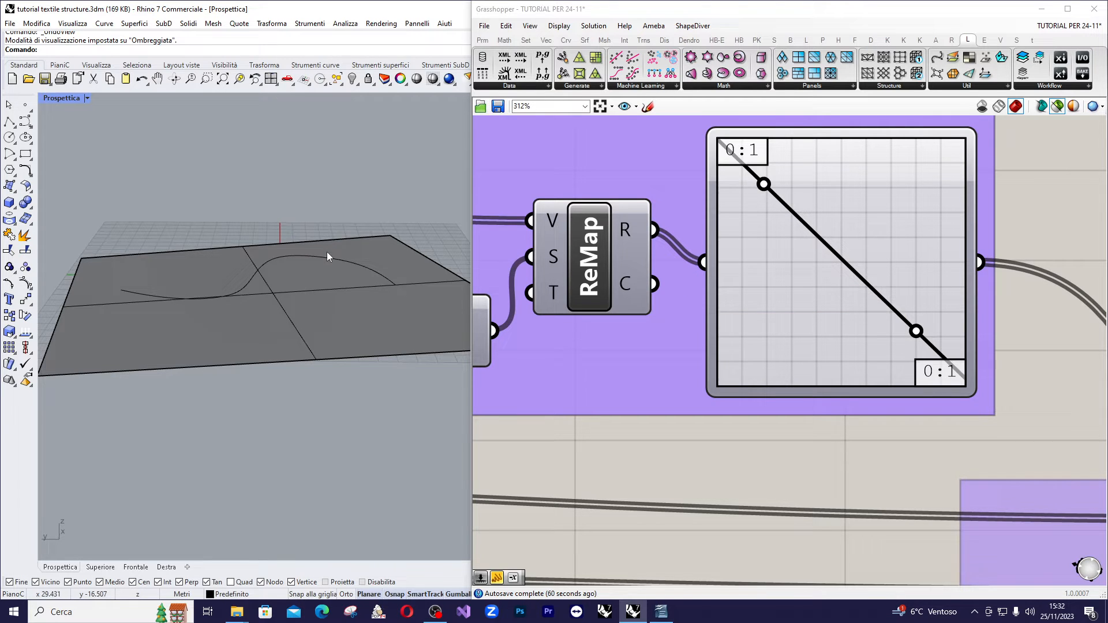
left_click(326, 255)
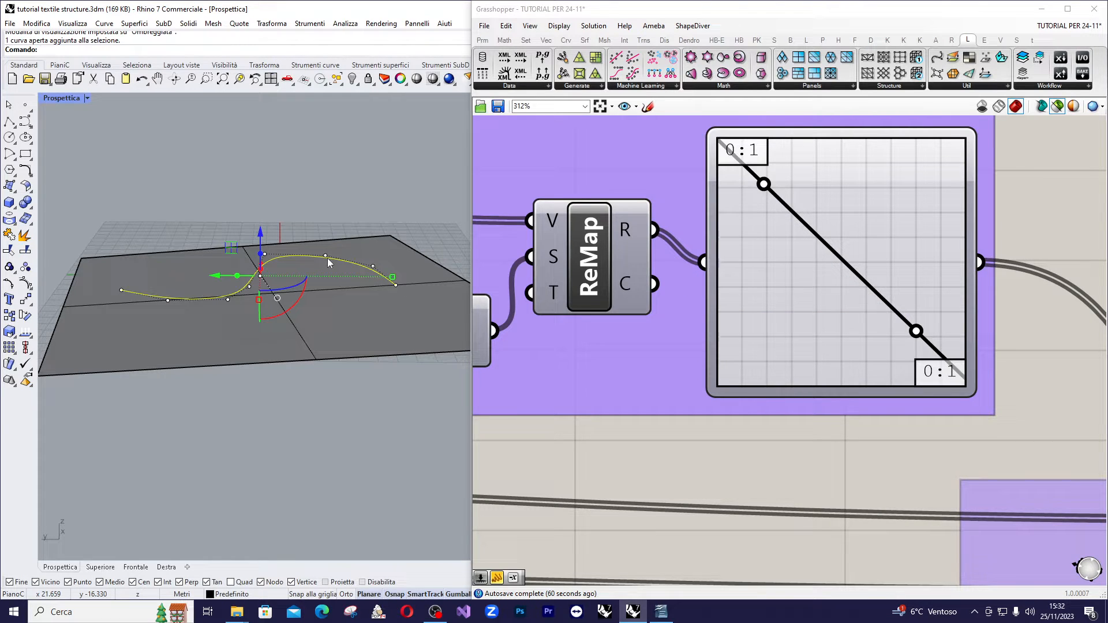
scroll("down", 3)
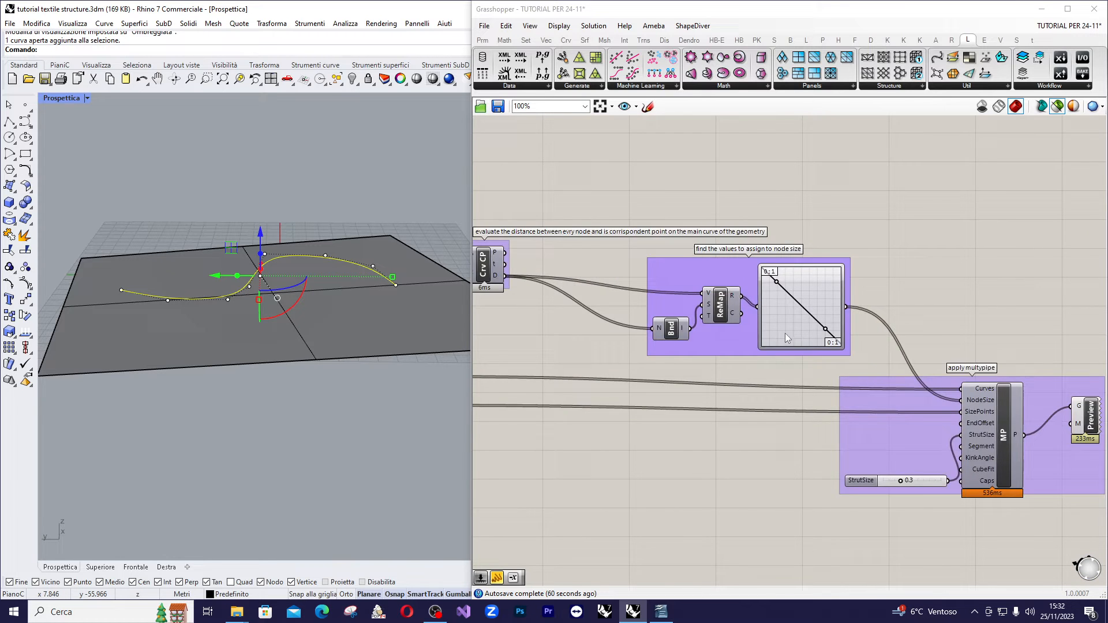
scroll("down", 3)
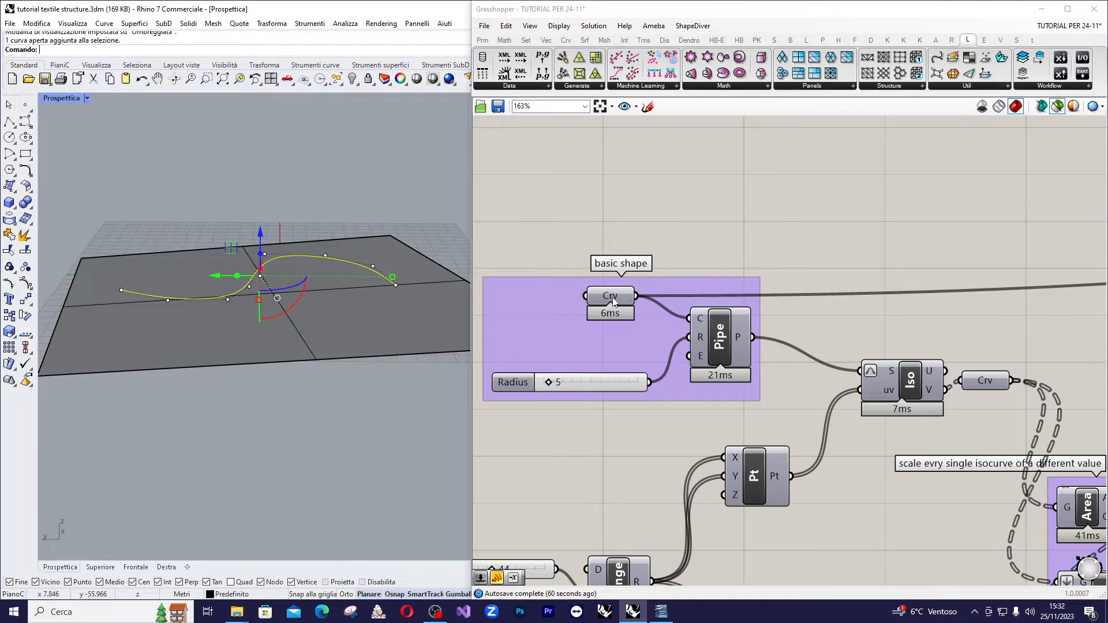
mouse_move(633, 302)
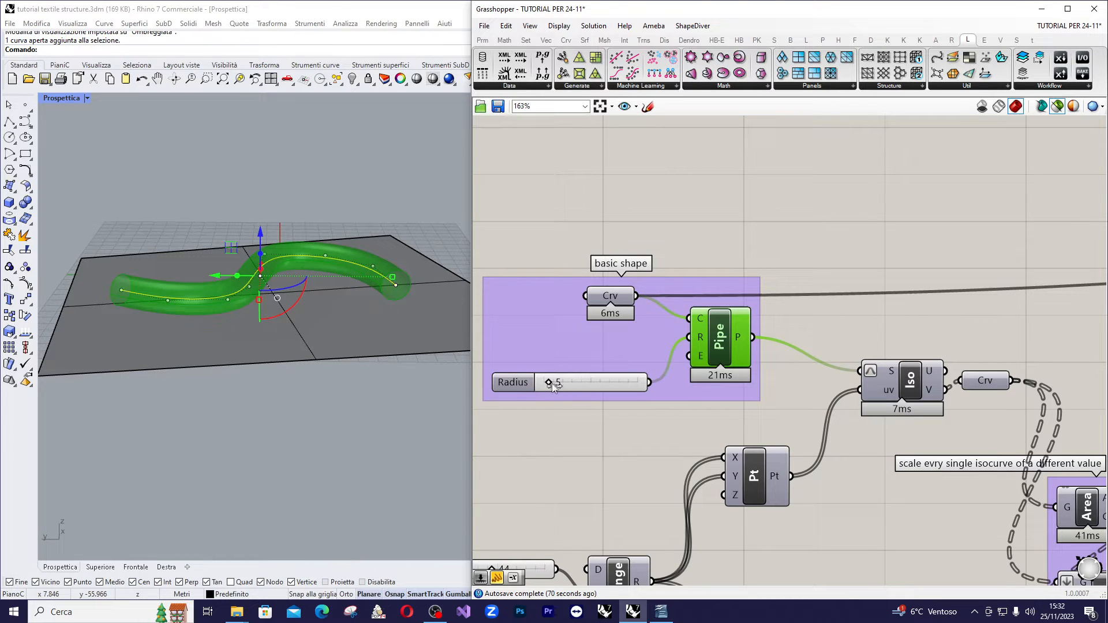
mouse_move(576, 388)
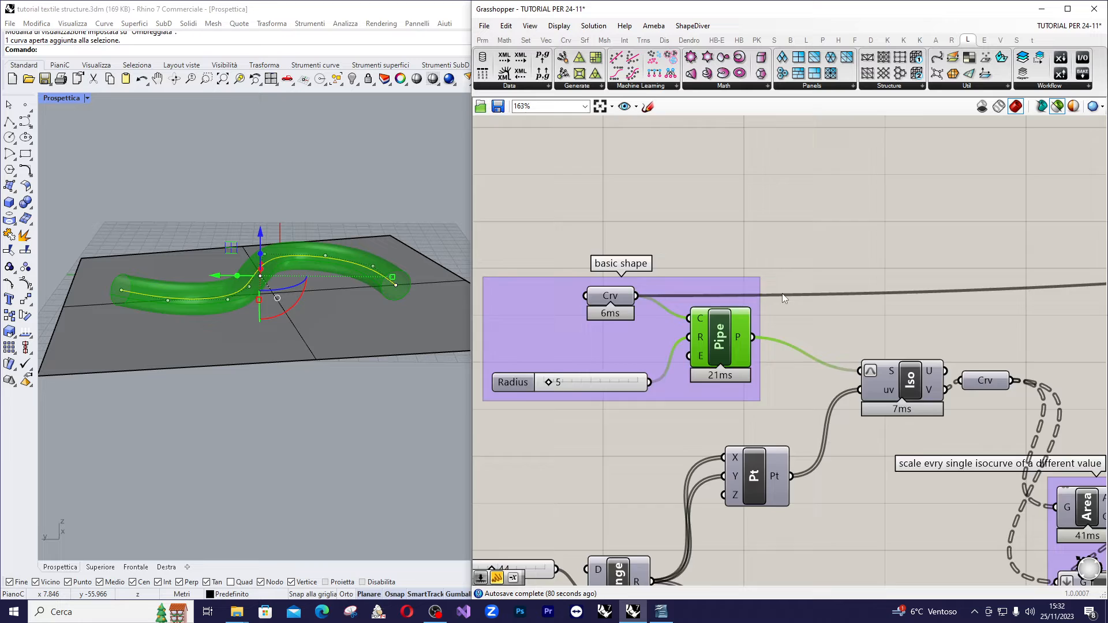
scroll("down", 3)
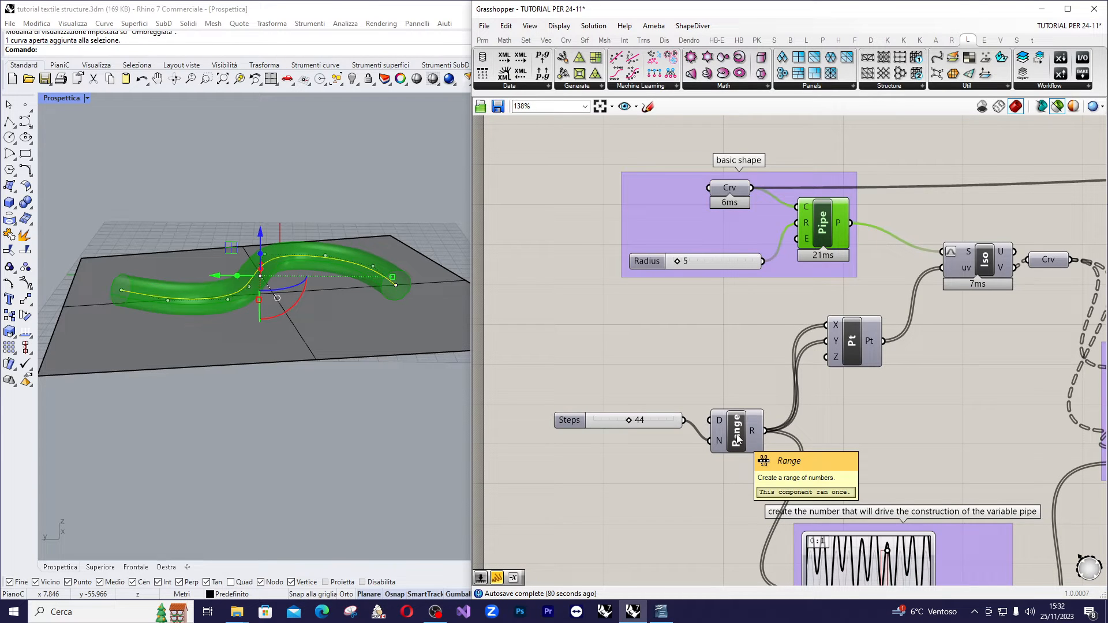
mouse_move(719, 422)
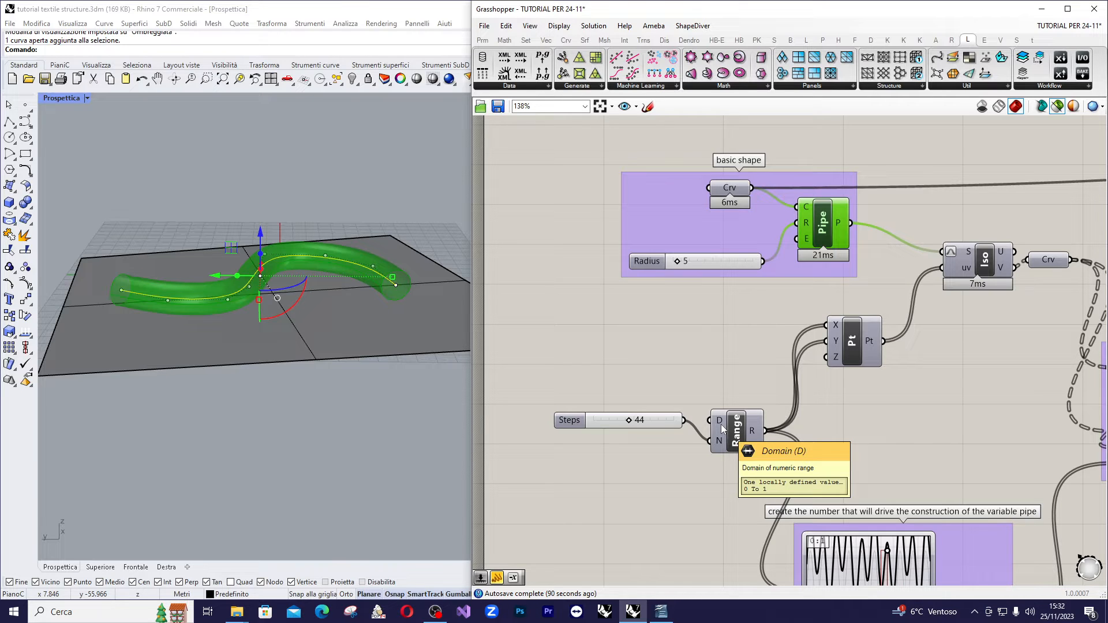
mouse_move(660, 413)
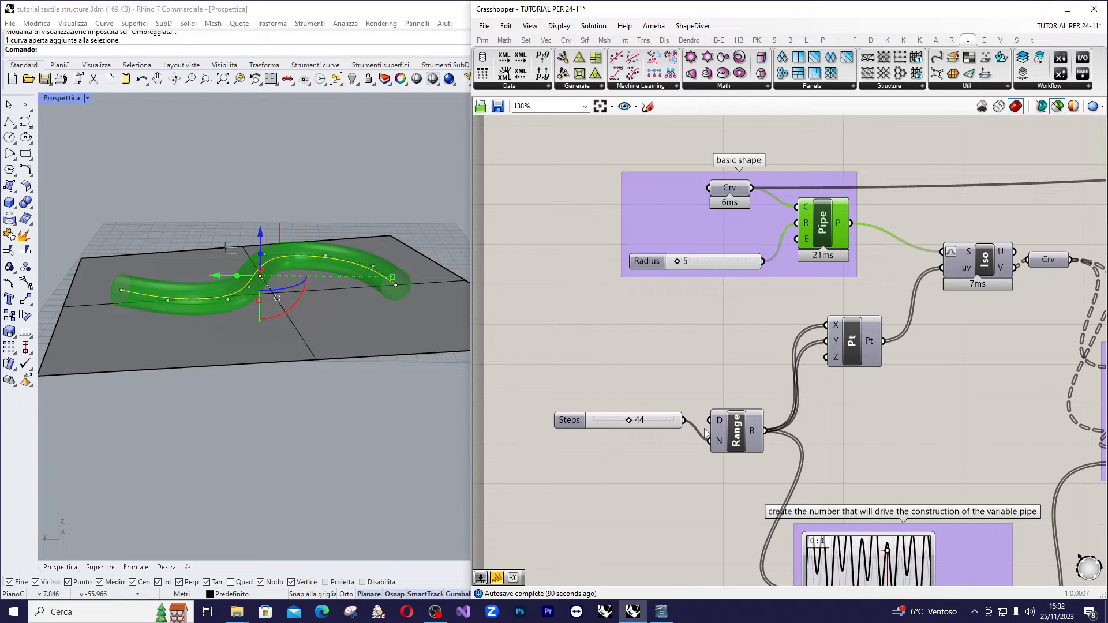
mouse_move(737, 431)
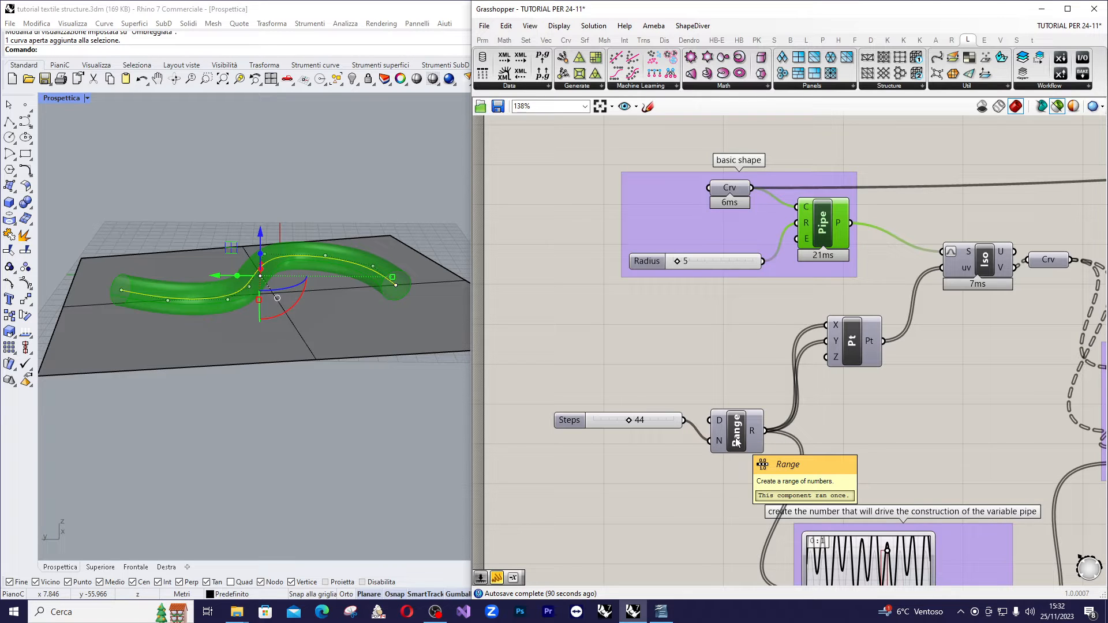
mouse_move(753, 432)
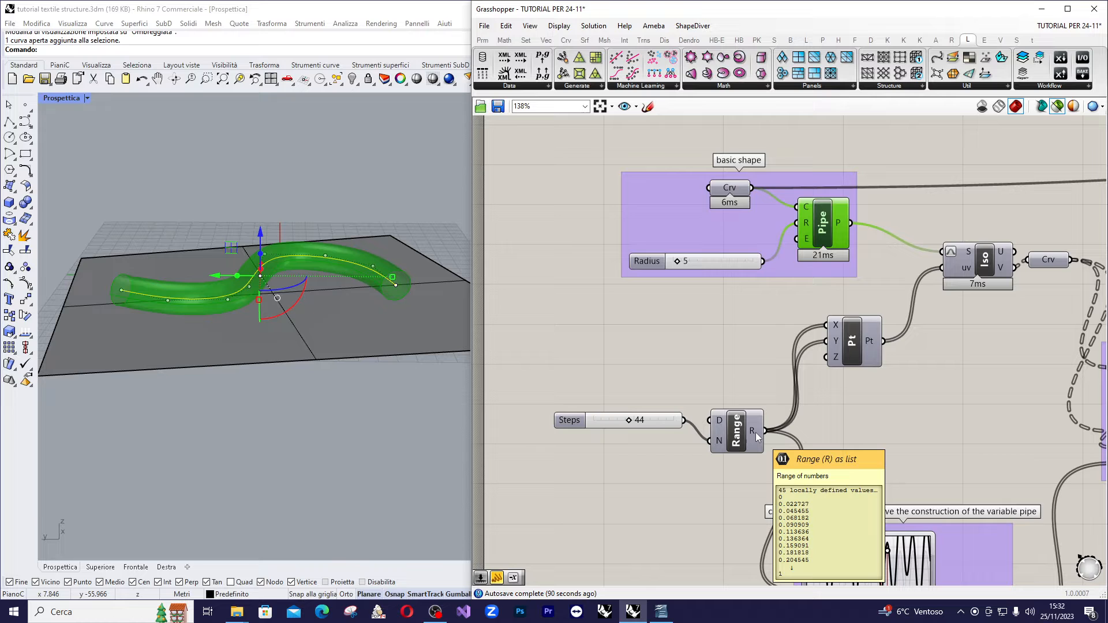
scroll("down", 3)
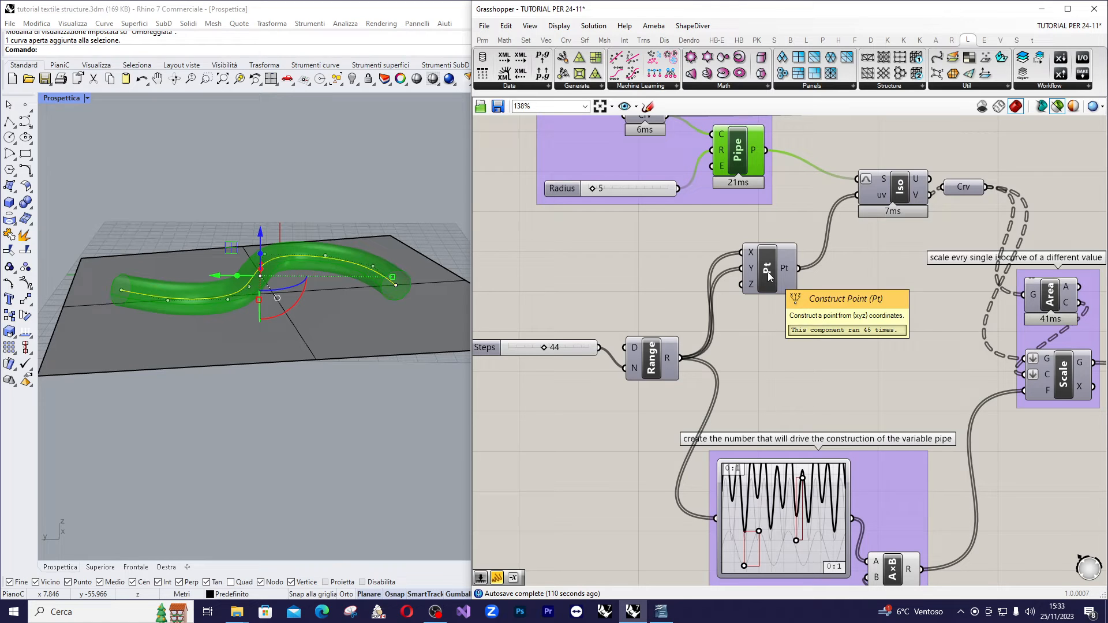
mouse_move(796, 497)
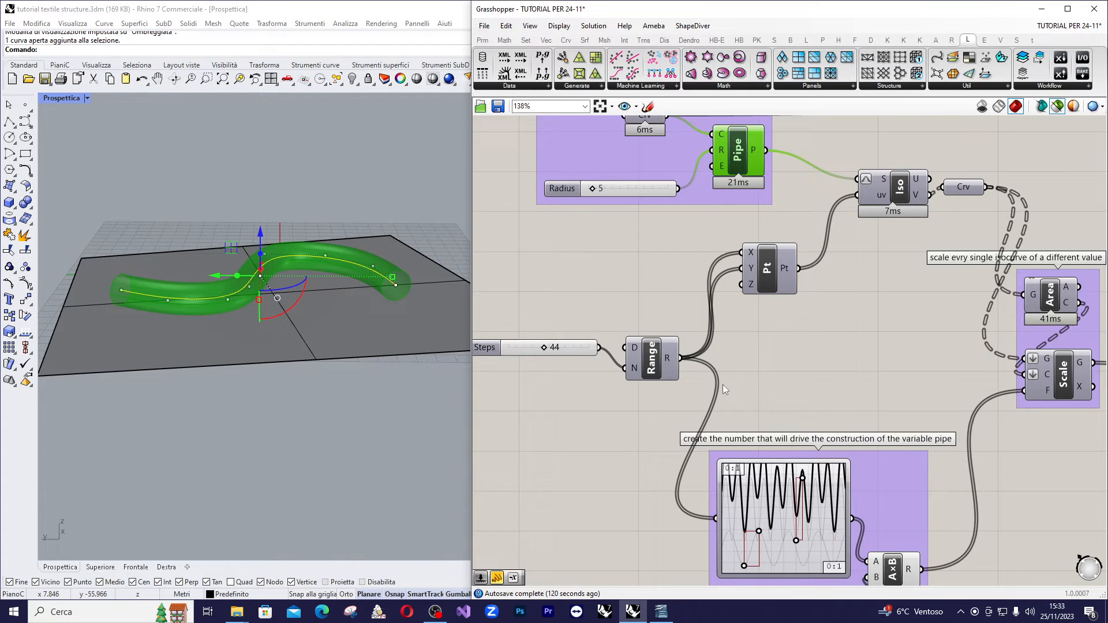
scroll("down", 3)
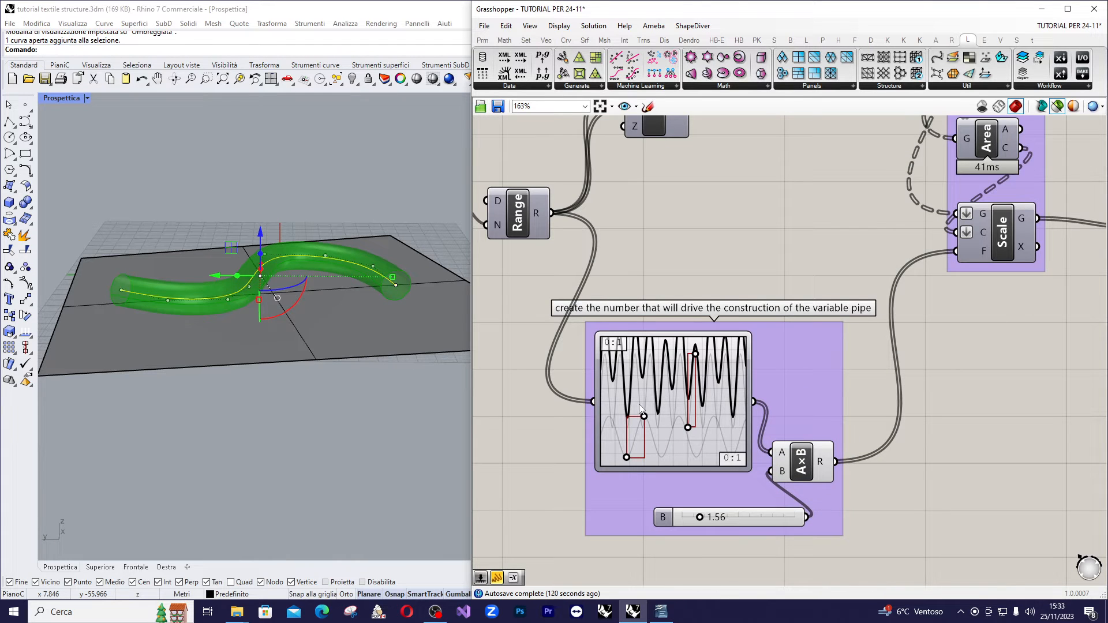
mouse_move(679, 393)
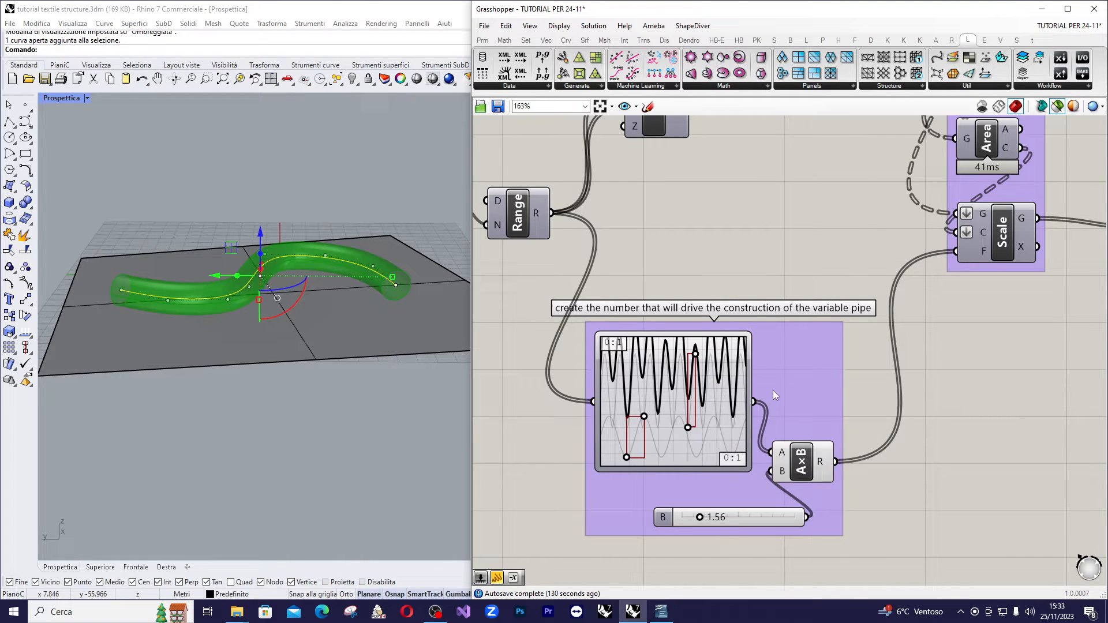
mouse_move(753, 401)
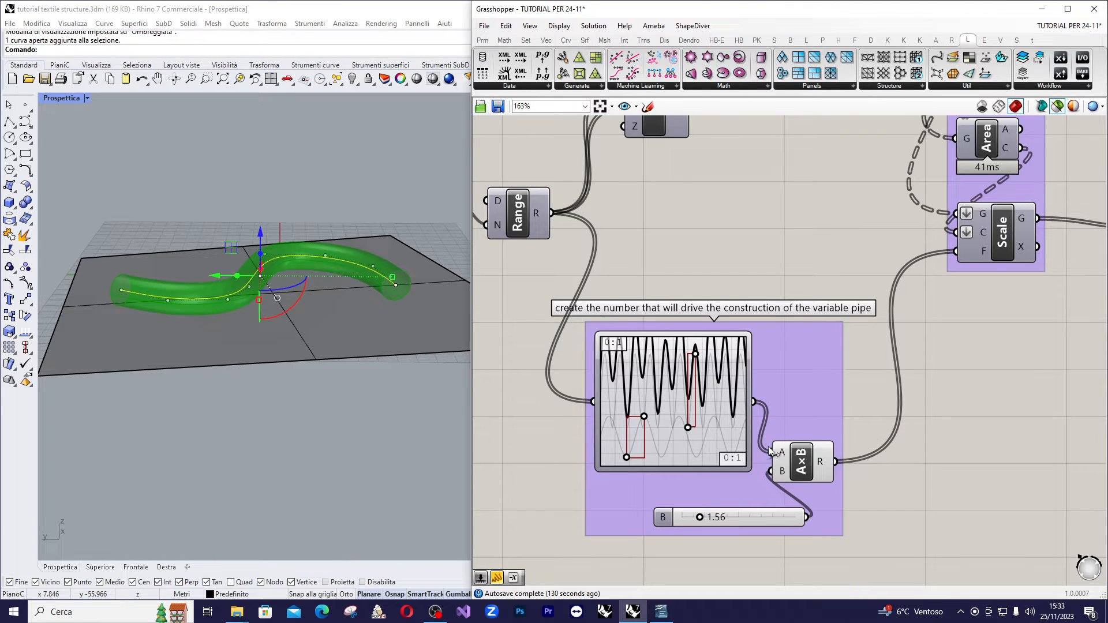
mouse_move(802, 462)
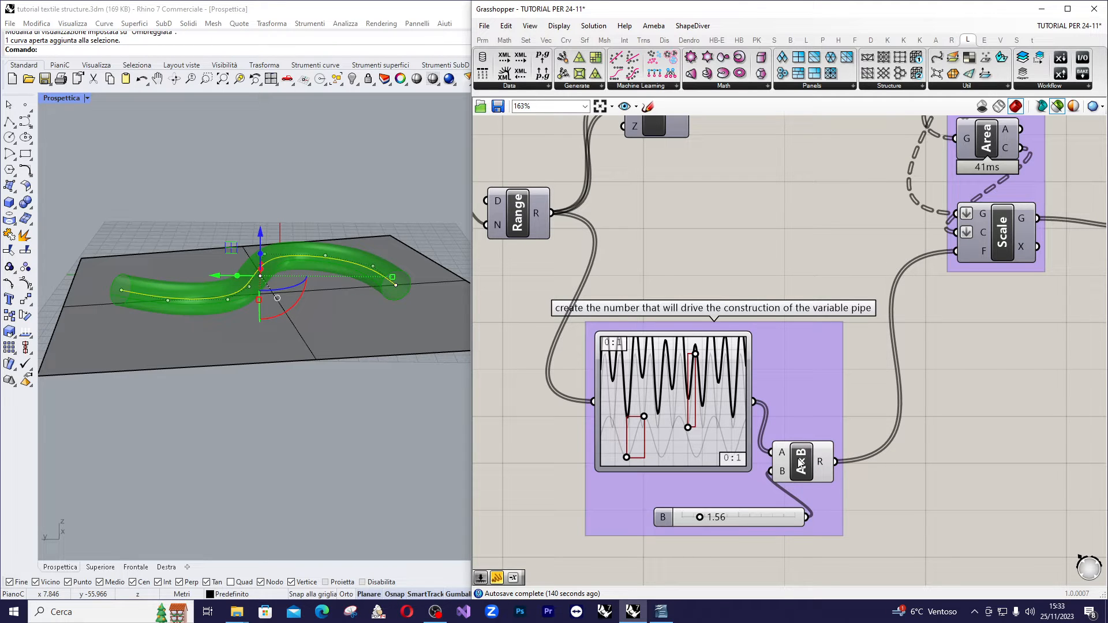
mouse_move(802, 462)
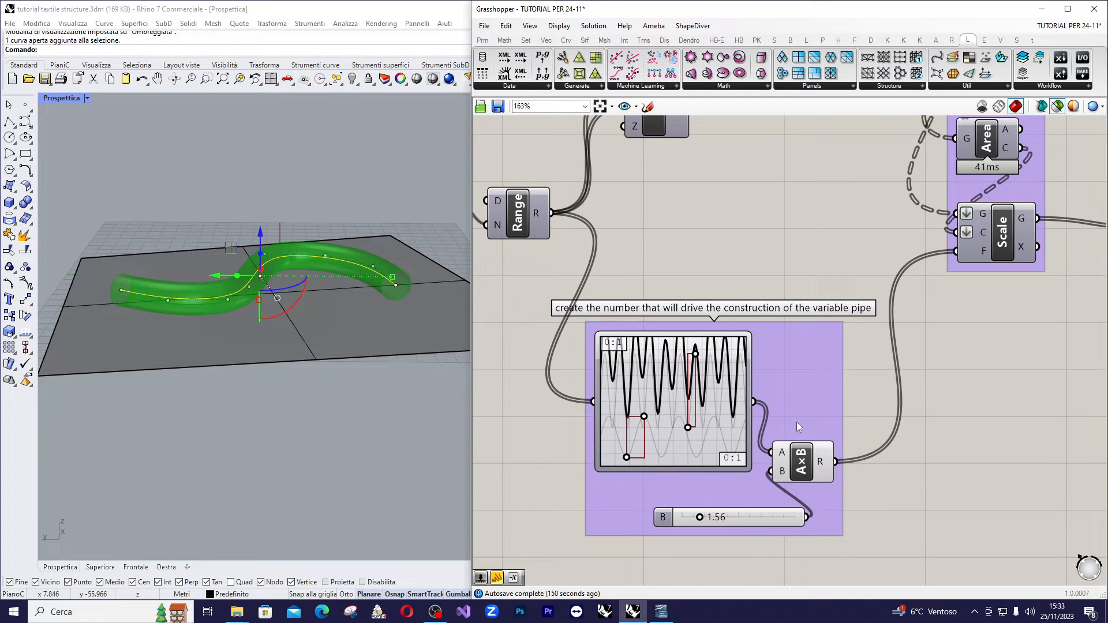
mouse_move(801, 462)
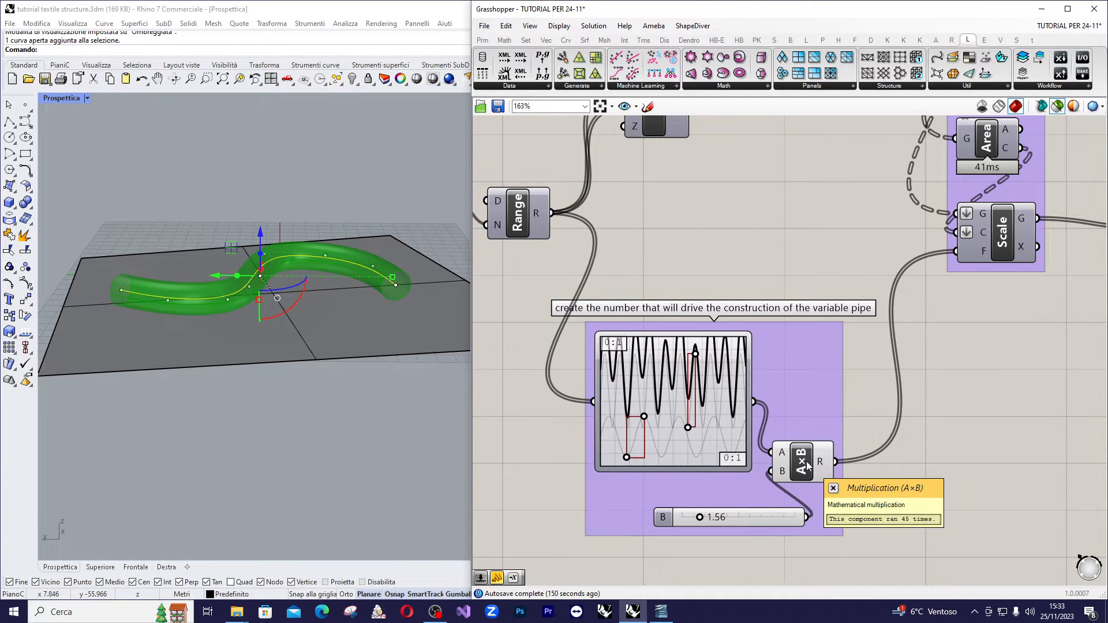
left_click(801, 461)
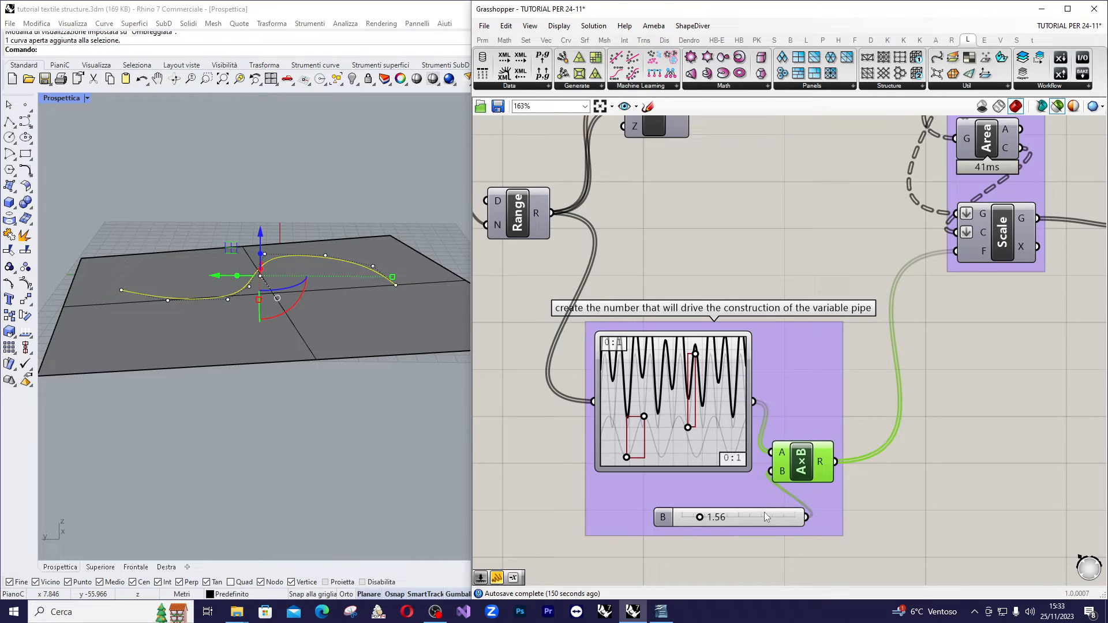
mouse_move(720, 522)
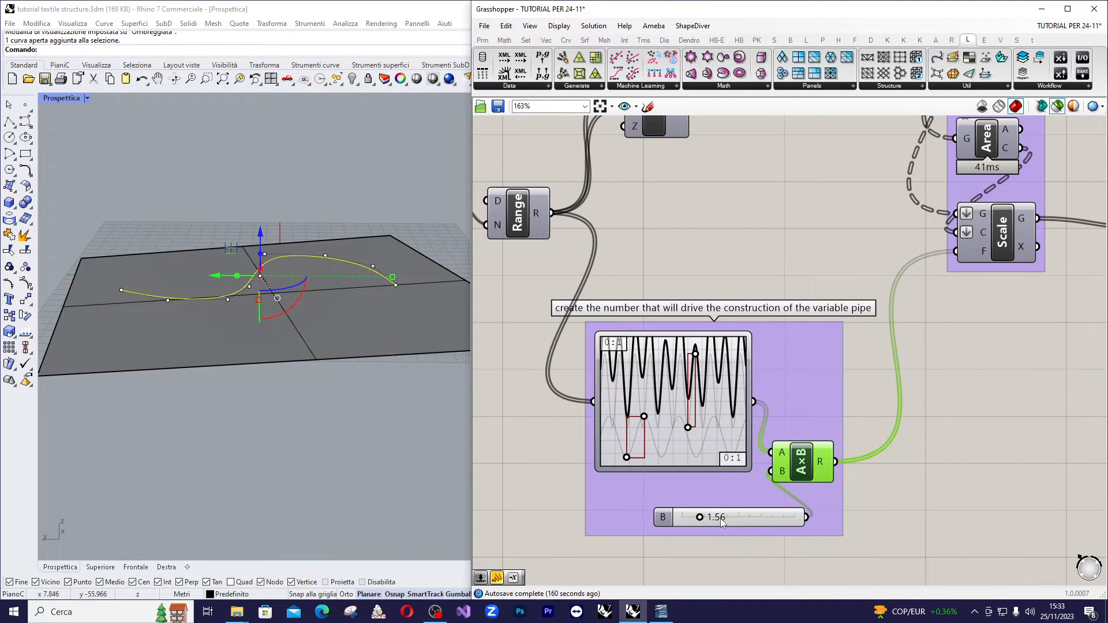
scroll("down", 3)
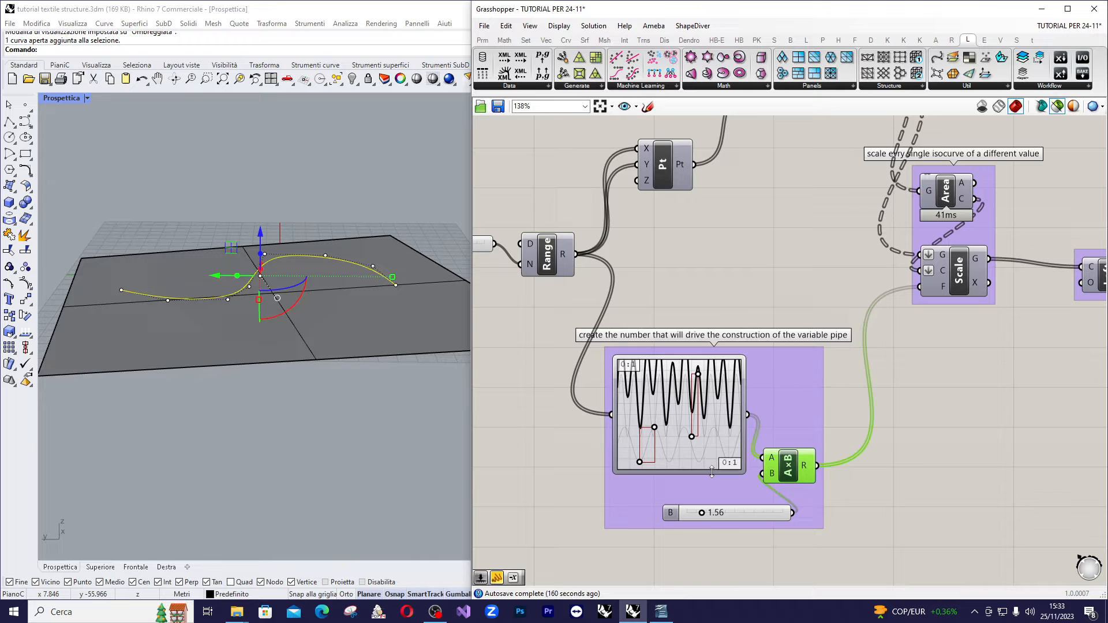
scroll("down", 3)
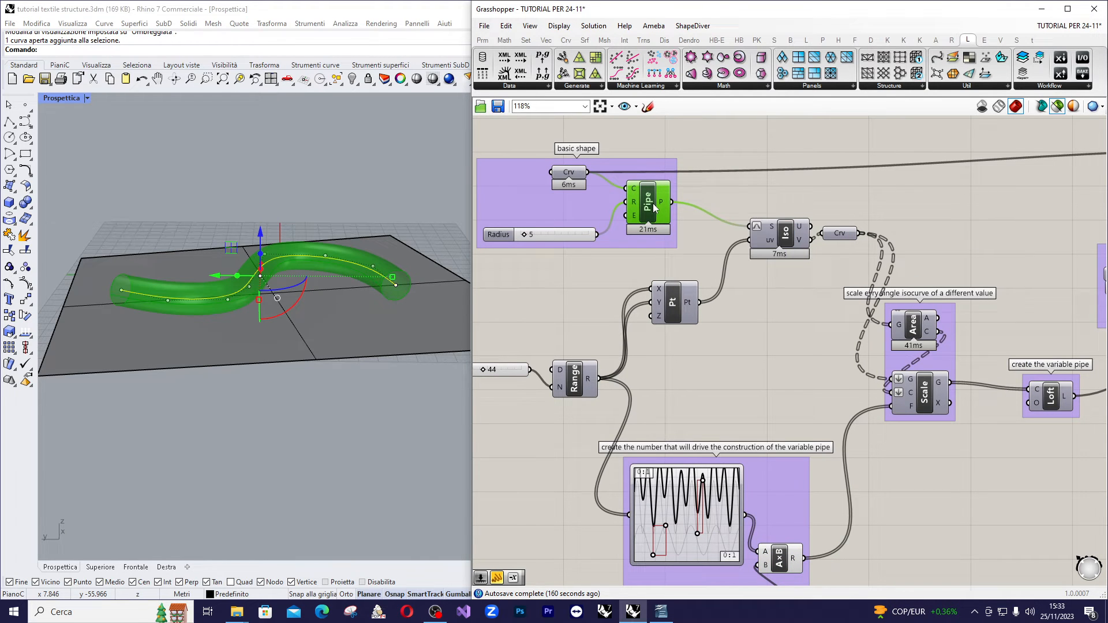
mouse_move(654, 206)
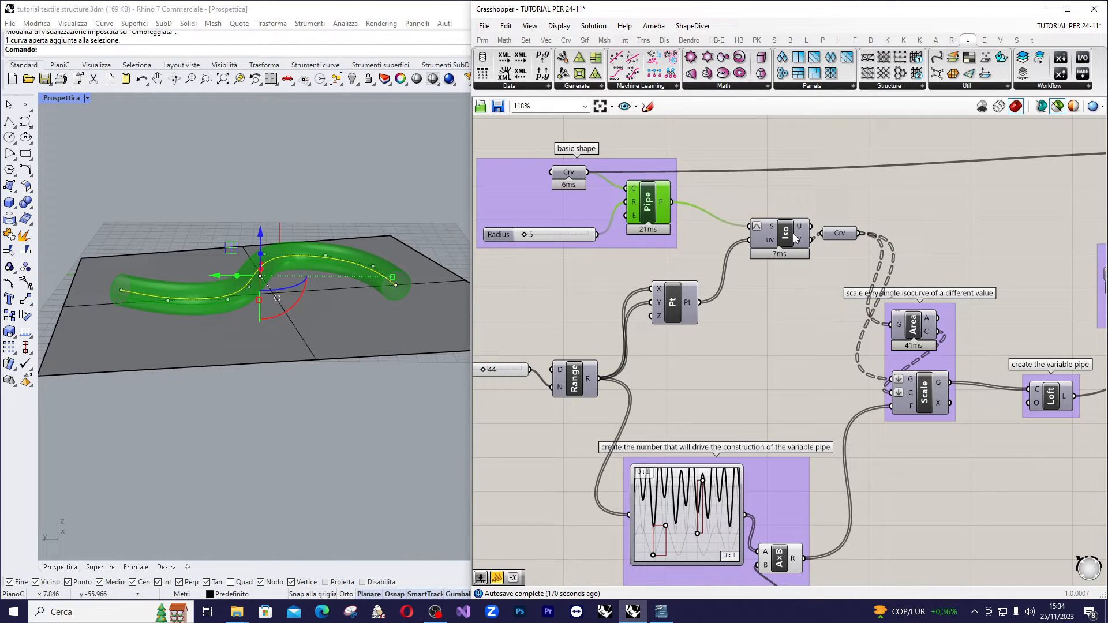
mouse_move(786, 235)
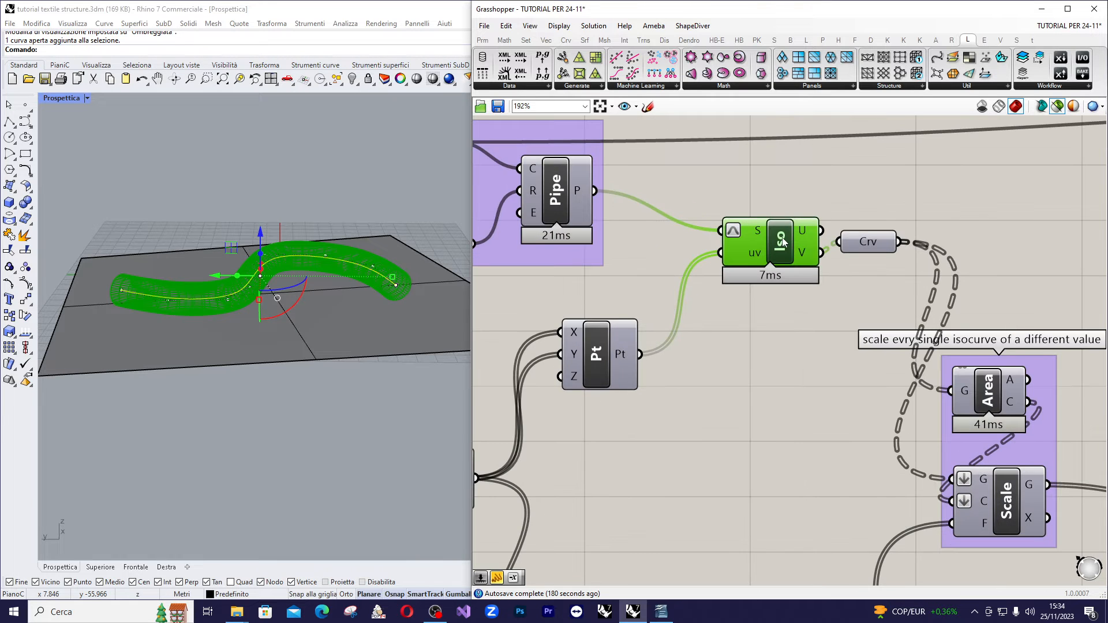
scroll("down", 3)
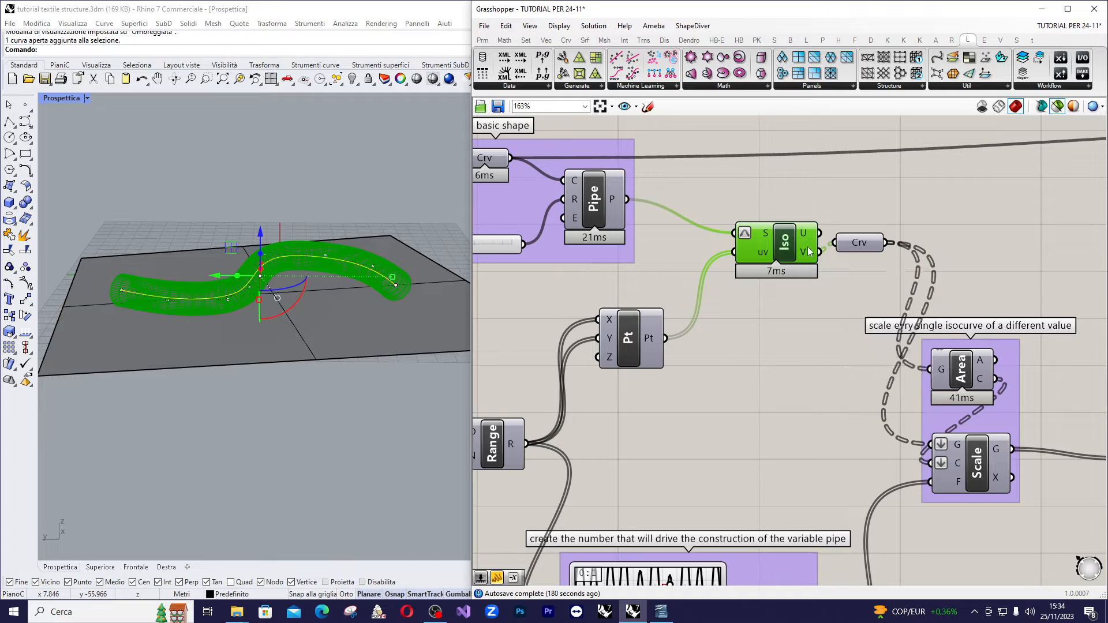
mouse_move(782, 303)
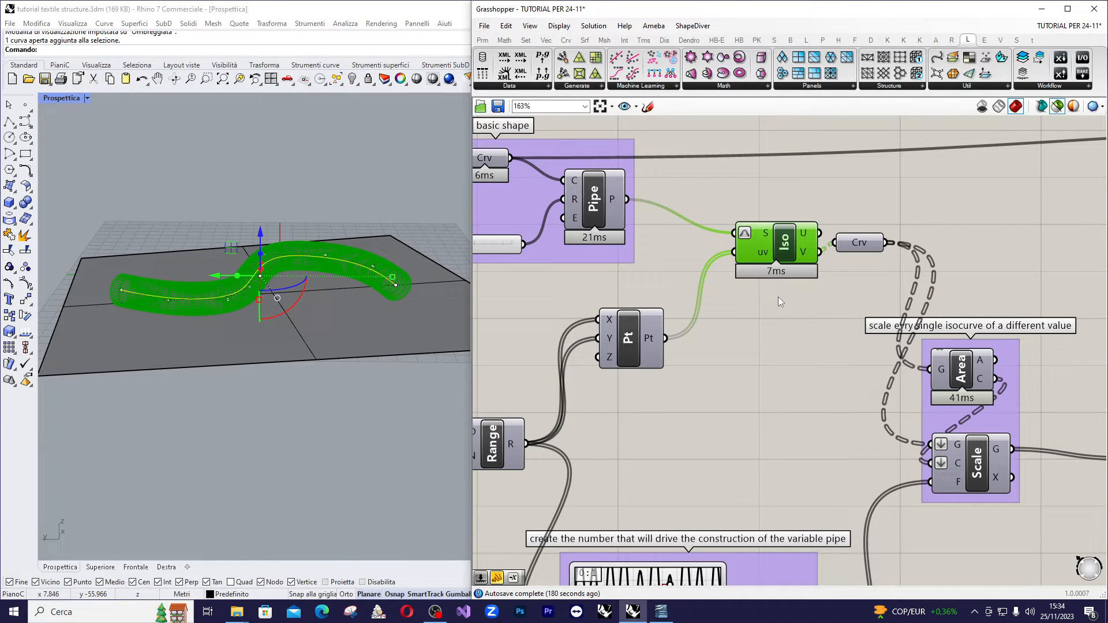
scroll("down", 3)
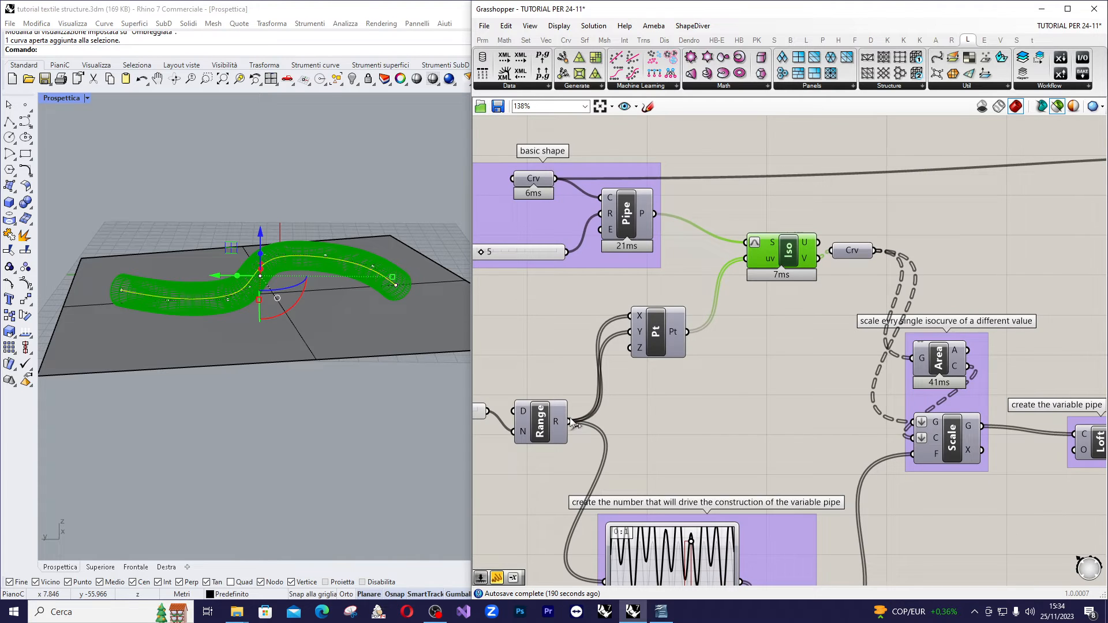
mouse_move(657, 327)
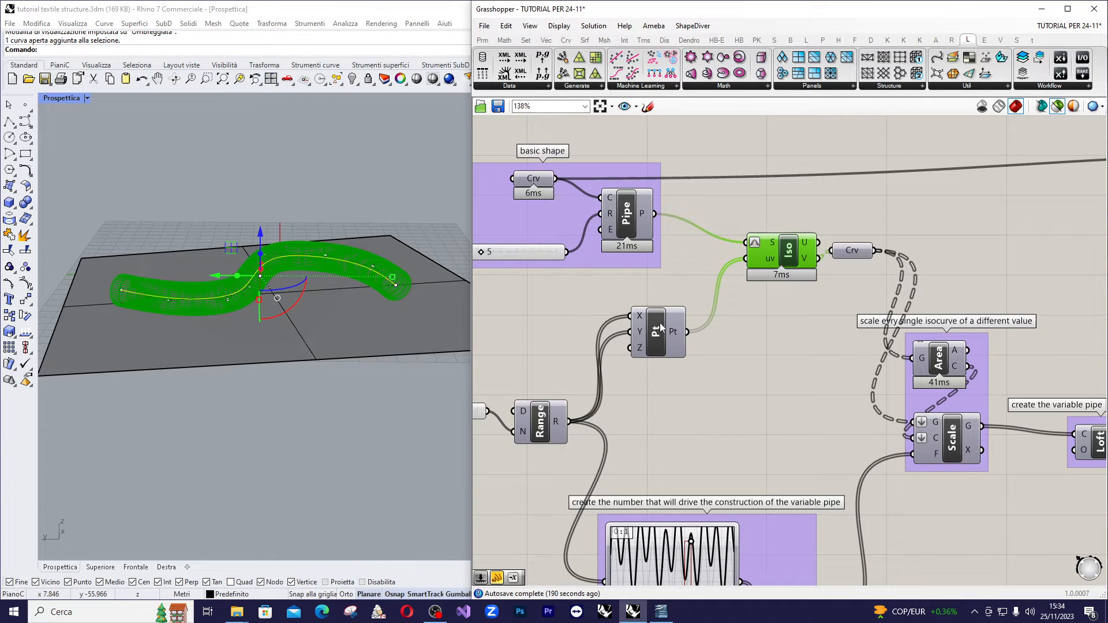
mouse_move(804, 260)
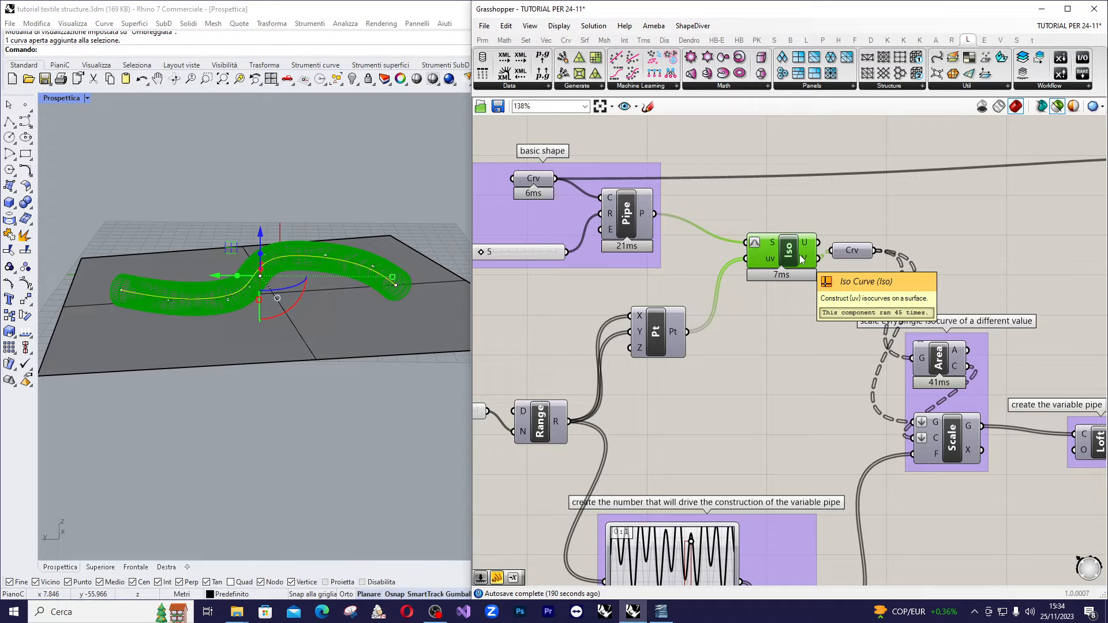
mouse_move(799, 257)
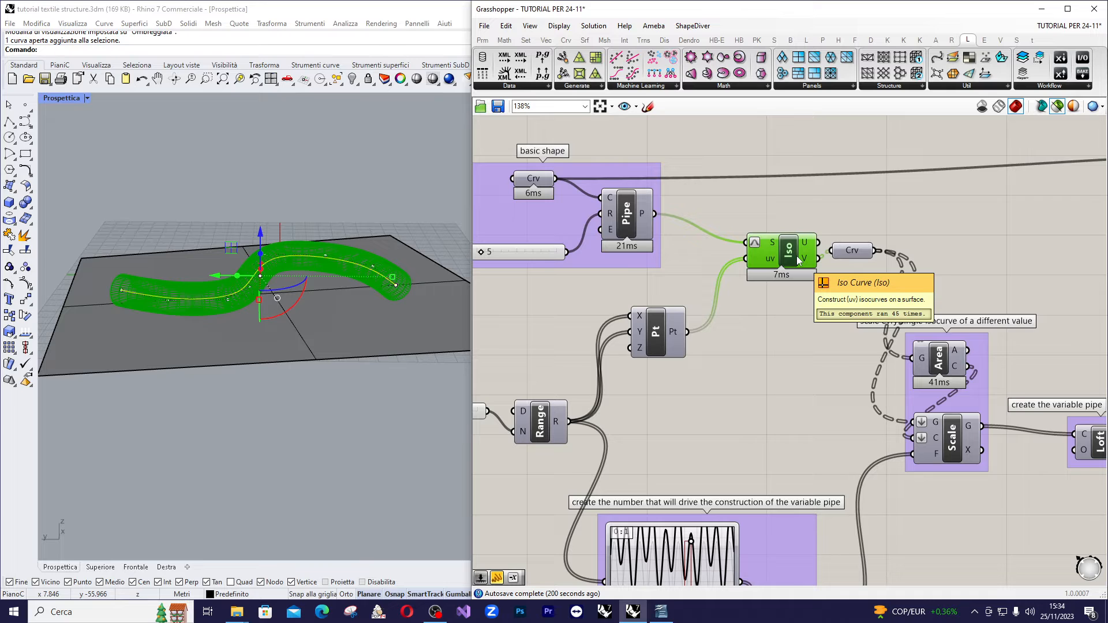
mouse_move(808, 263)
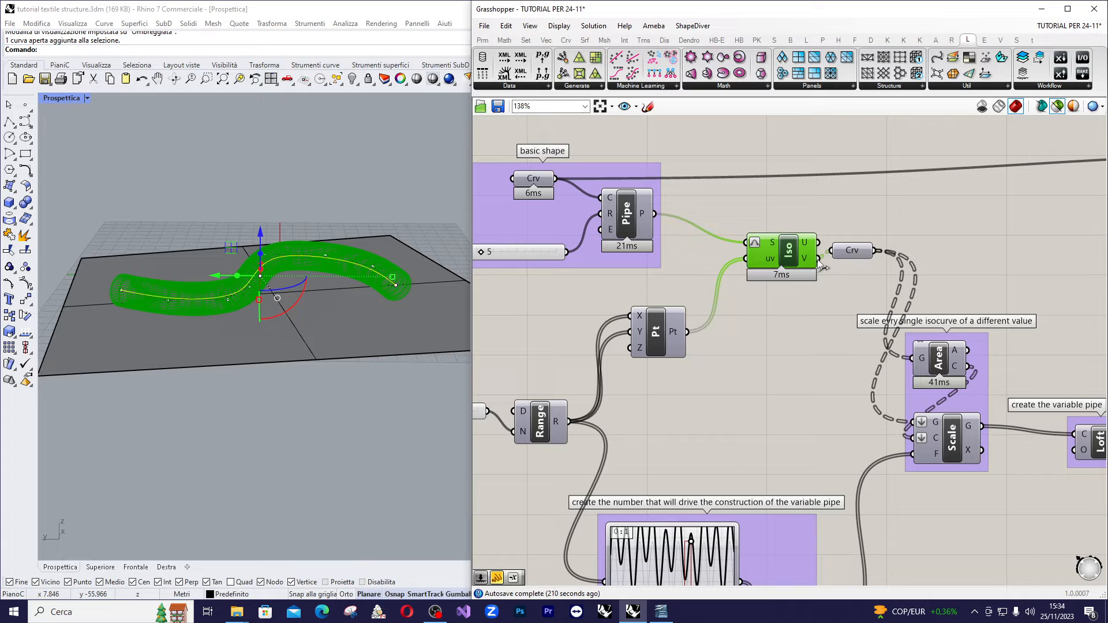
mouse_move(834, 263)
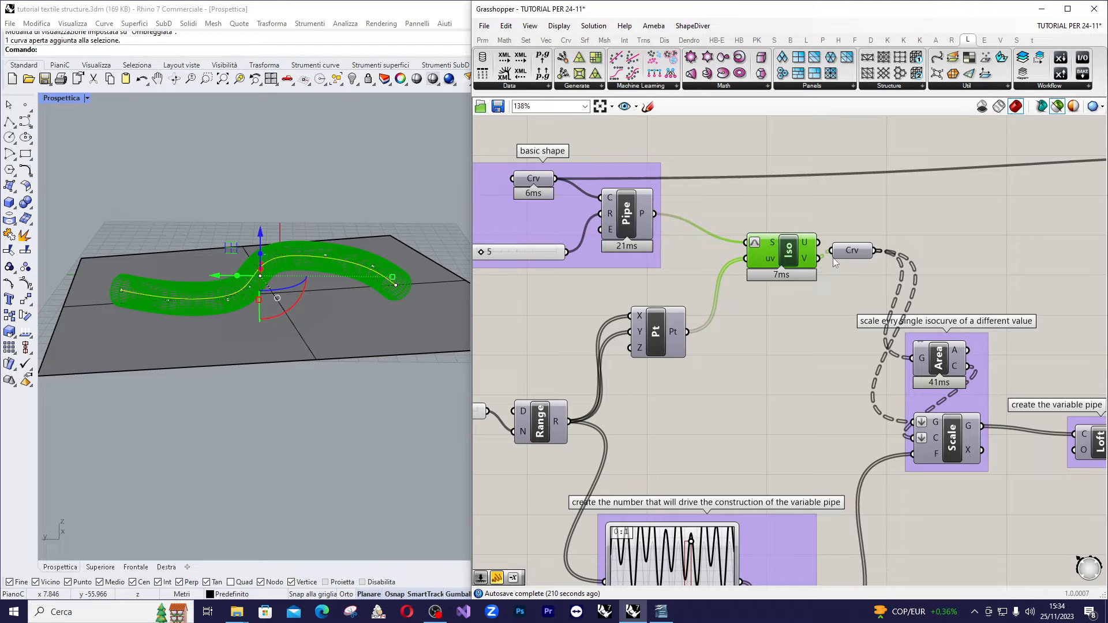
left_click(852, 250)
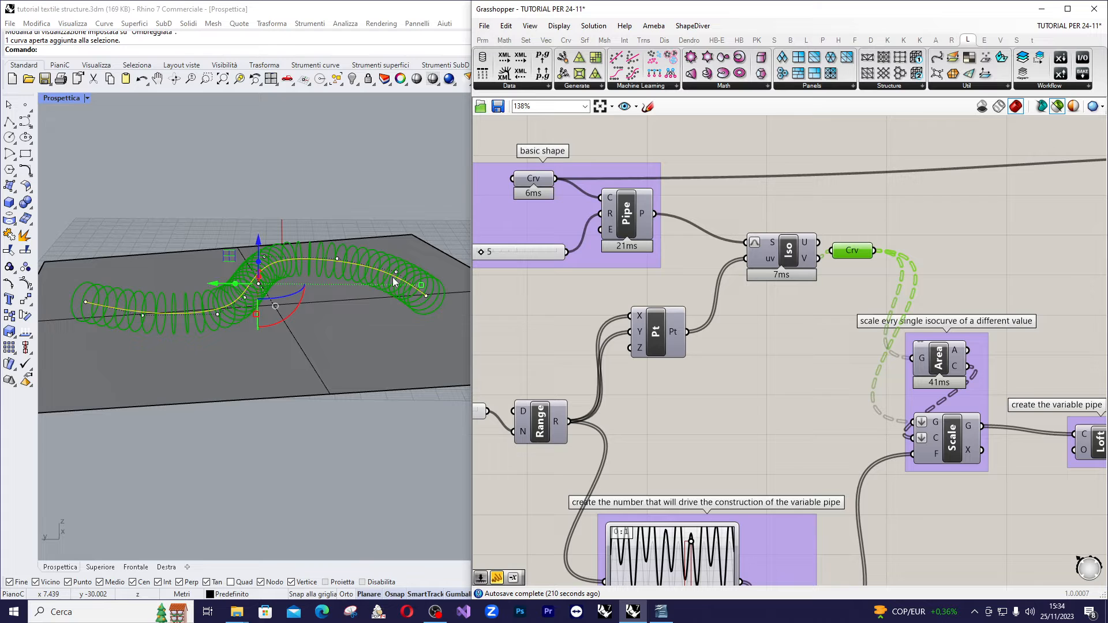
mouse_move(539, 326)
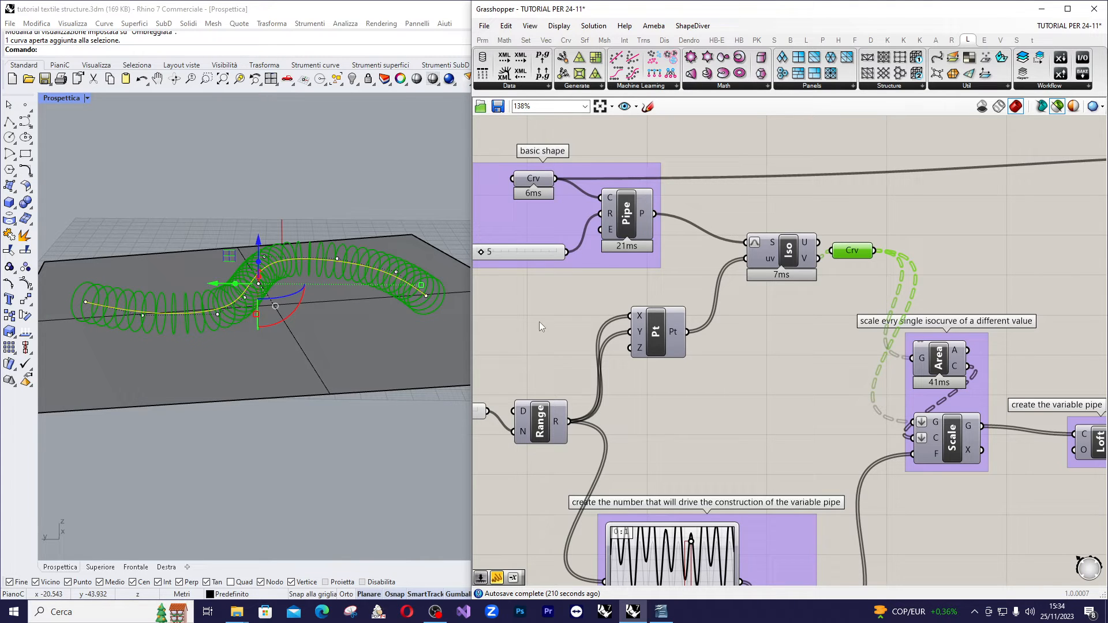
mouse_move(726, 345)
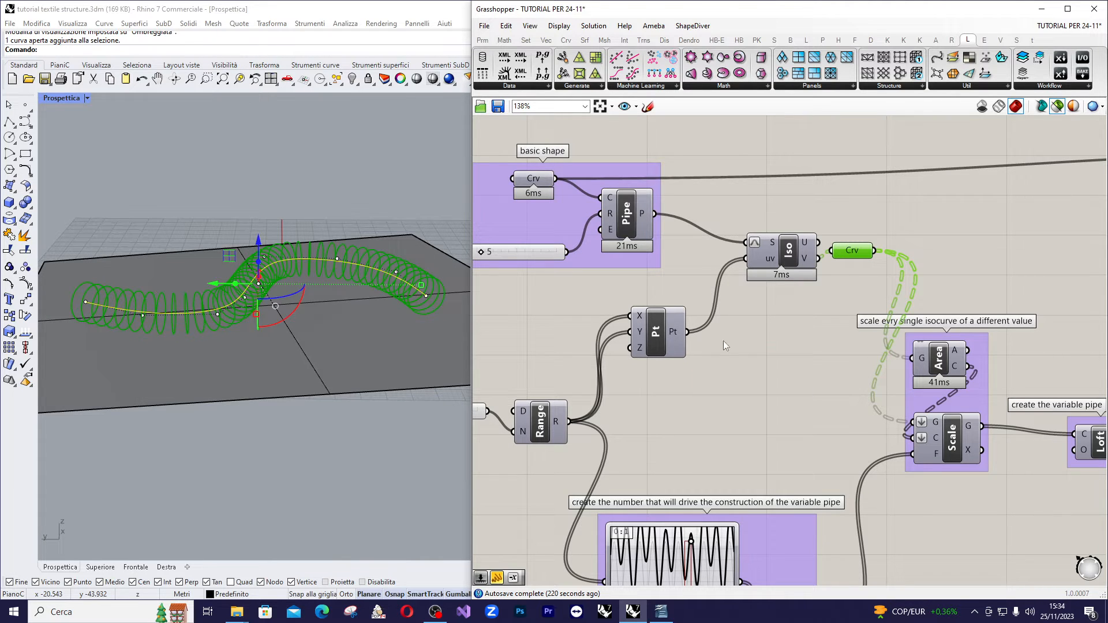
- Scan the canvas around the Scale component resizing each isocurve ring by the graph-driven factor
scroll("up", 3)
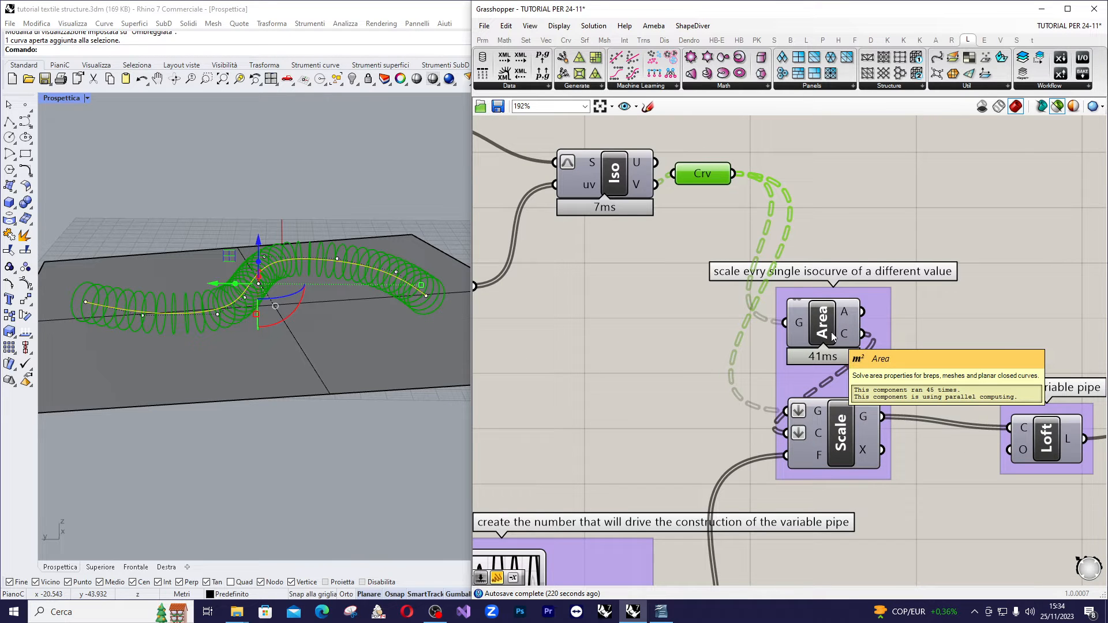
mouse_move(838, 413)
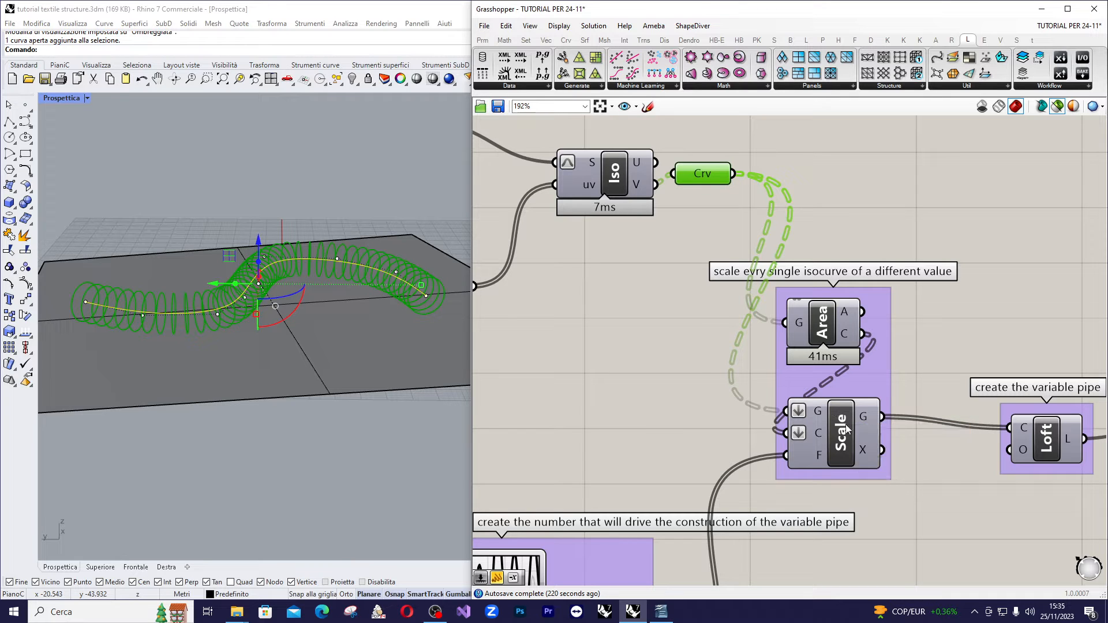
mouse_move(849, 433)
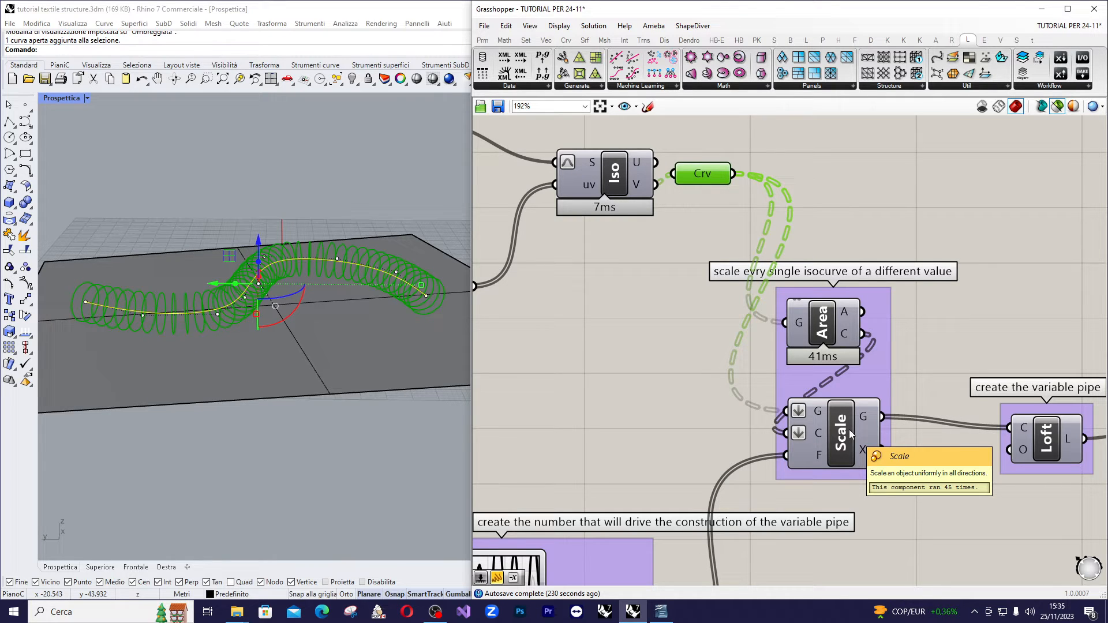
scroll("down", 3)
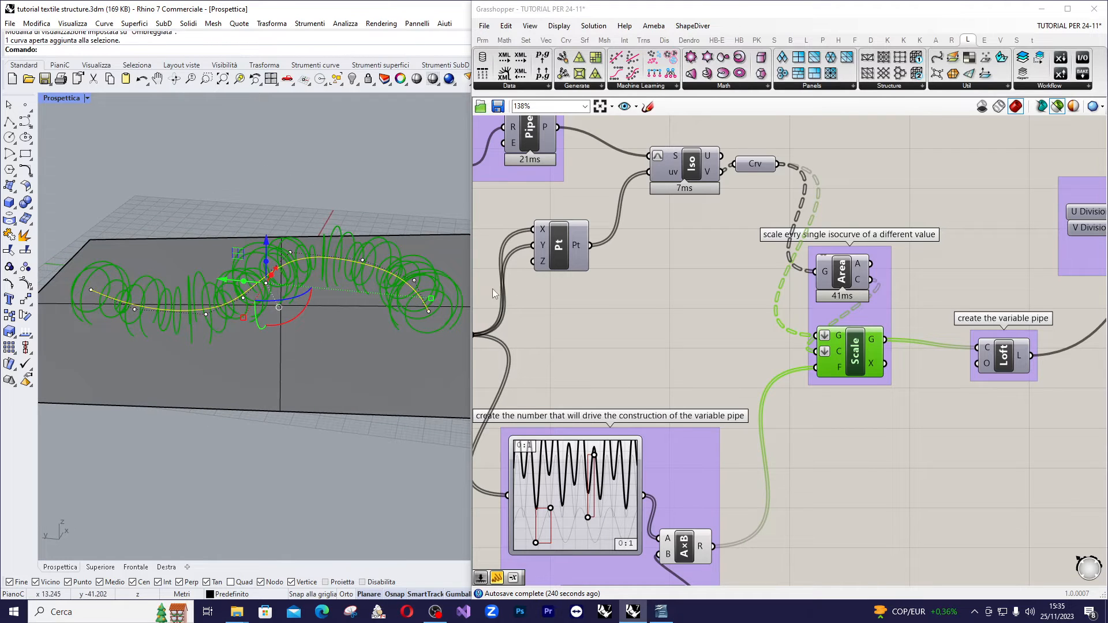
mouse_move(395, 315)
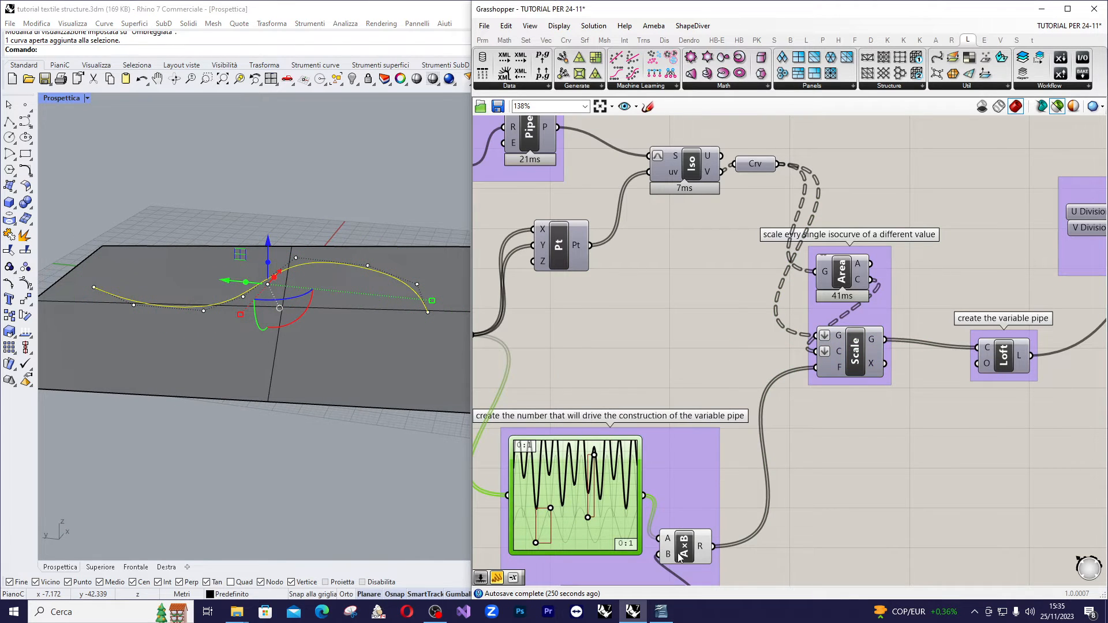
scroll("down", 3)
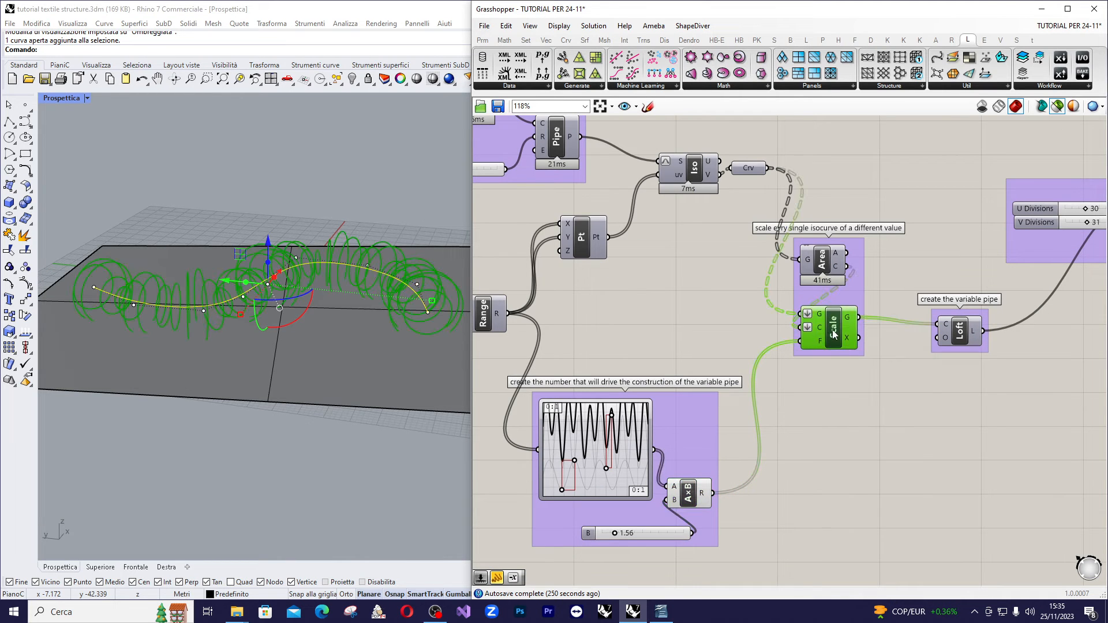
mouse_move(834, 333)
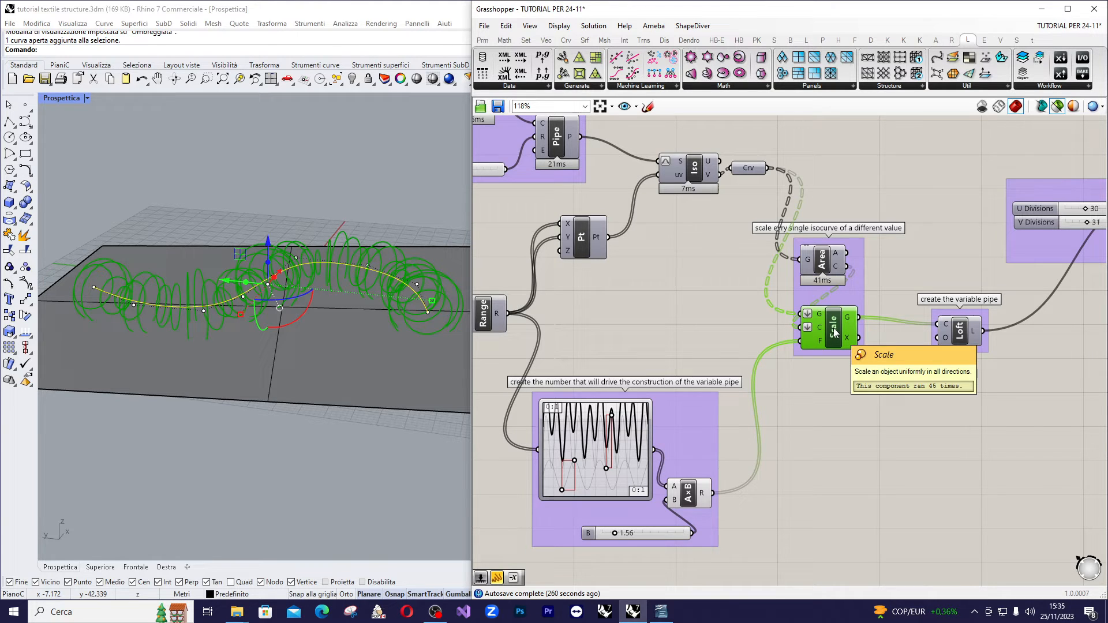
mouse_move(809, 314)
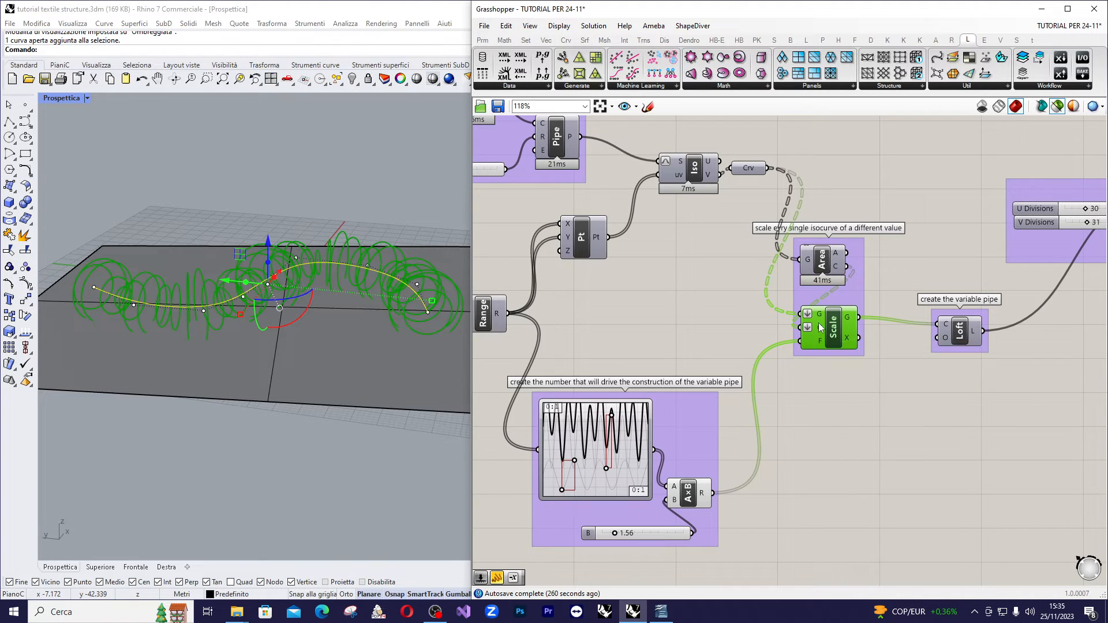
mouse_move(809, 313)
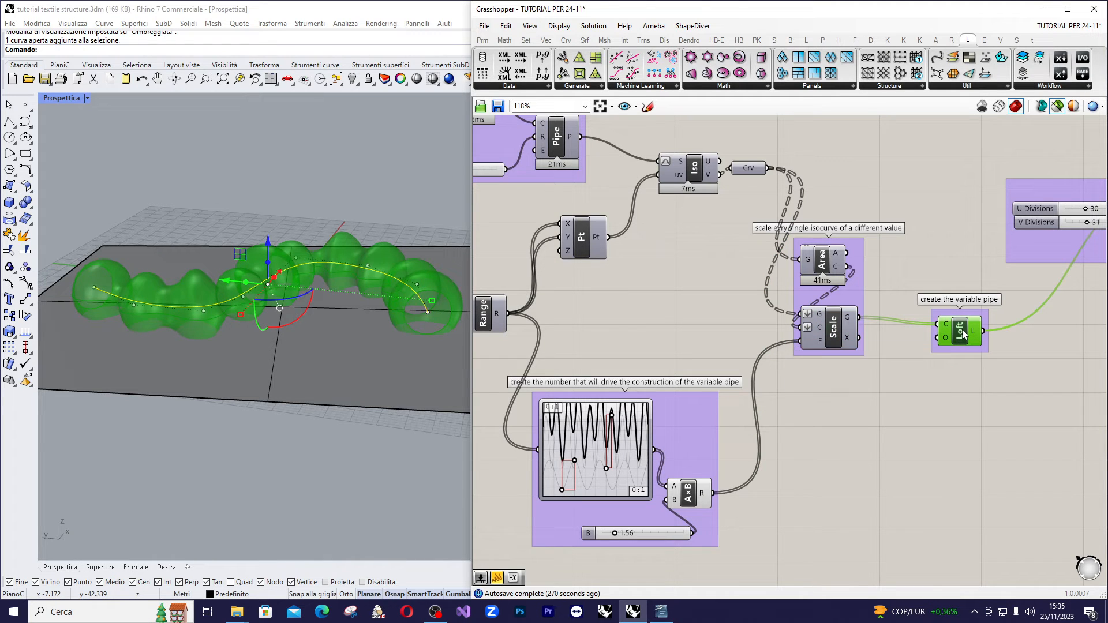
mouse_move(960, 330)
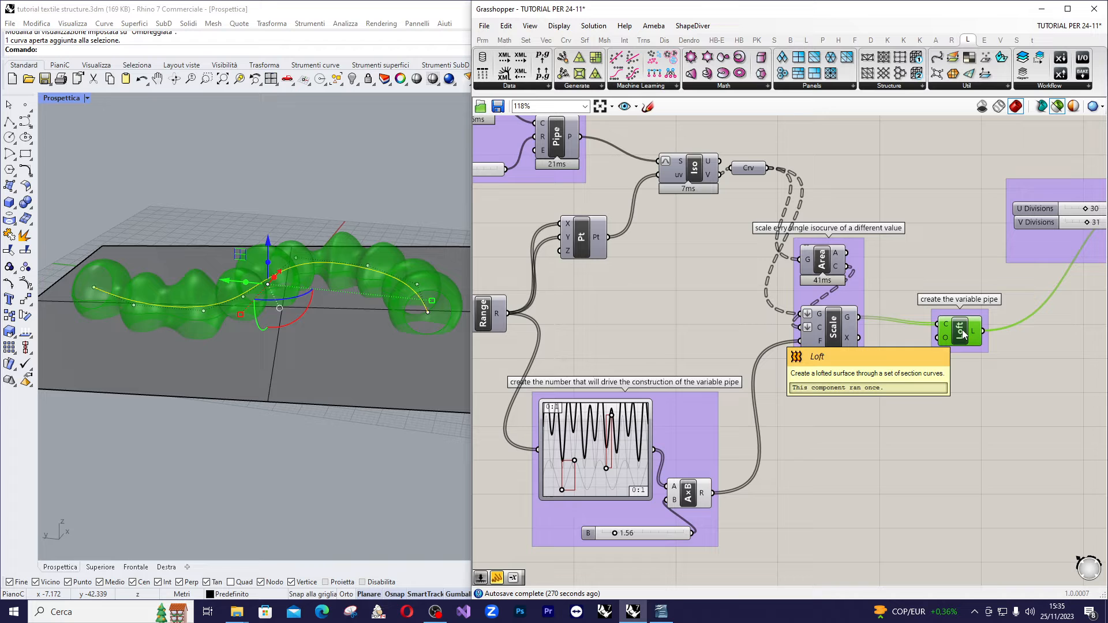
- Scroll to the Loft component building the variable-width pipe from the scaled rings
scroll("down", 3)
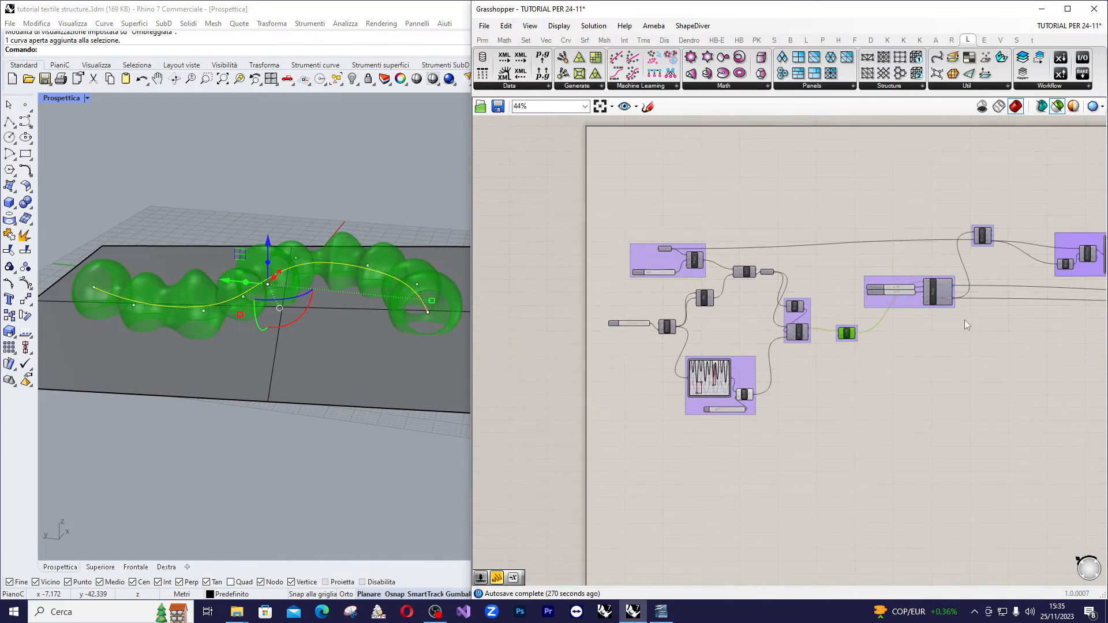
scroll("down", 3)
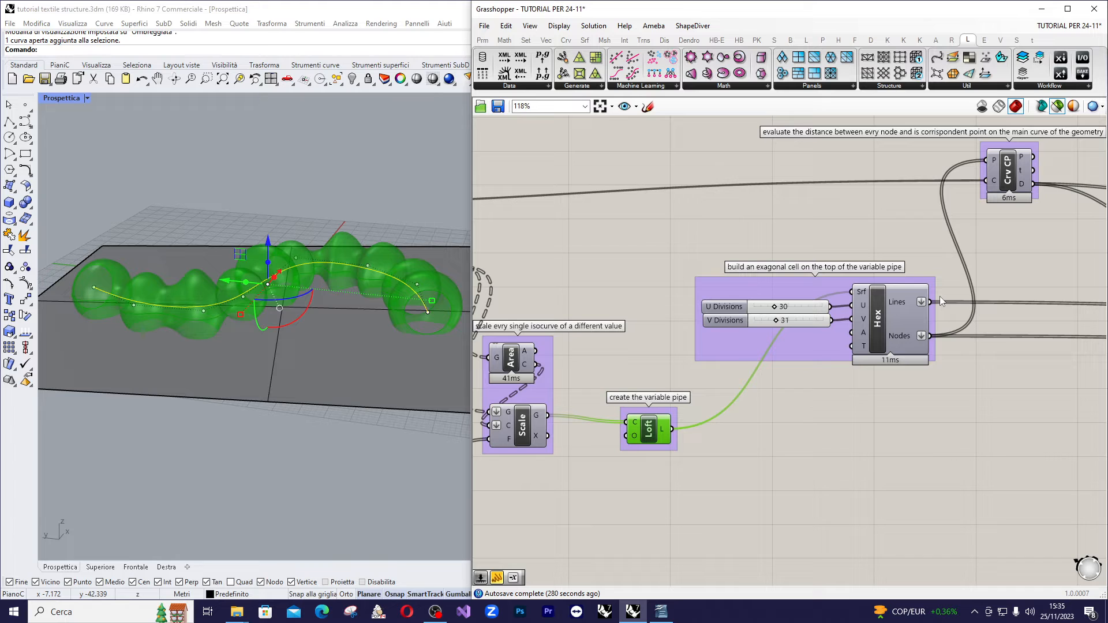
mouse_move(877, 329)
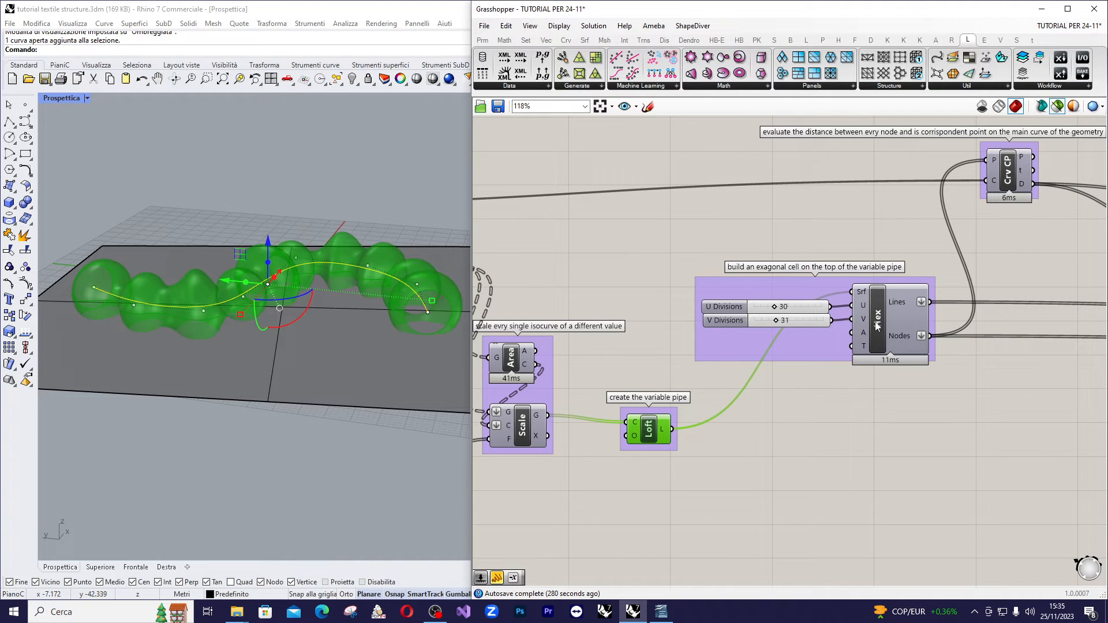
mouse_move(877, 326)
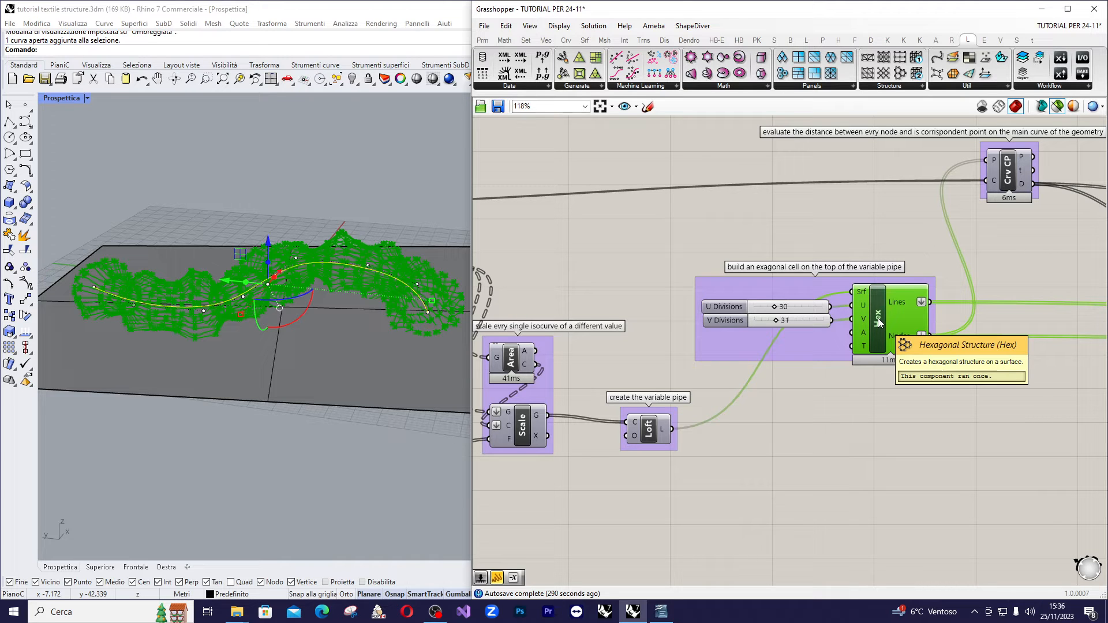
mouse_move(883, 323)
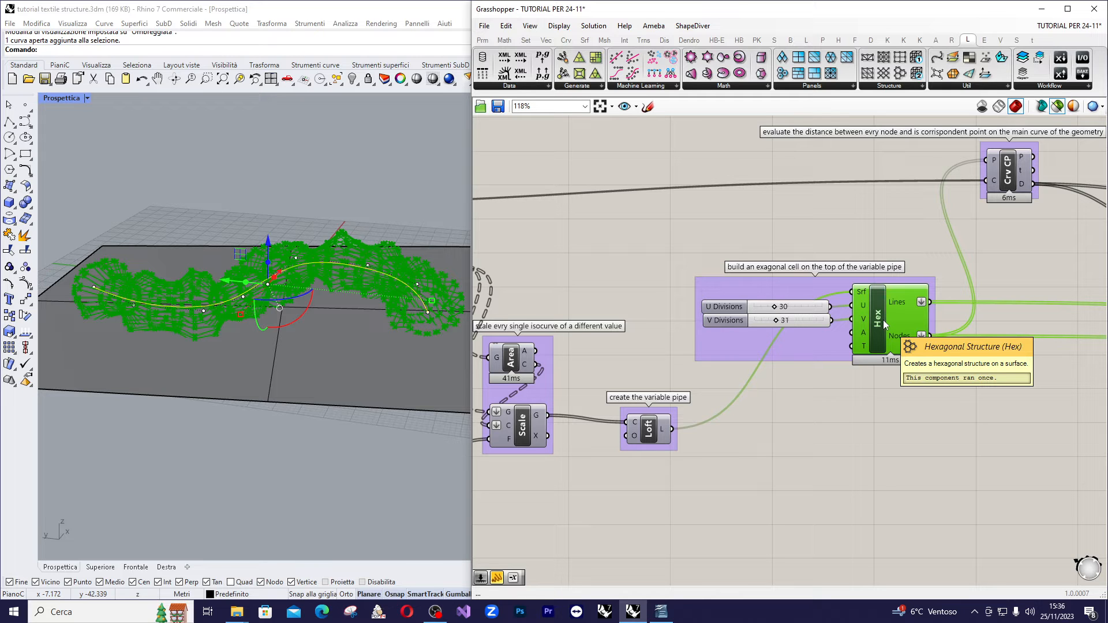
mouse_move(862, 327)
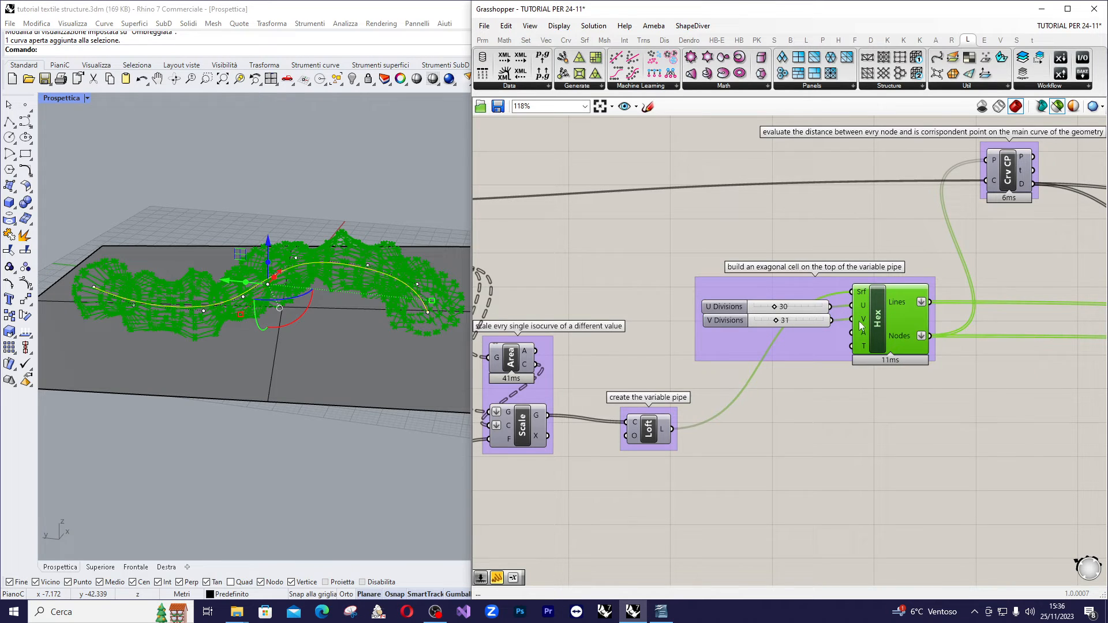
- Scroll to the Curve Closest Point component matching the 992 hex nodes to the base curve
scroll("up", 3)
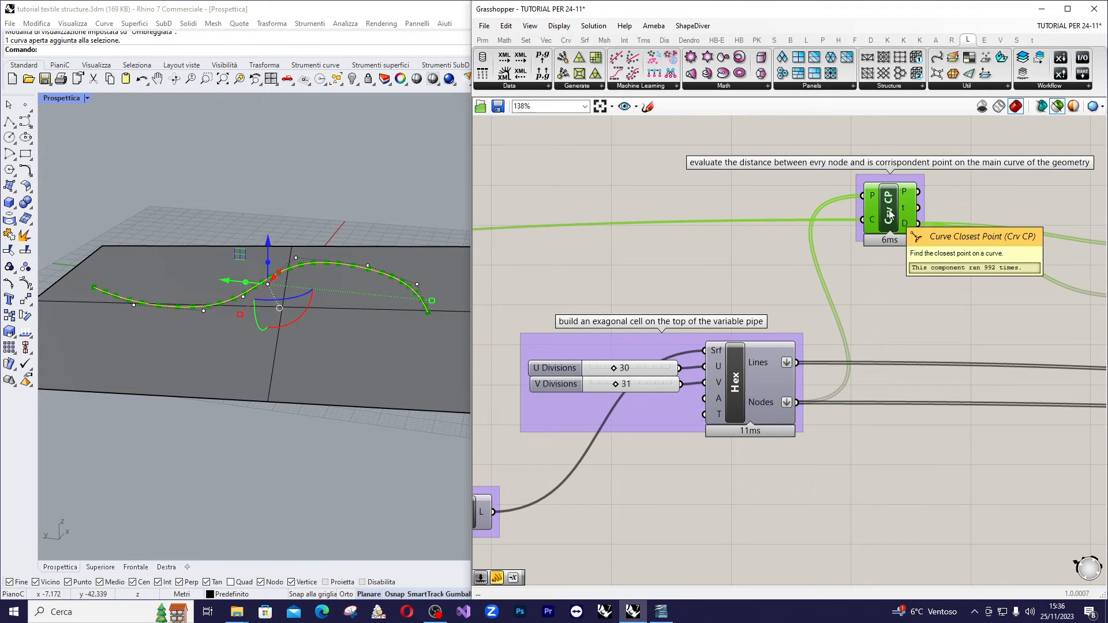
mouse_move(876, 197)
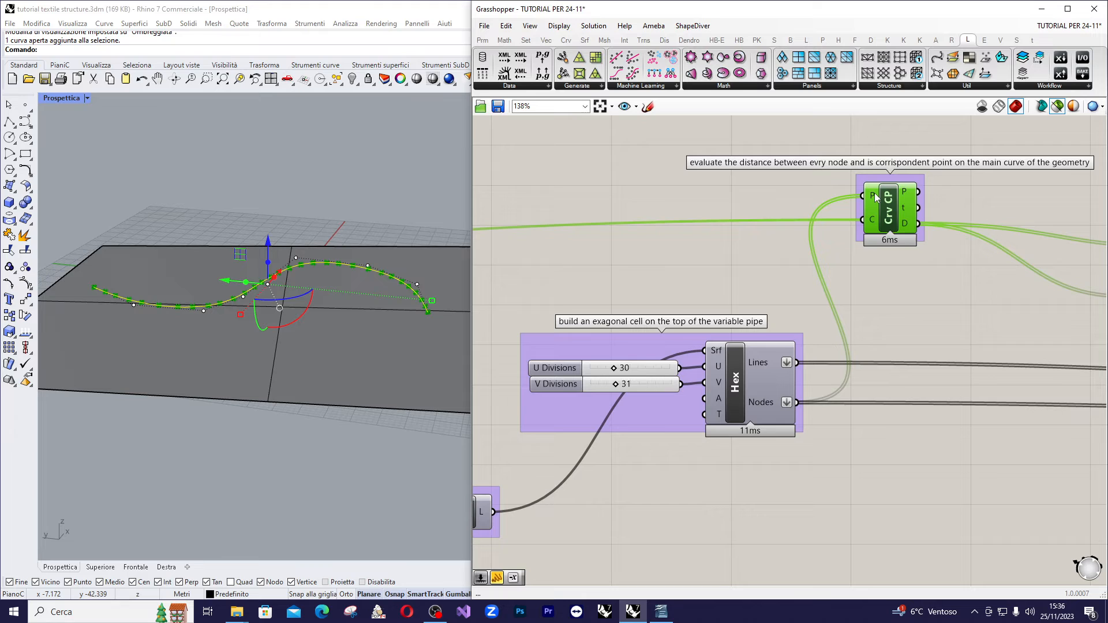
mouse_move(874, 220)
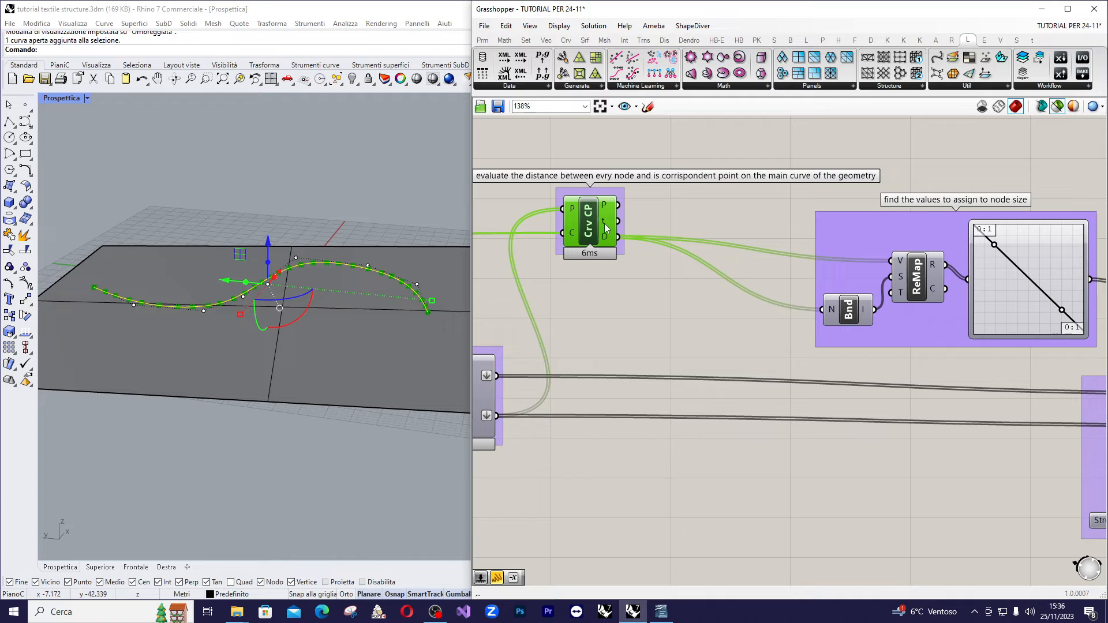
mouse_move(606, 237)
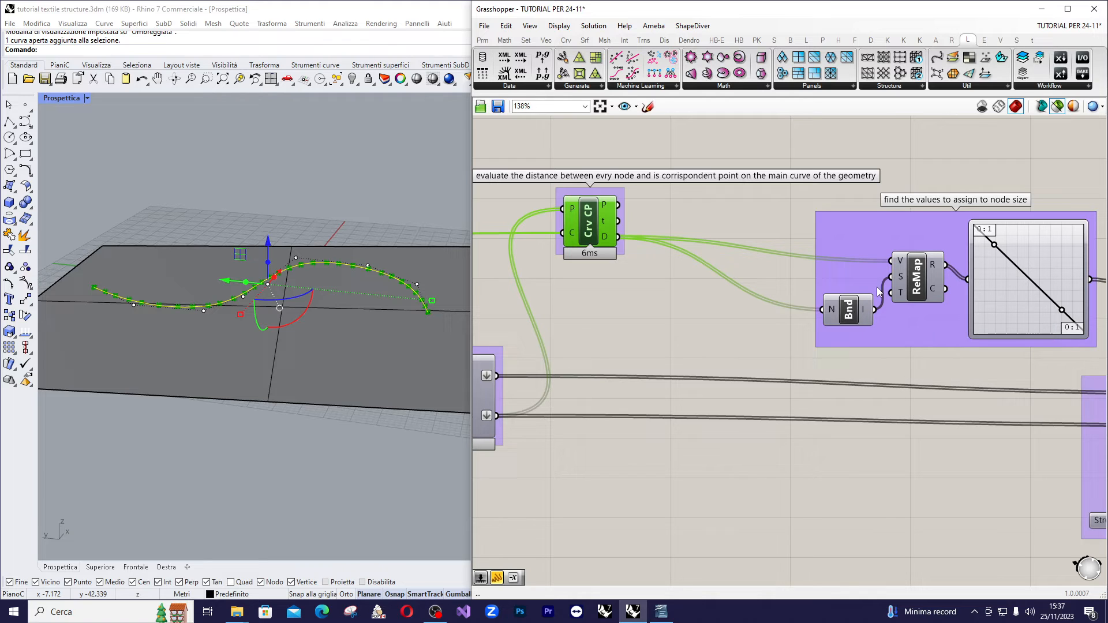
mouse_move(917, 276)
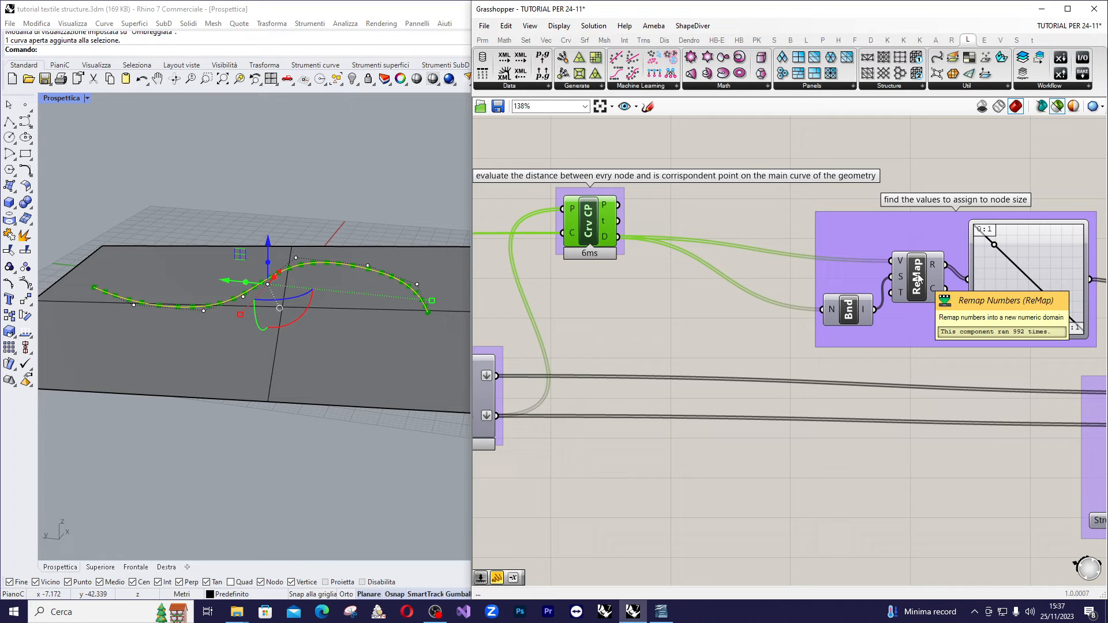
mouse_move(915, 276)
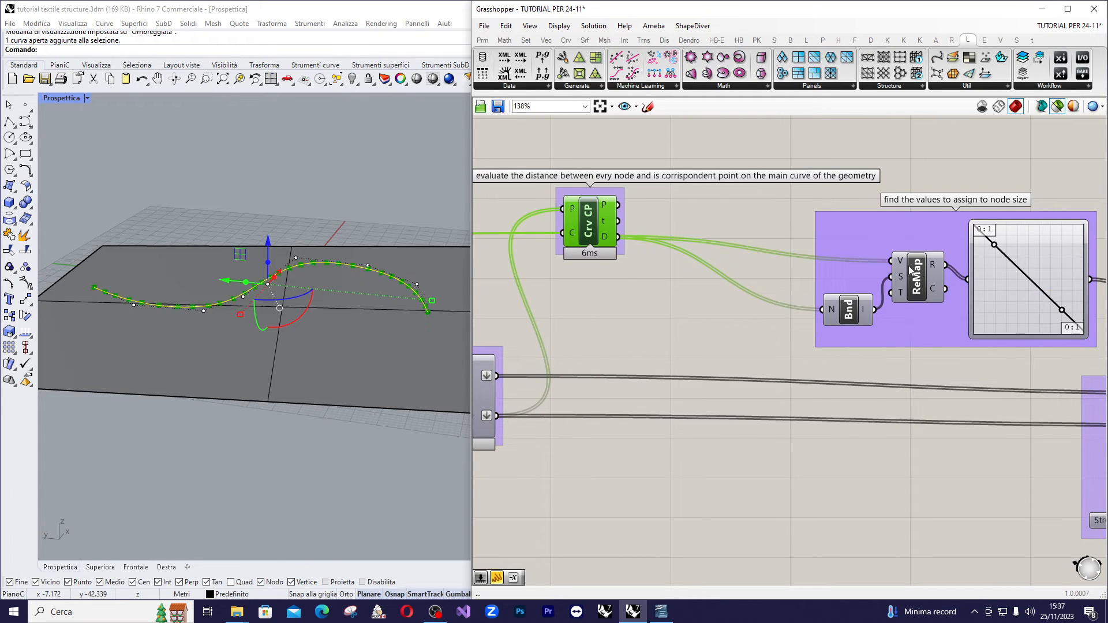
mouse_move(916, 275)
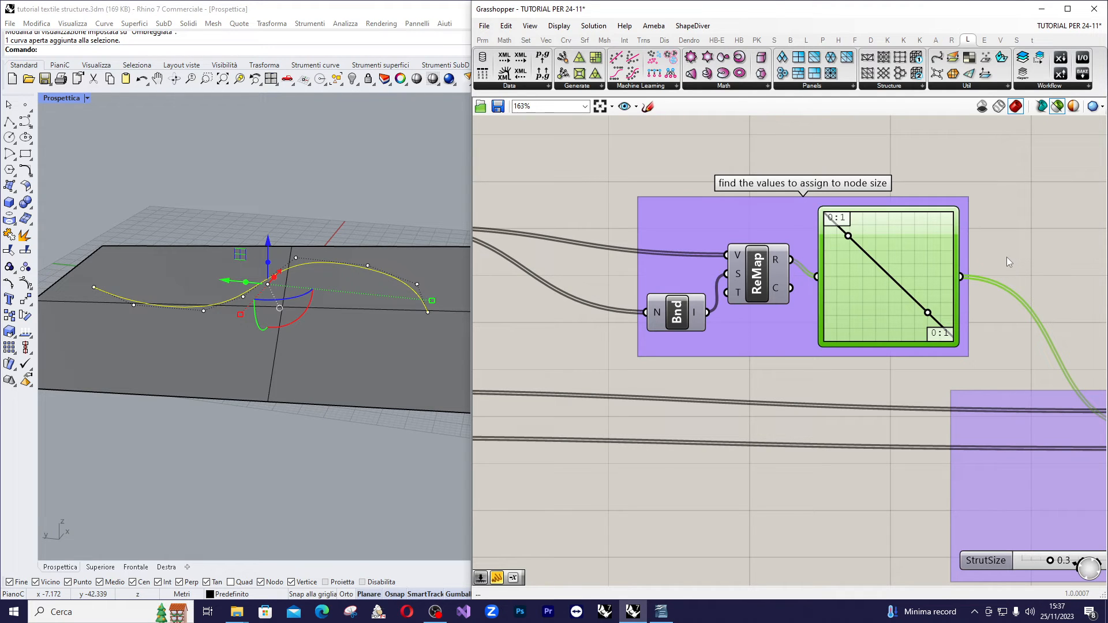
mouse_move(858, 283)
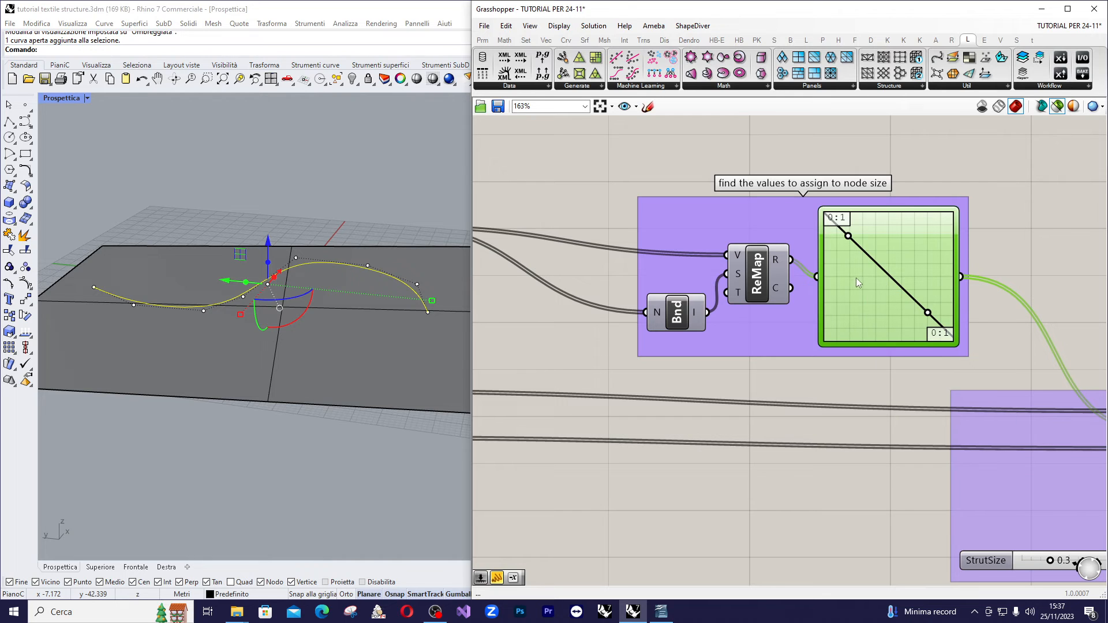
mouse_move(847, 343)
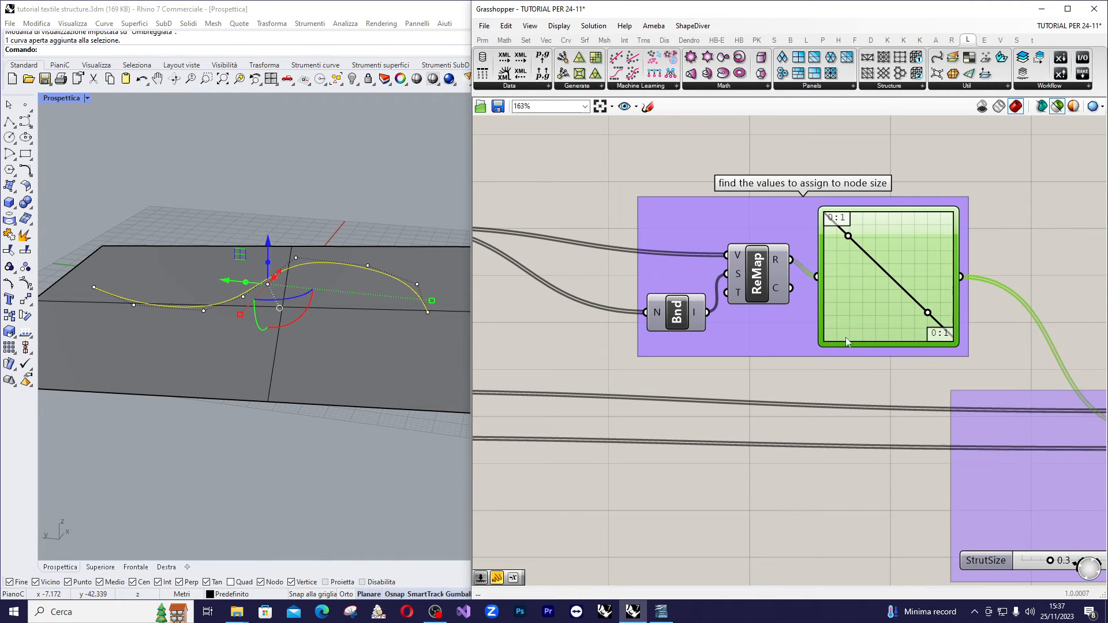
mouse_move(809, 320)
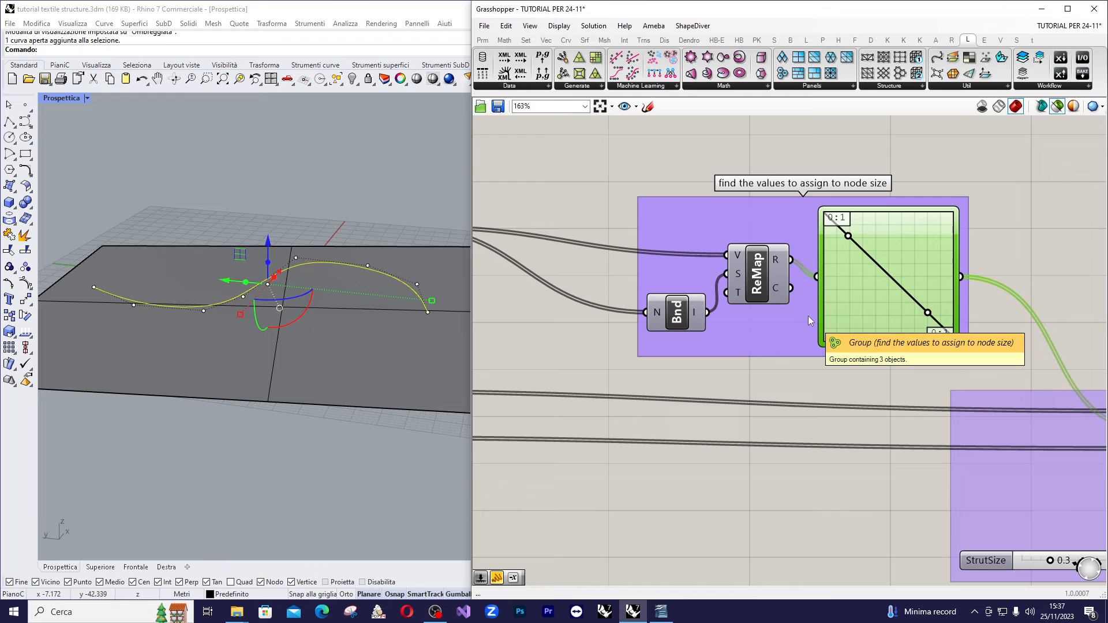
- Zoom around the MultiPipe component to inspect its 992 node sizes and 0.3 strut size inputs
scroll("down", 3)
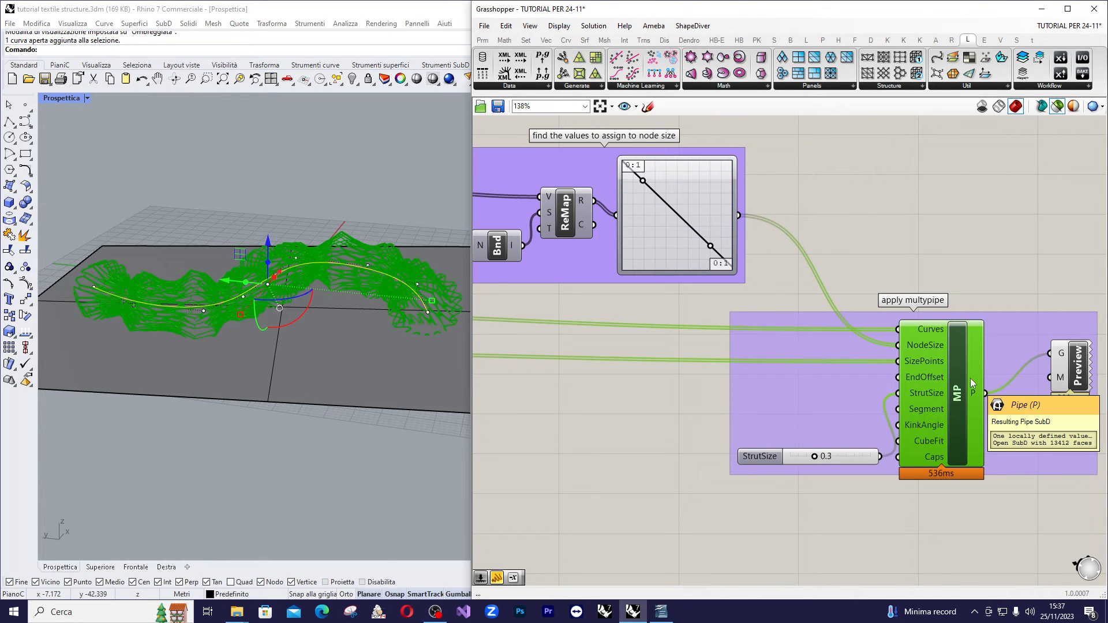
scroll("down", 3)
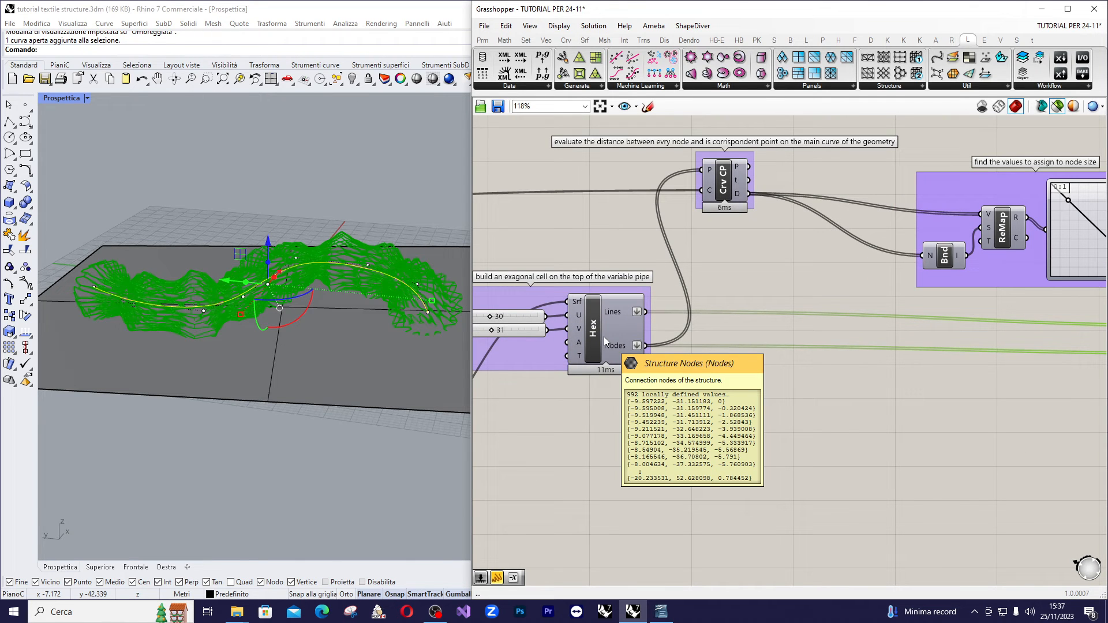
scroll("down", 3)
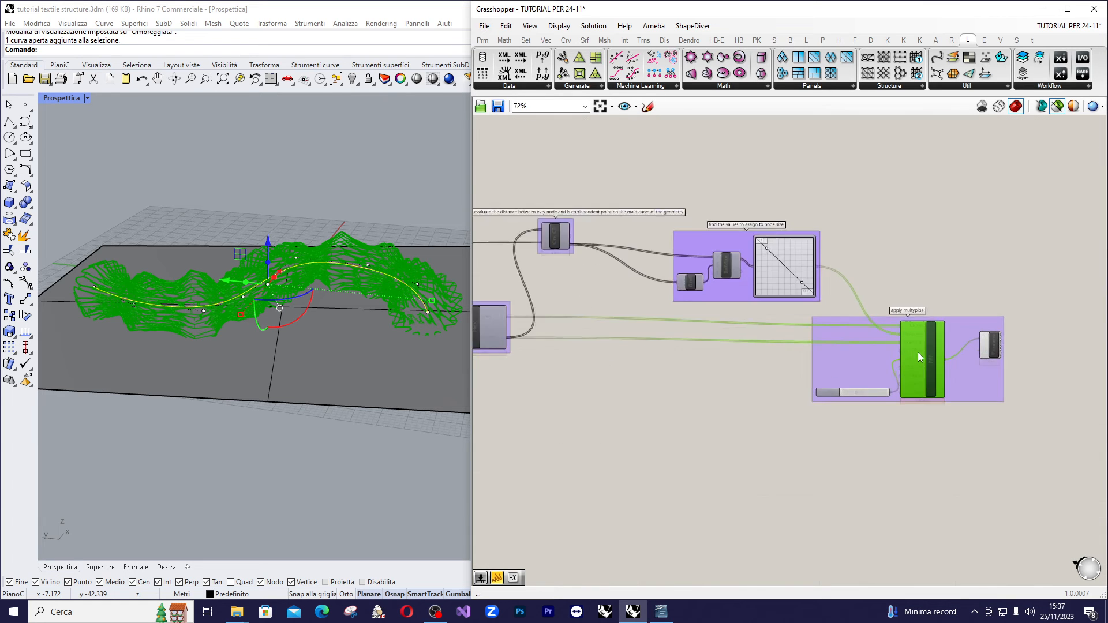
scroll("up", 3)
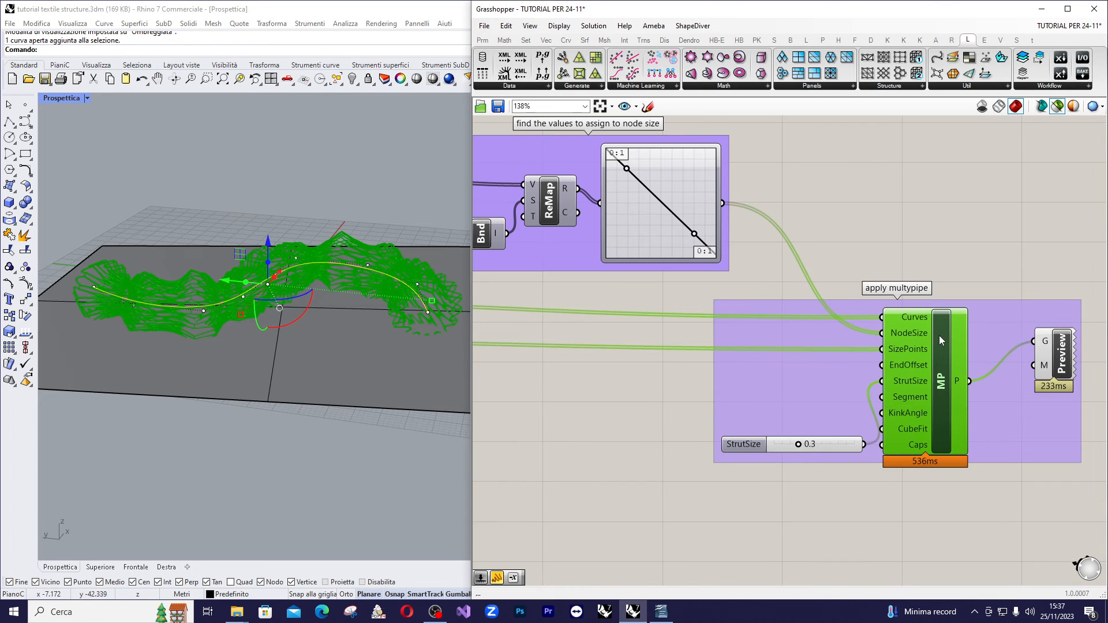
mouse_move(940, 341)
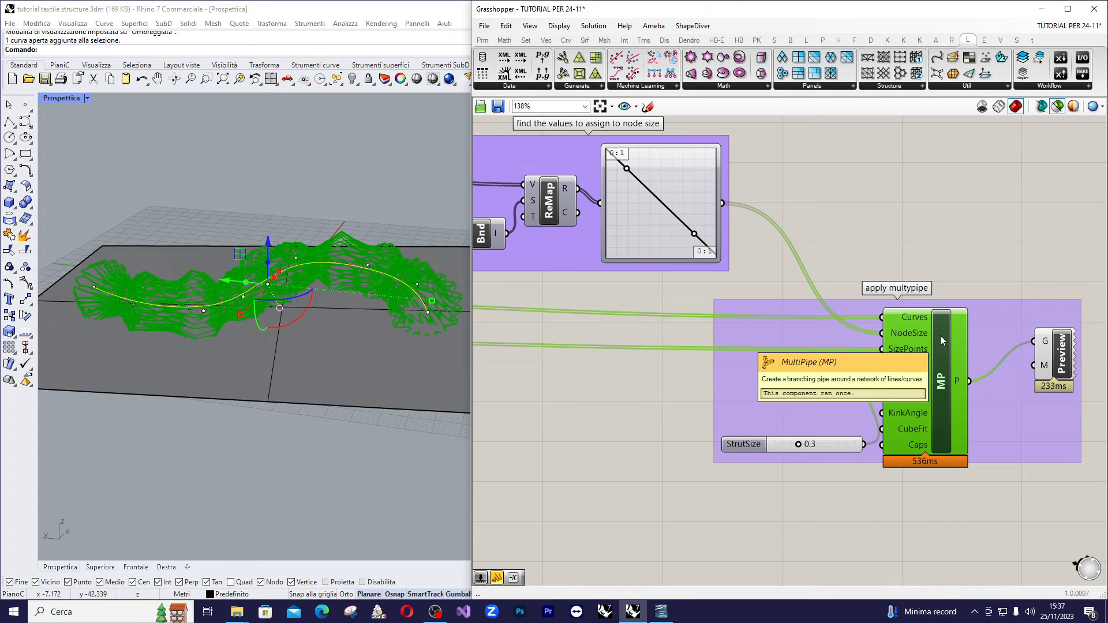
scroll("down", 3)
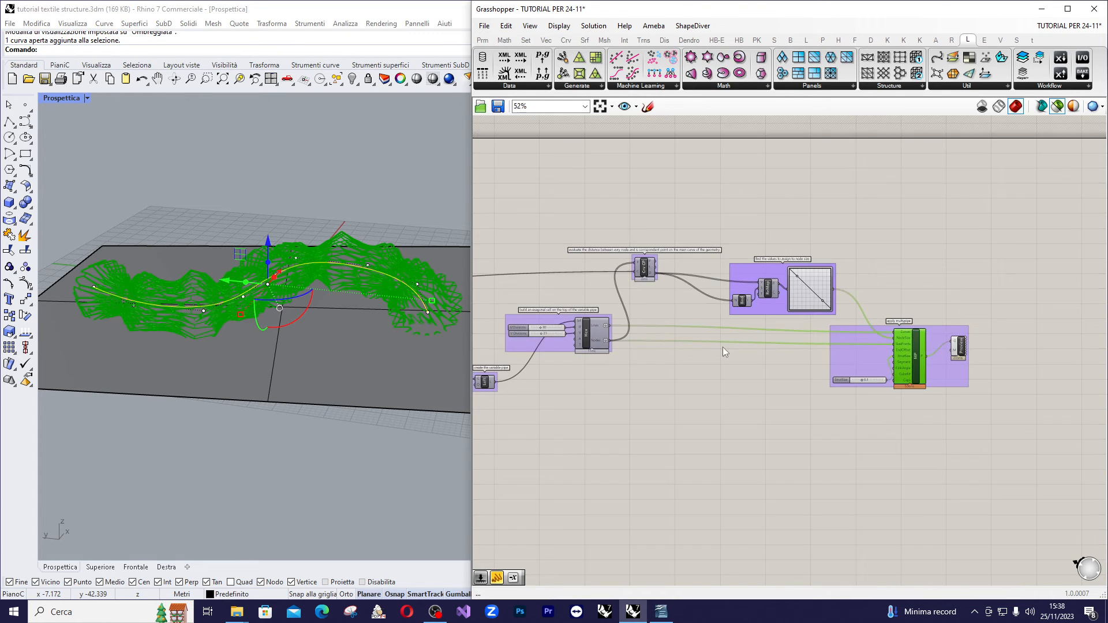
scroll("up", 3)
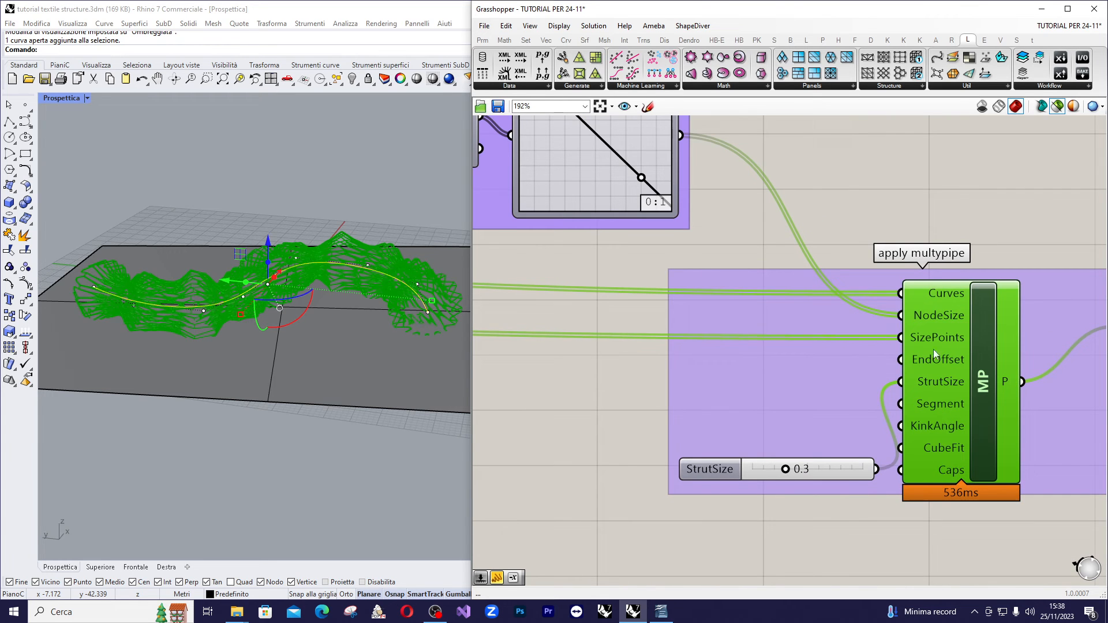
mouse_move(976, 348)
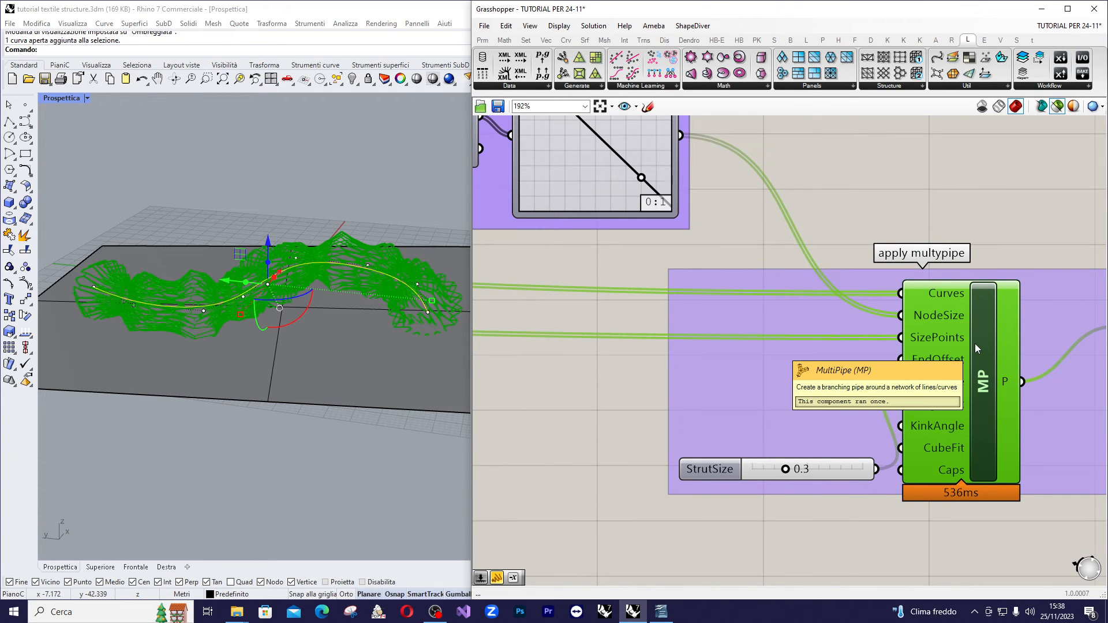
scroll("down", 3)
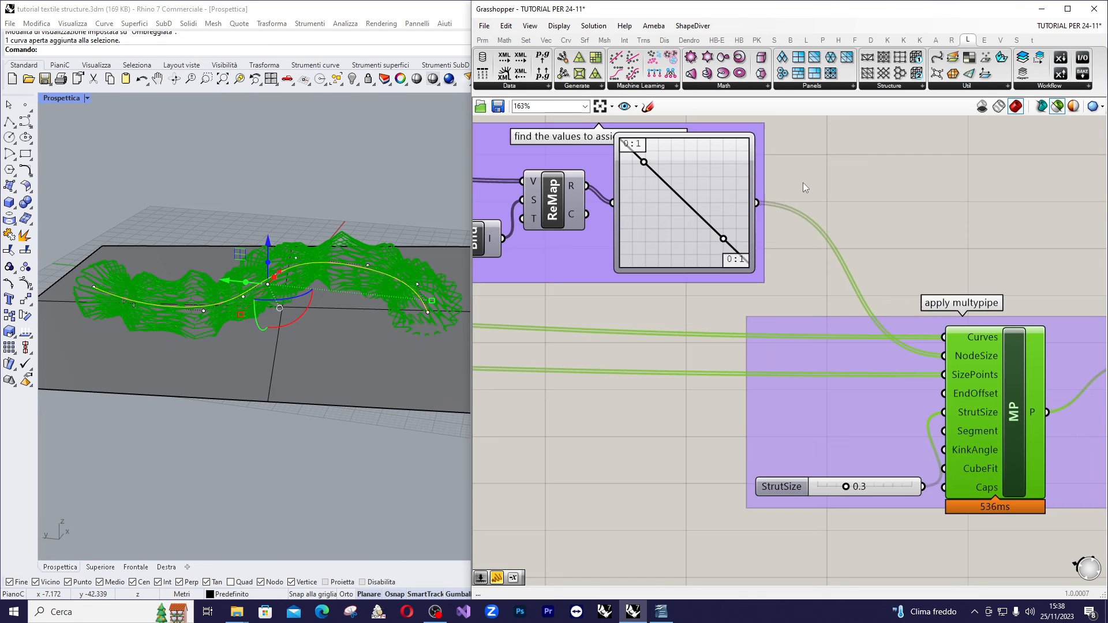
mouse_move(743, 209)
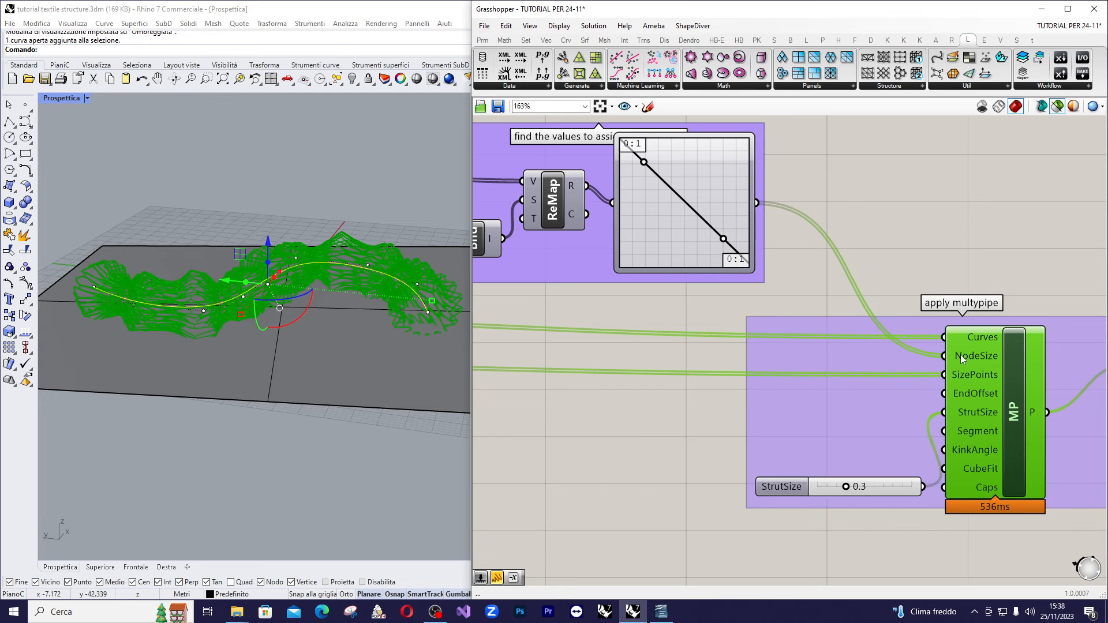
mouse_move(959, 357)
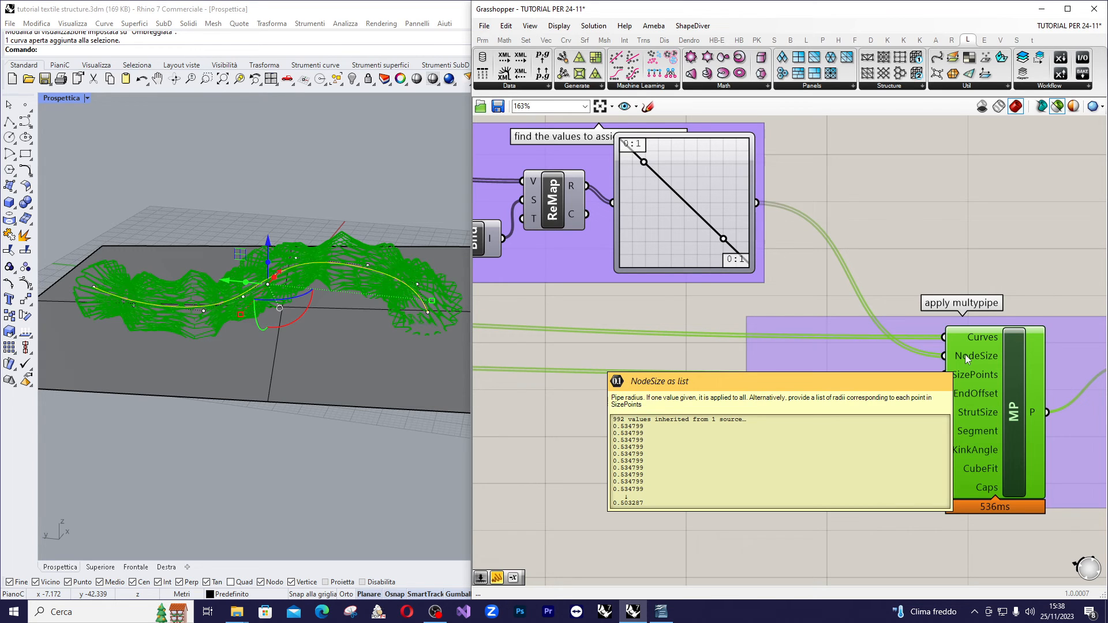
scroll("down", 3)
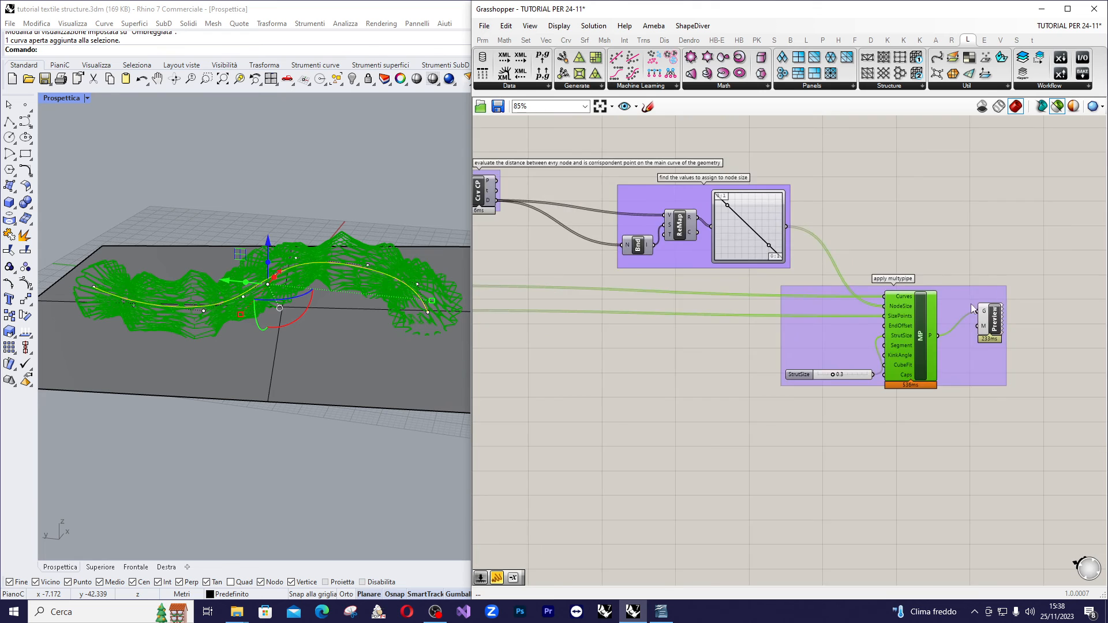
scroll("up", 3)
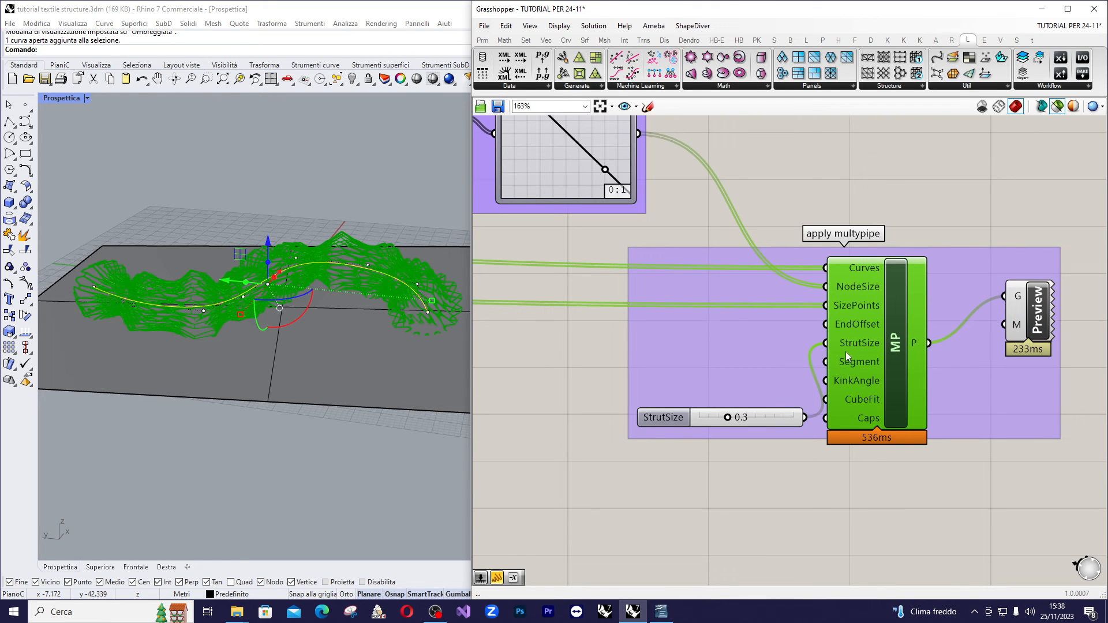
mouse_move(870, 300)
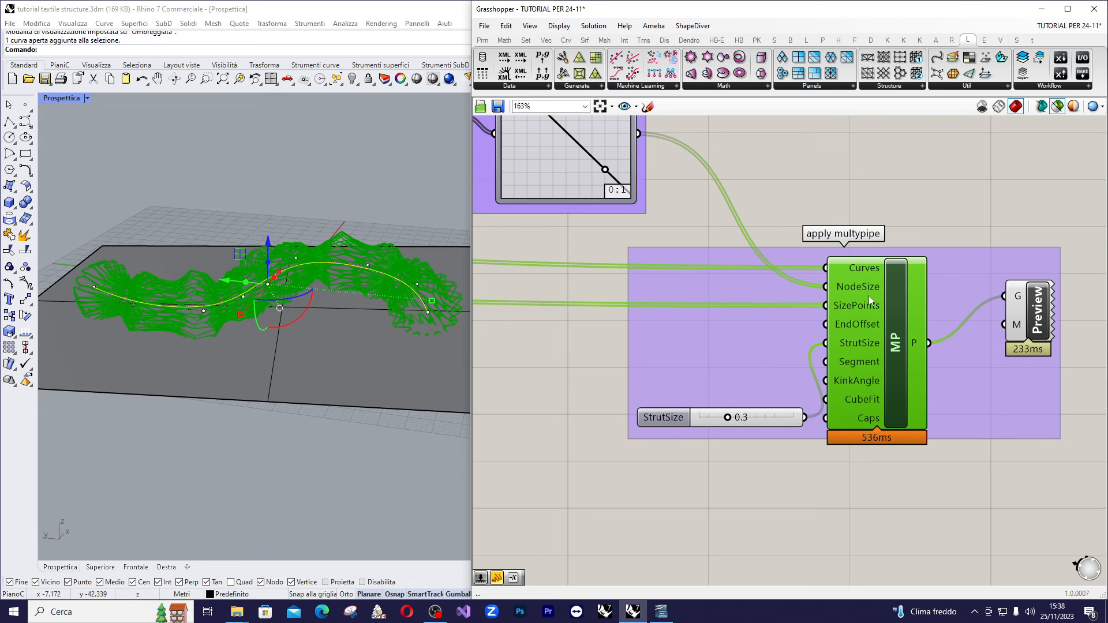
mouse_move(893, 317)
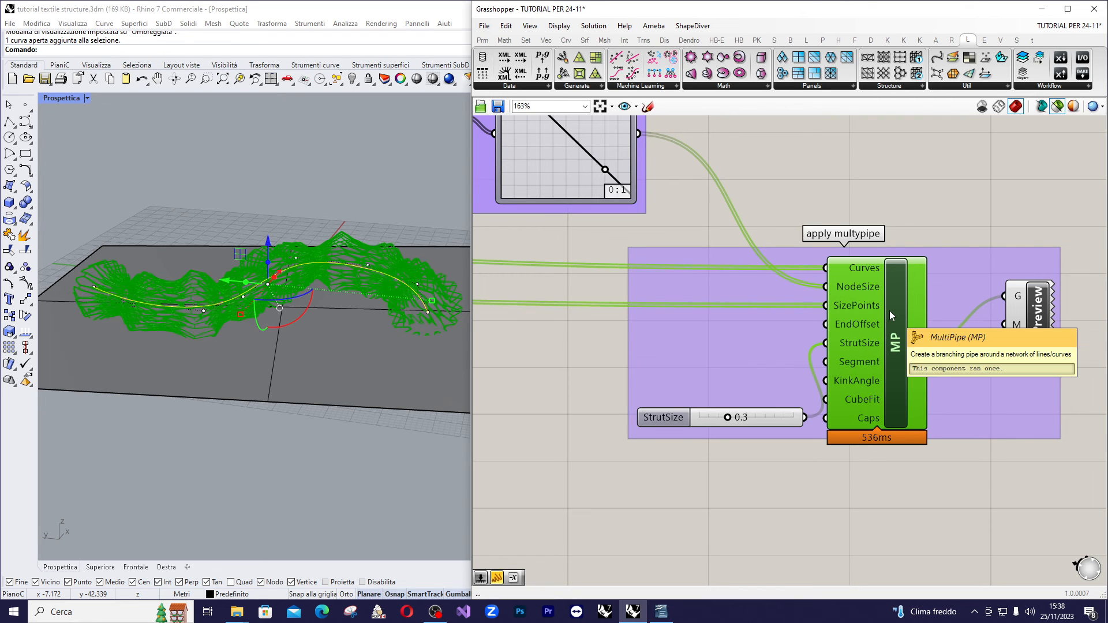
mouse_move(1018, 296)
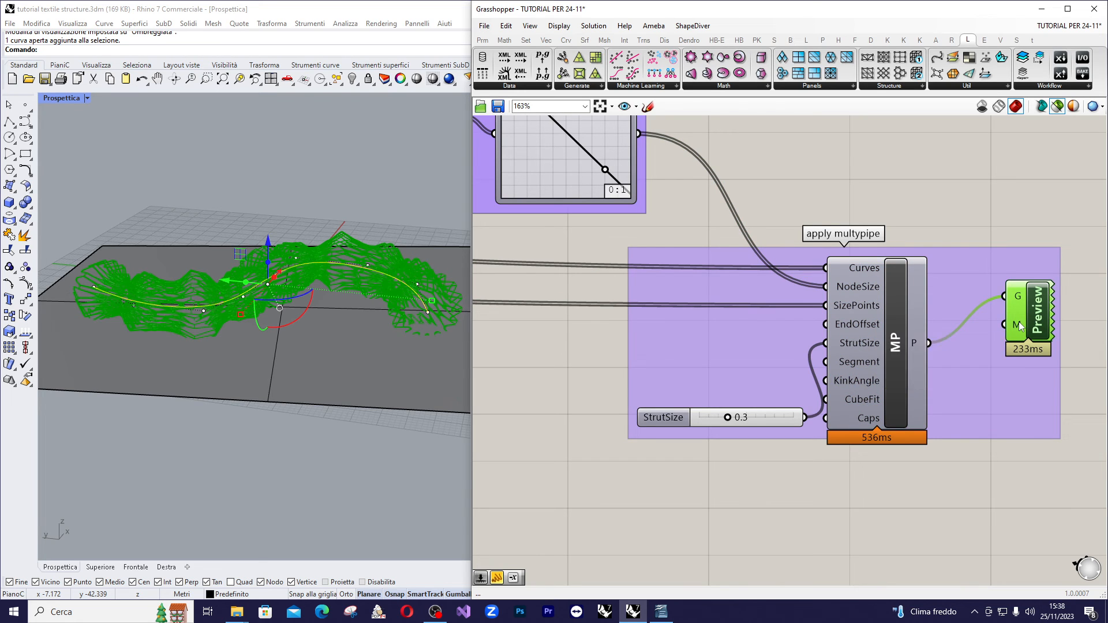
mouse_move(1018, 324)
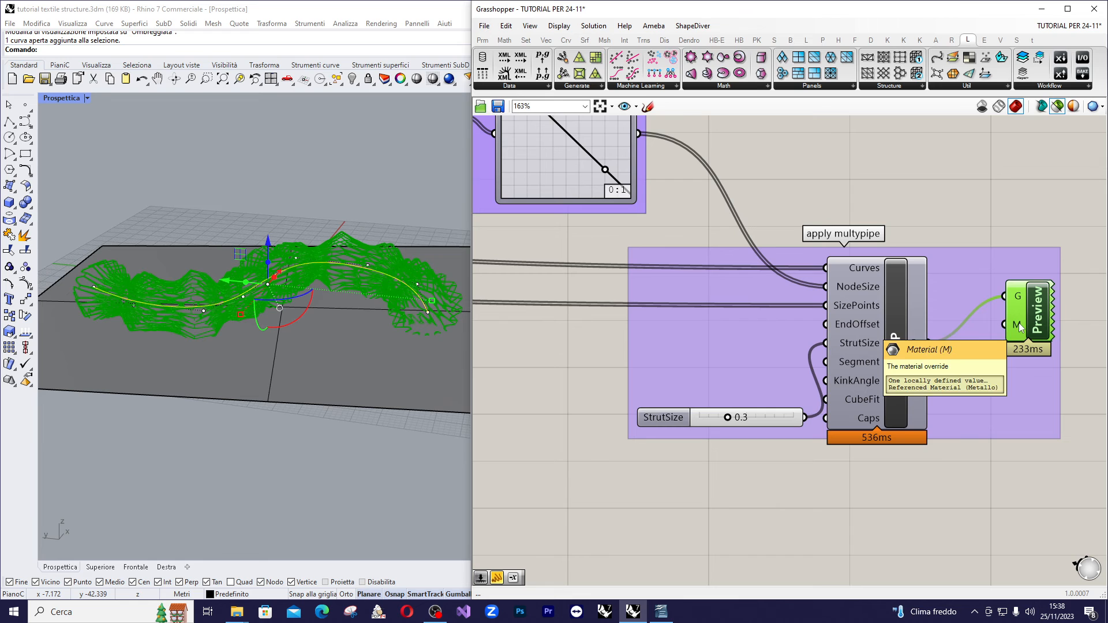
mouse_move(1045, 301)
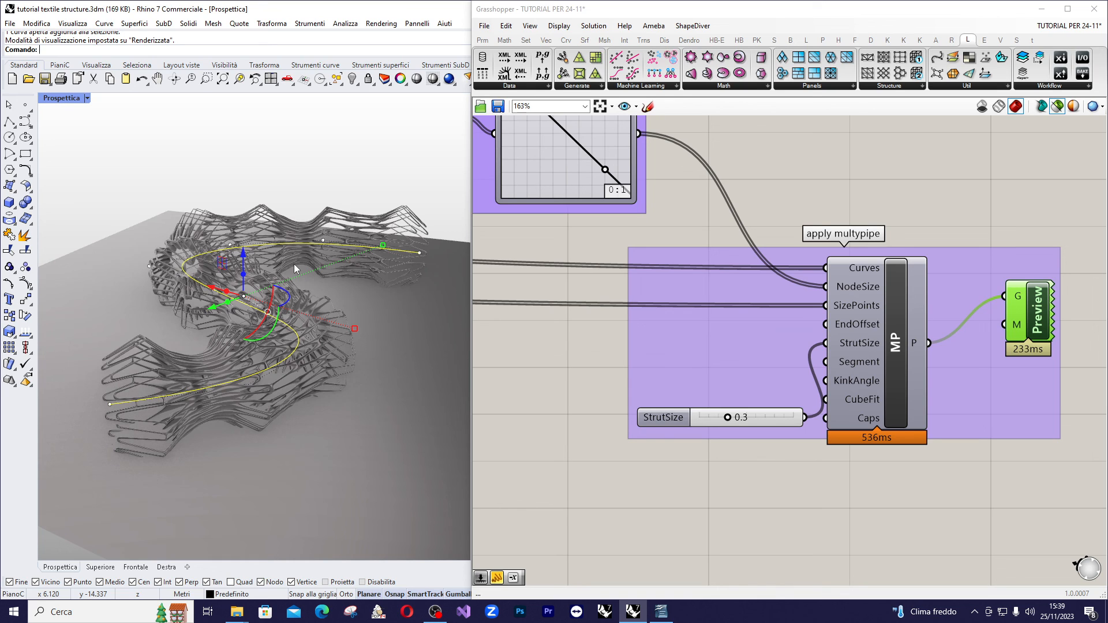
mouse_move(327, 234)
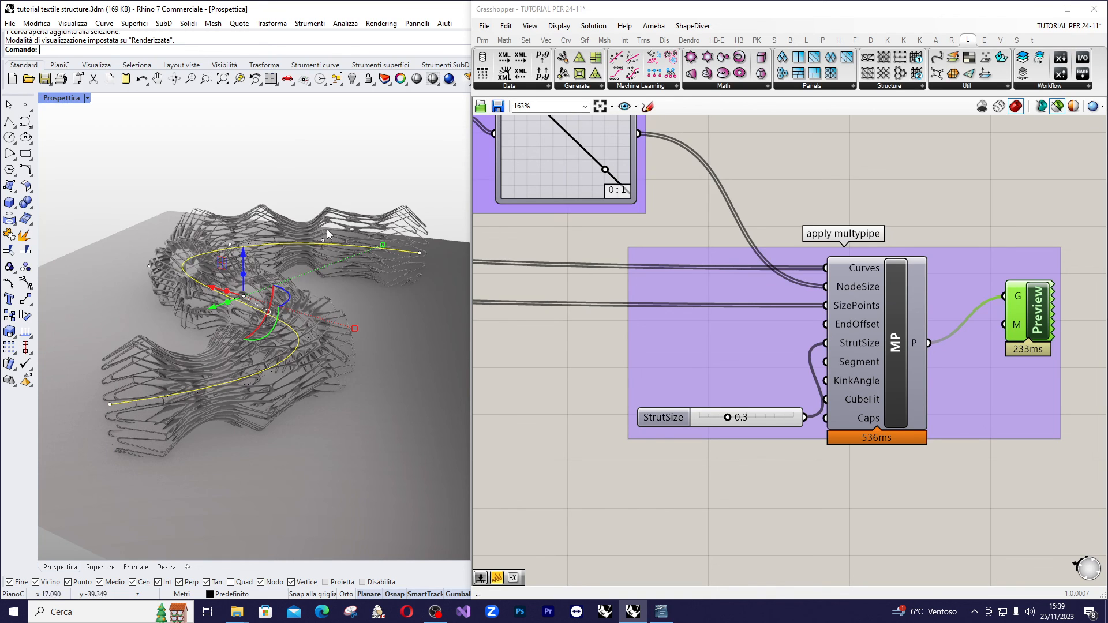
mouse_move(205, 318)
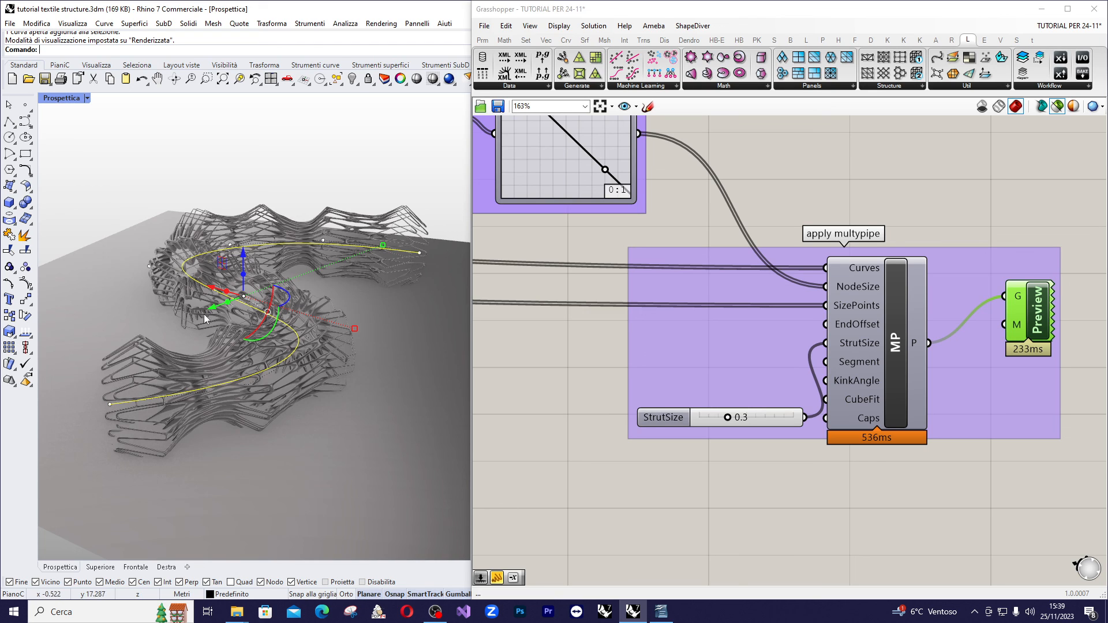
mouse_move(203, 317)
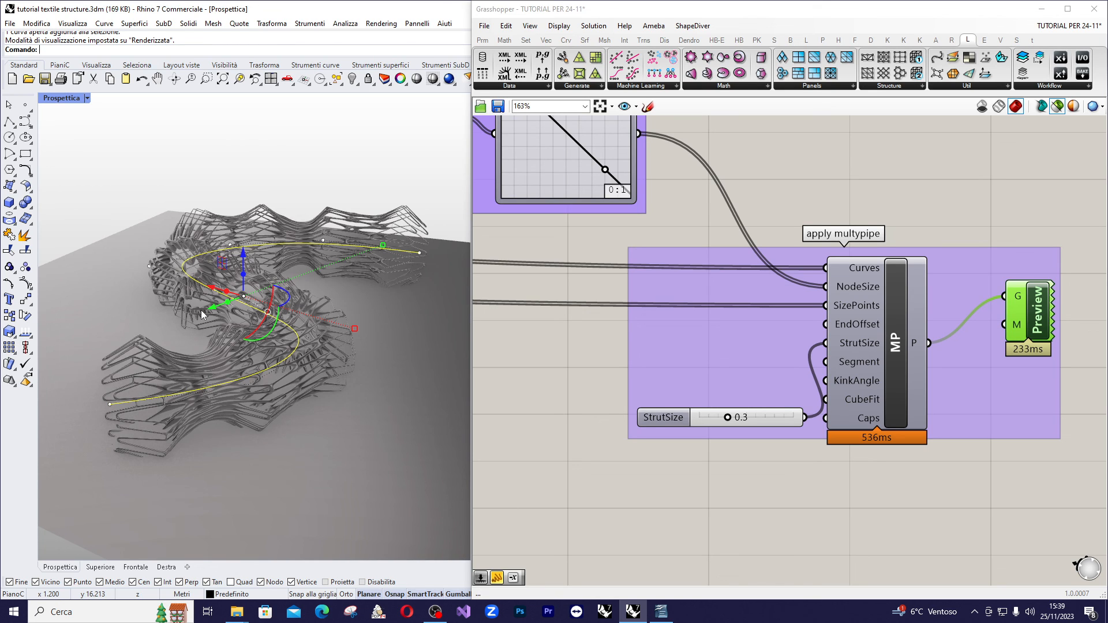